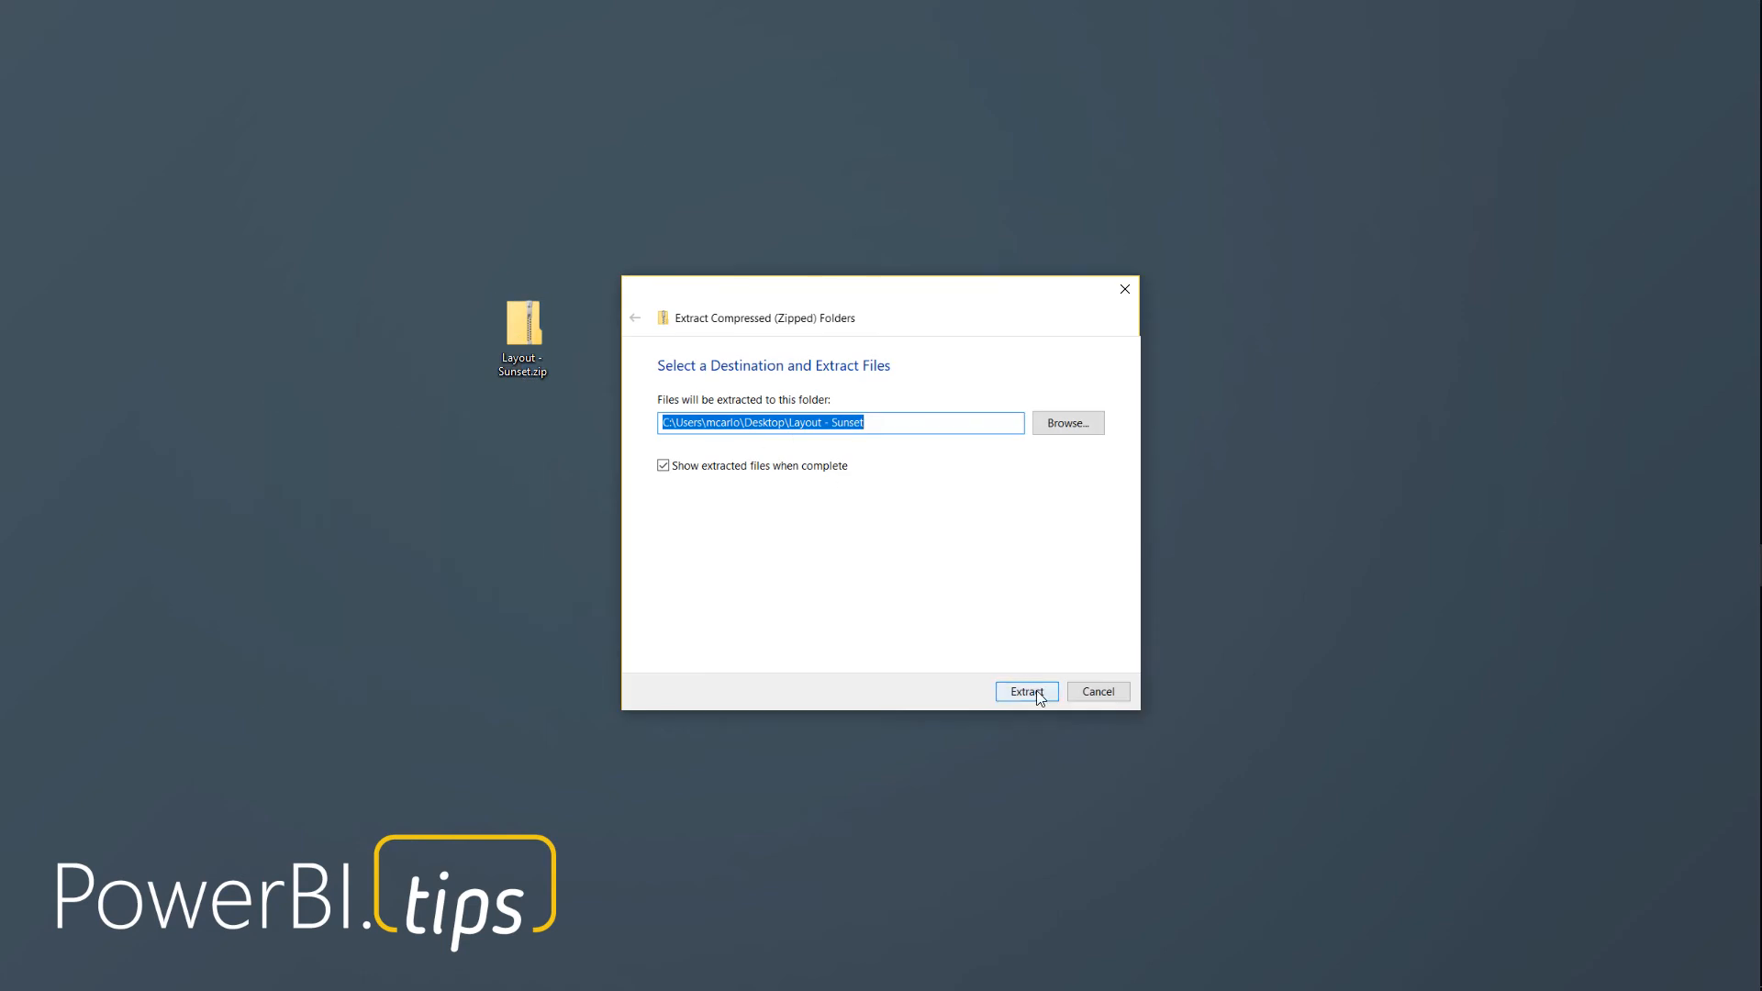
Step: Extract the Layout - Sunset zip into the desktop folder, keeping the destination path
{"action": "left_click", "coordinate": [1024, 692]}
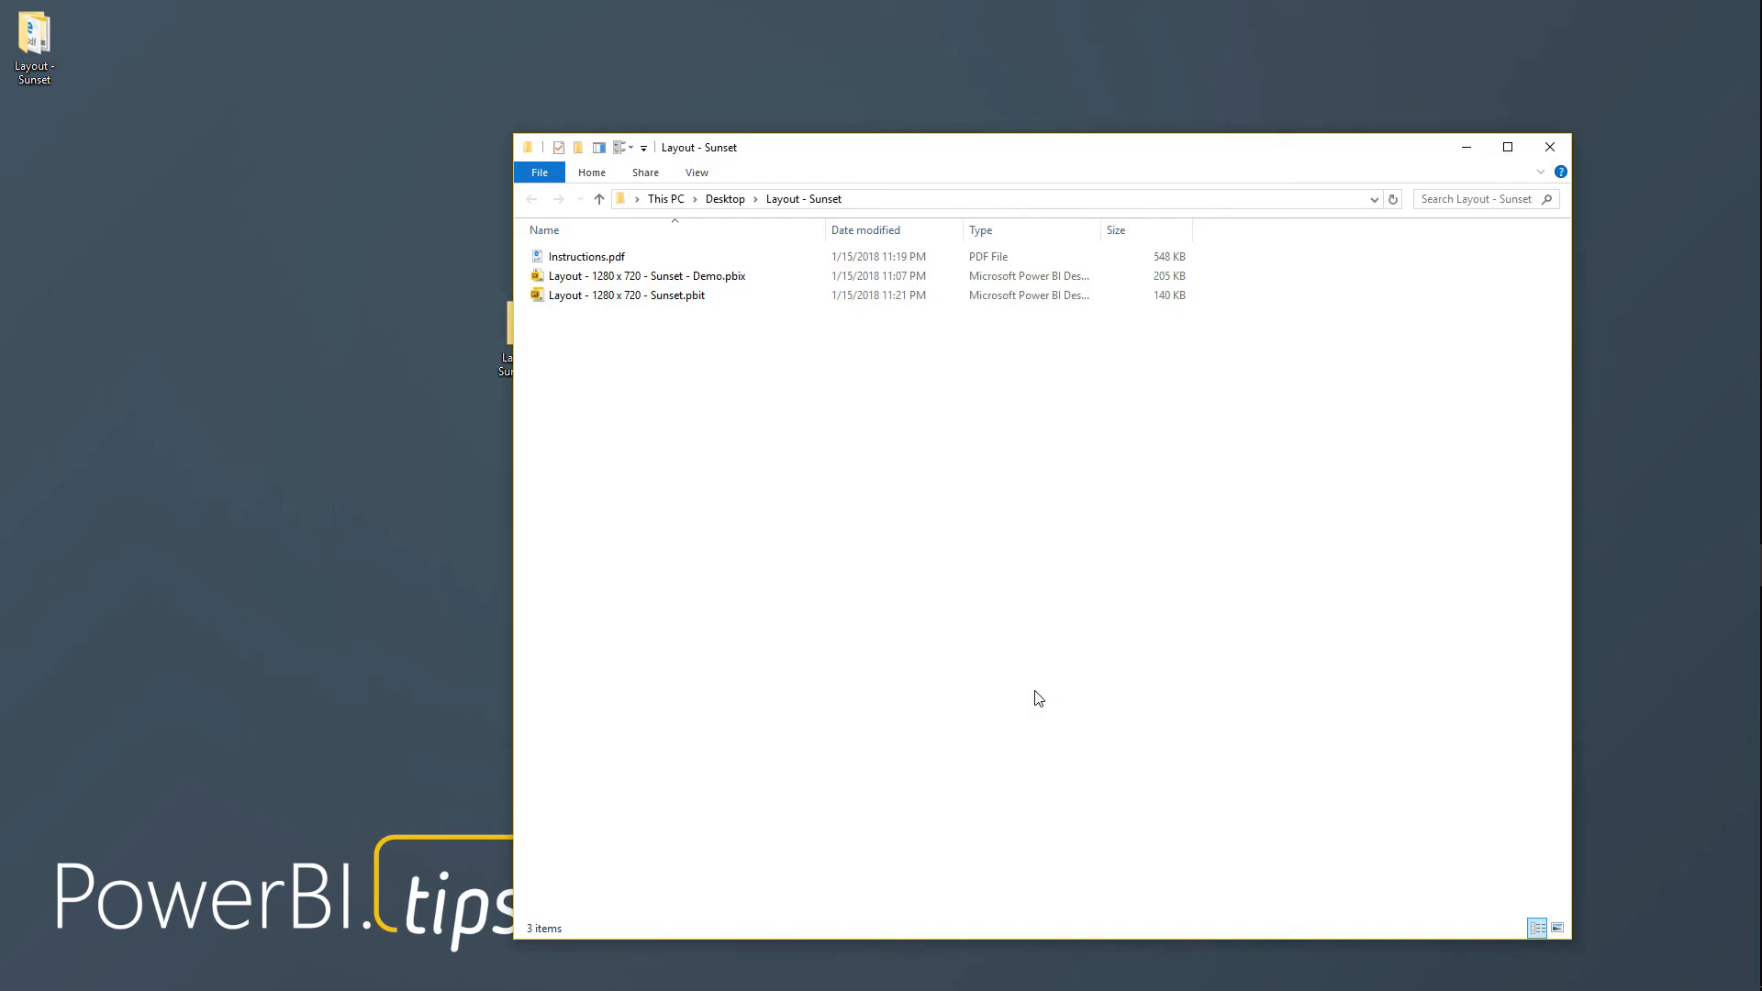
Step: Launch 'Layout - 1280 x 720 - Sunset - Demo.pbix' from the extracted folder in Power BI Desktop
{"action": "left_click", "coordinate": [586, 257]}
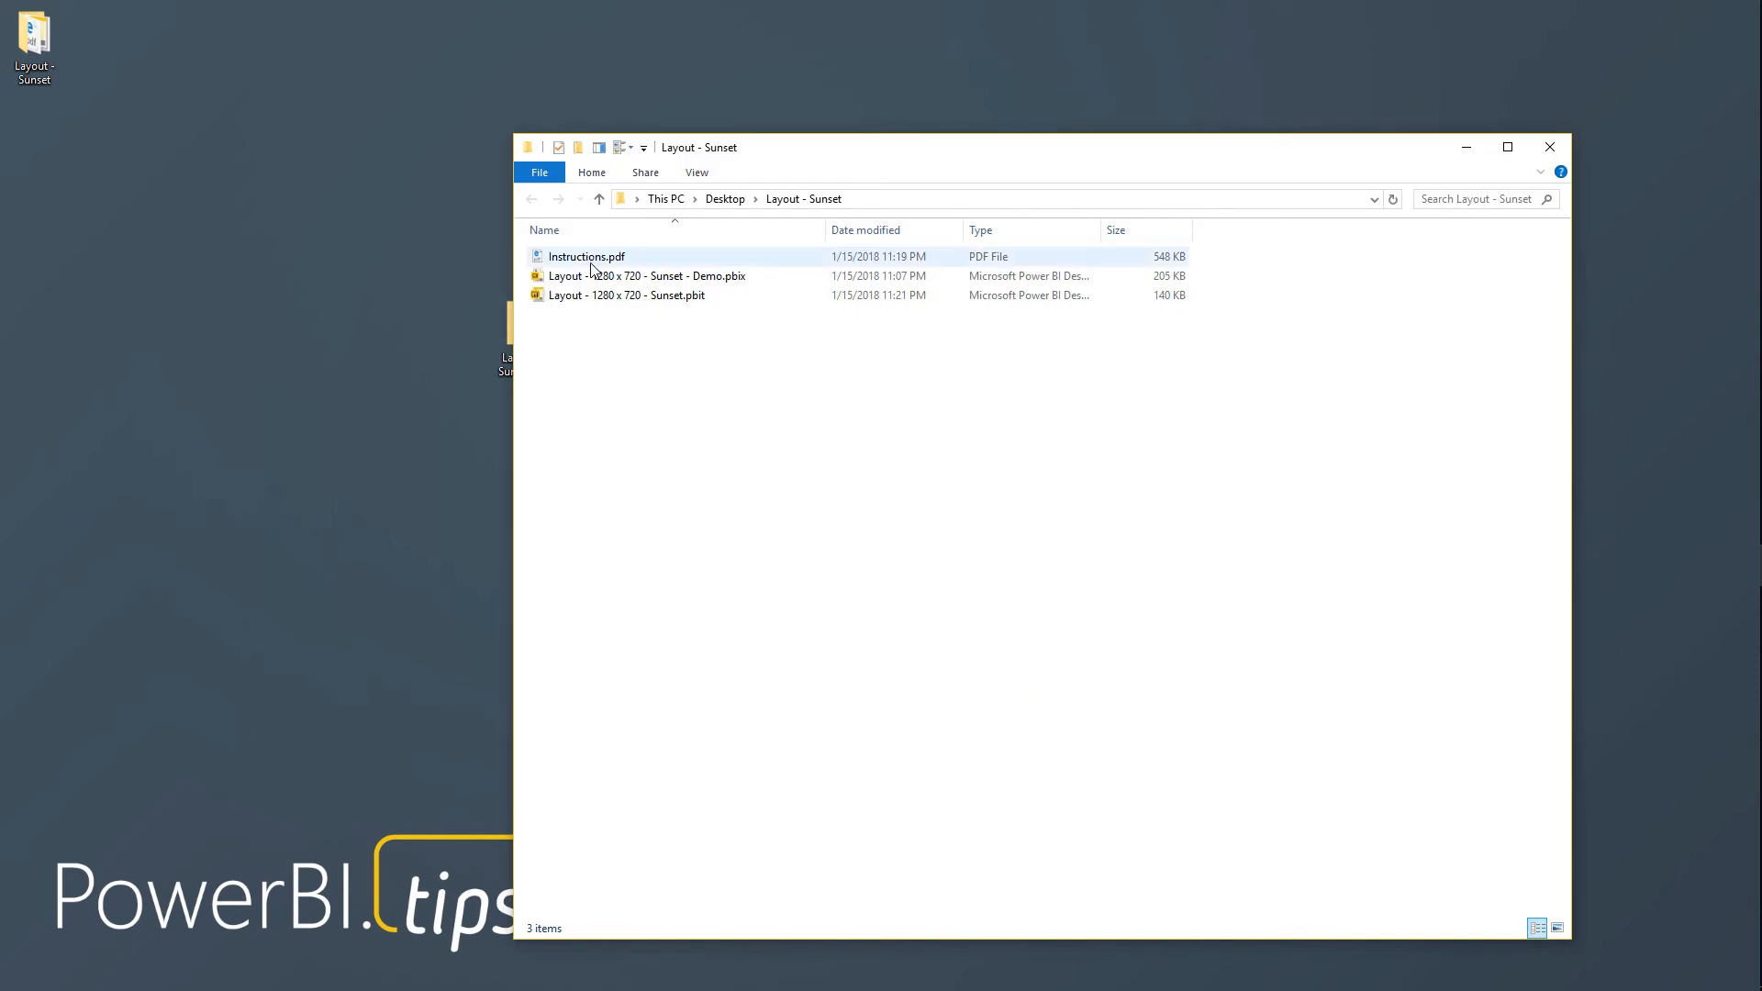
{"action": "left_click", "coordinate": [648, 276]}
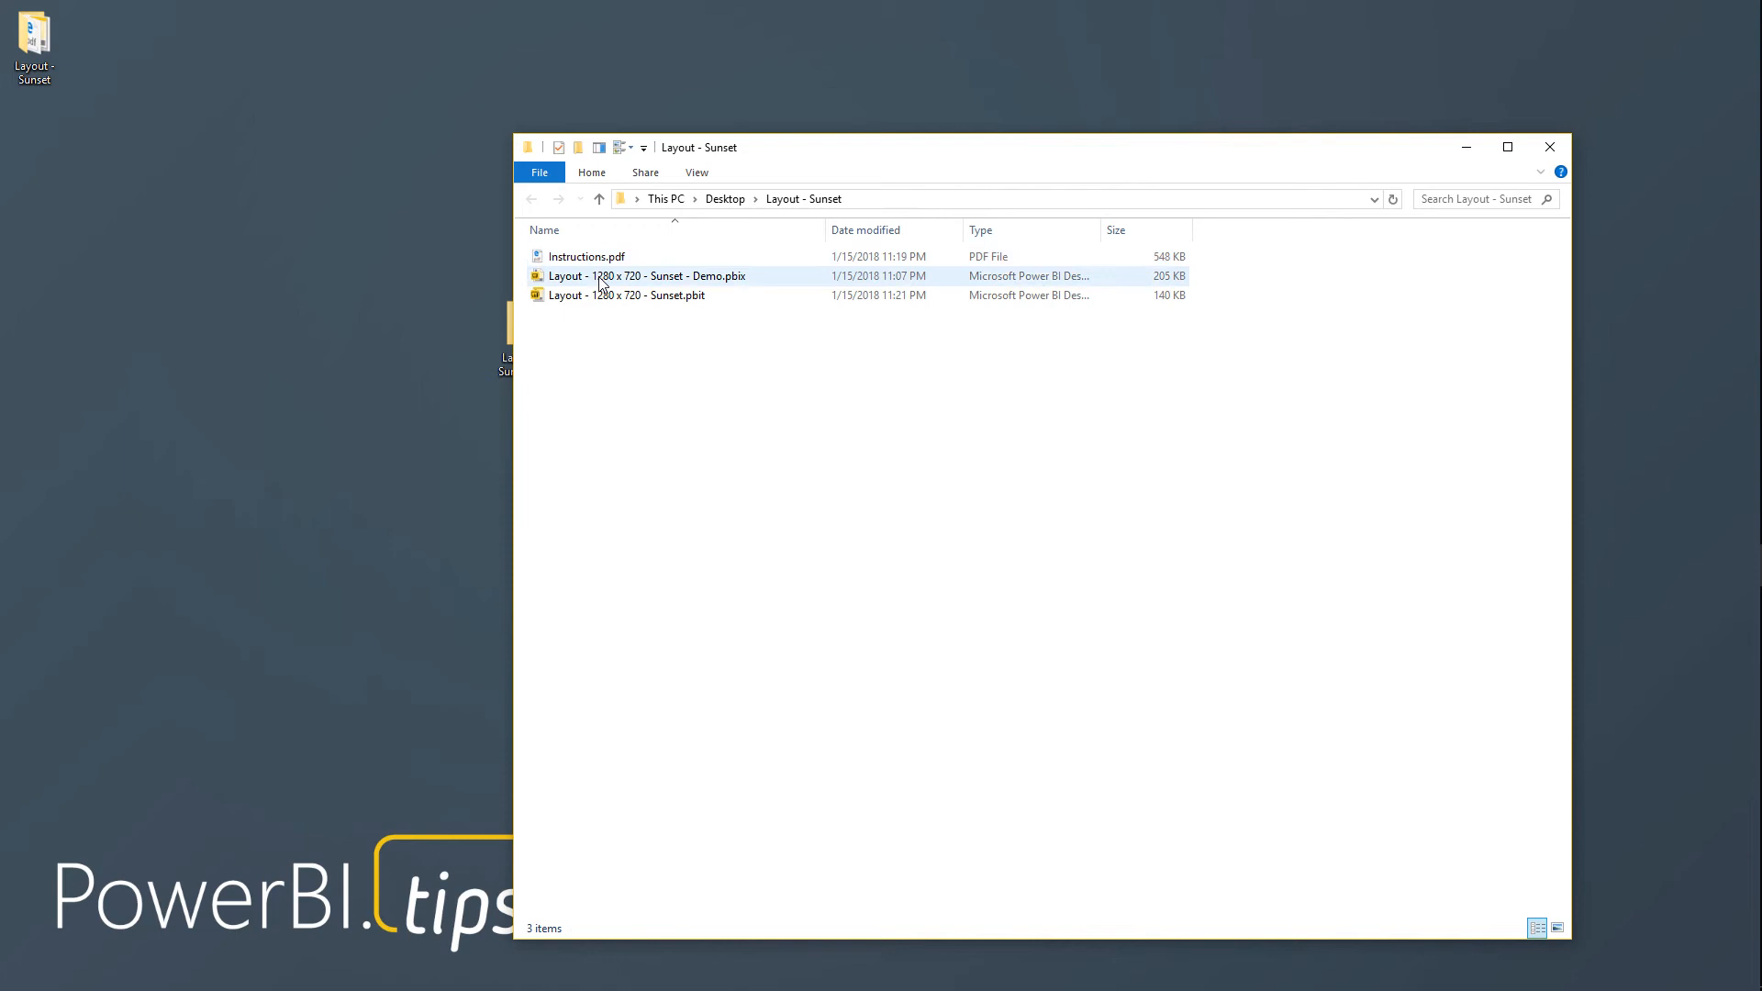
{"action": "mouse_move", "coordinate": [646, 276]}
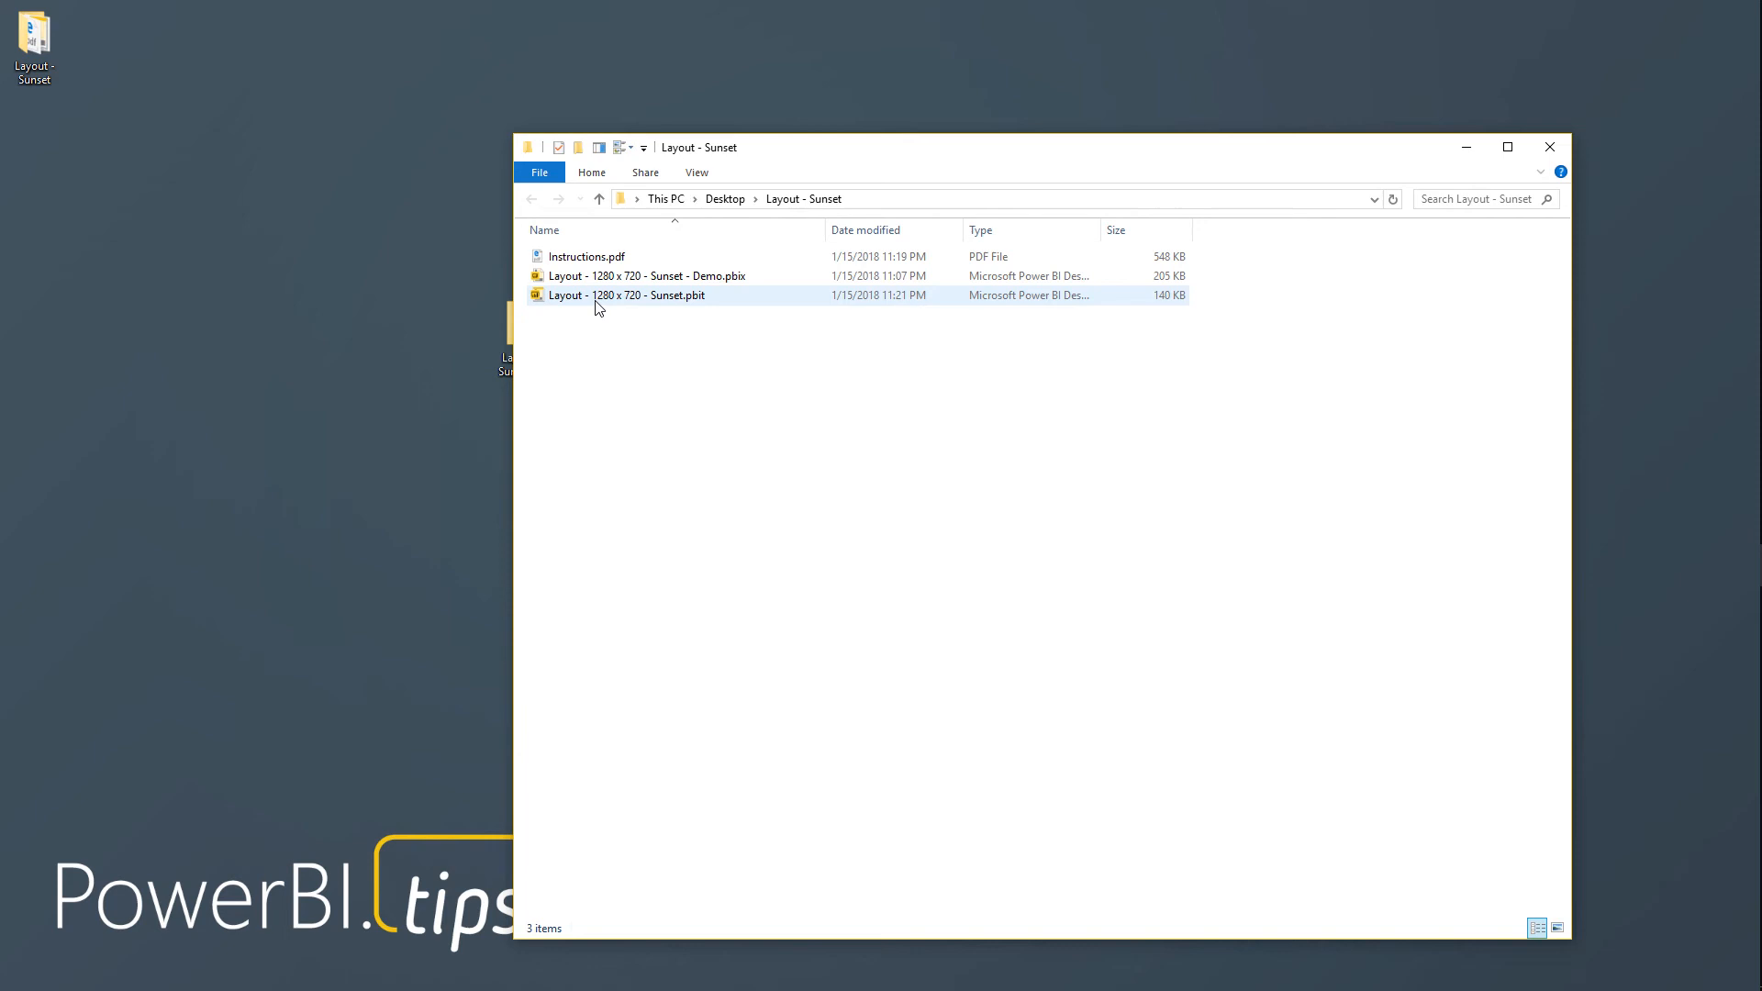
{"action": "mouse_move", "coordinate": [626, 293]}
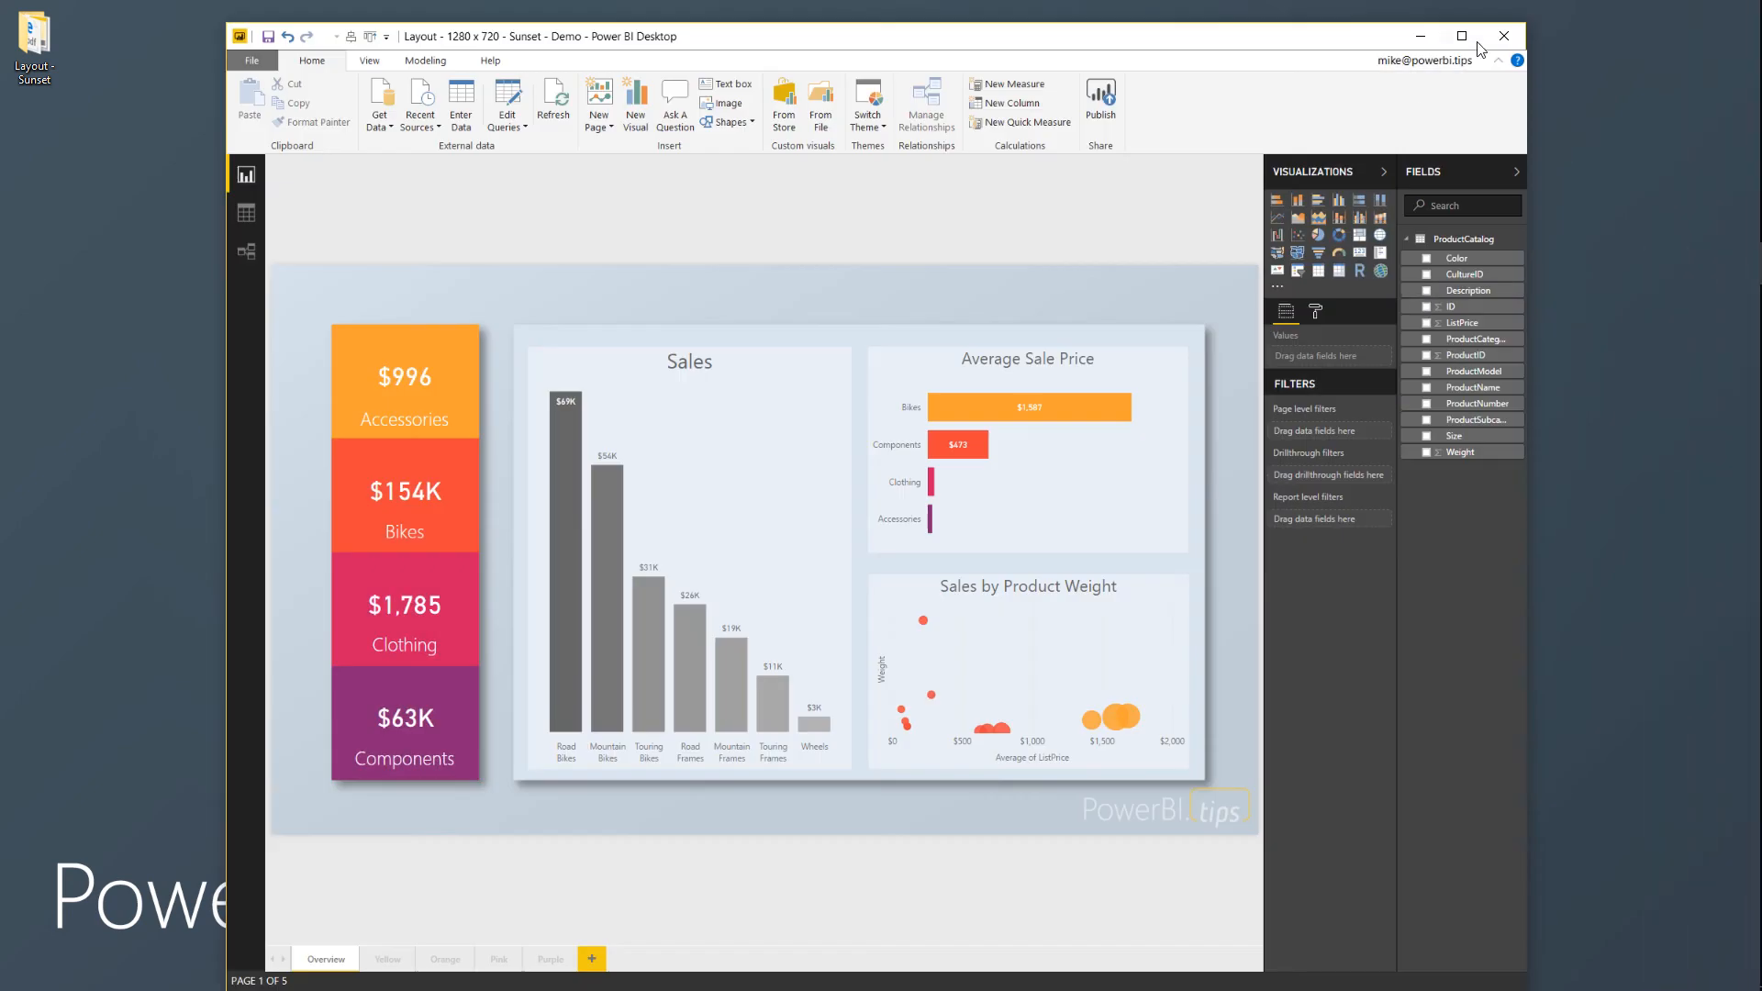
Step: Maximize the Power BI Desktop window showing the Sunset Demo report
{"action": "left_click", "coordinate": [1462, 37]}
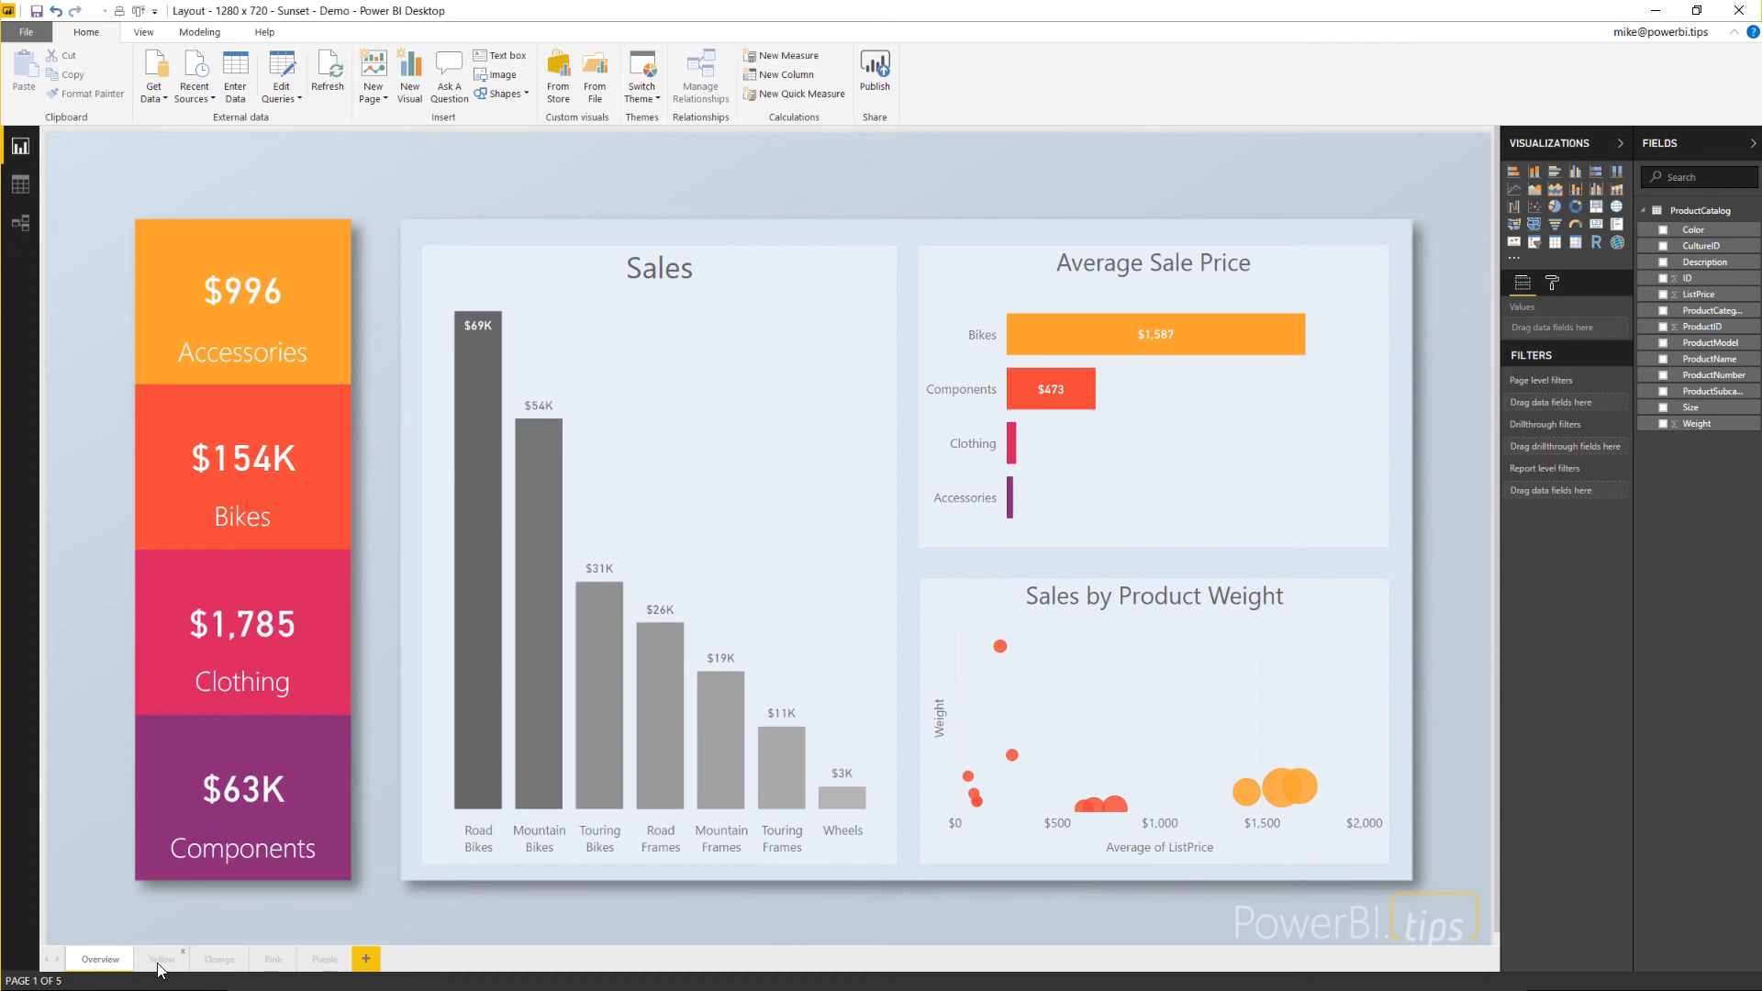
{"action": "left_click", "coordinate": [161, 958]}
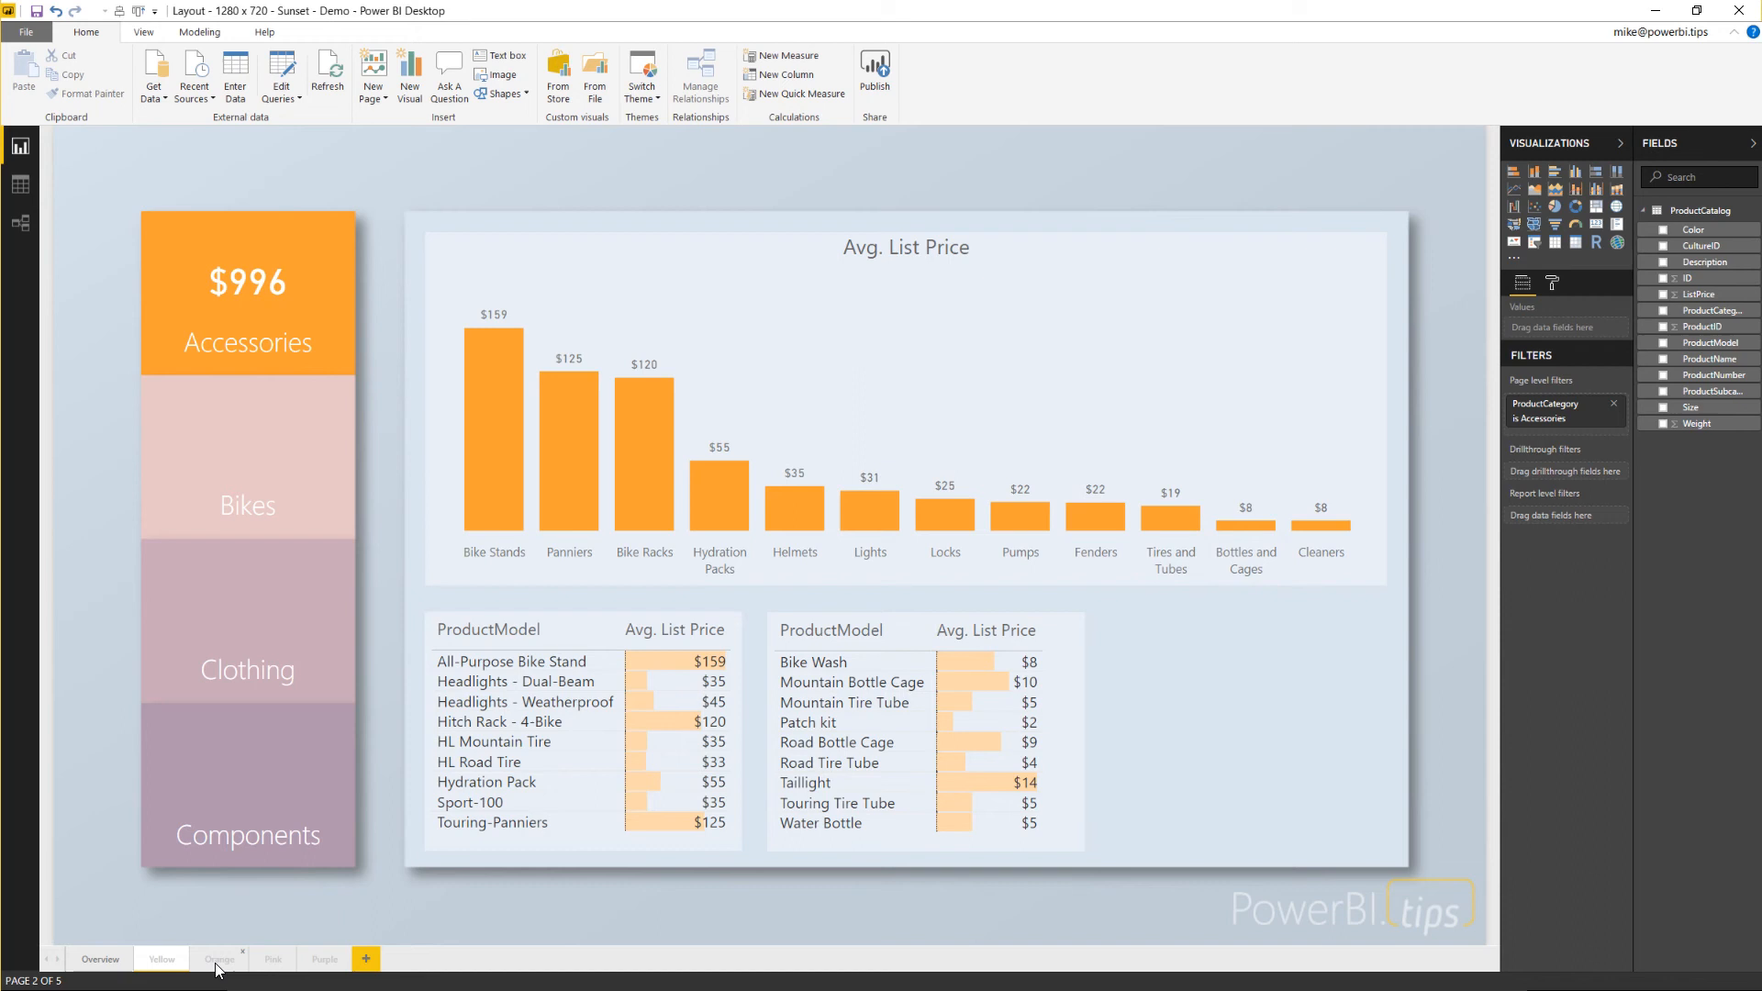
{"action": "left_click", "coordinate": [218, 958]}
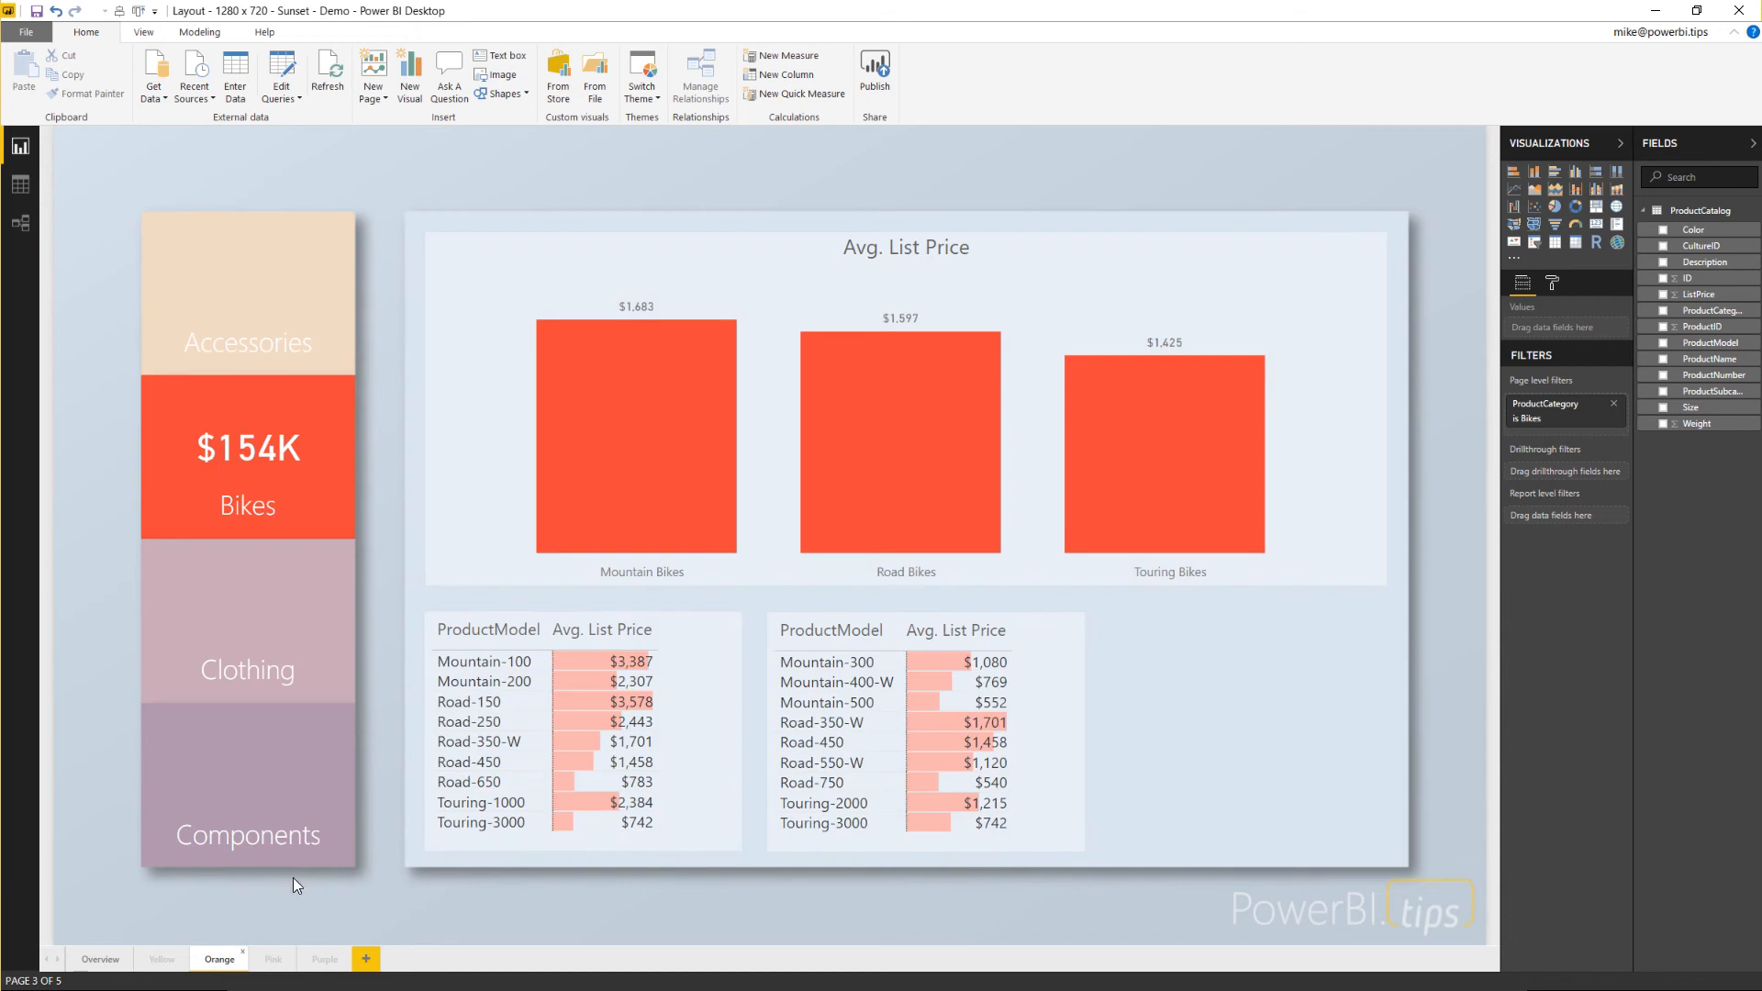
{"action": "mouse_move", "coordinate": [273, 958]}
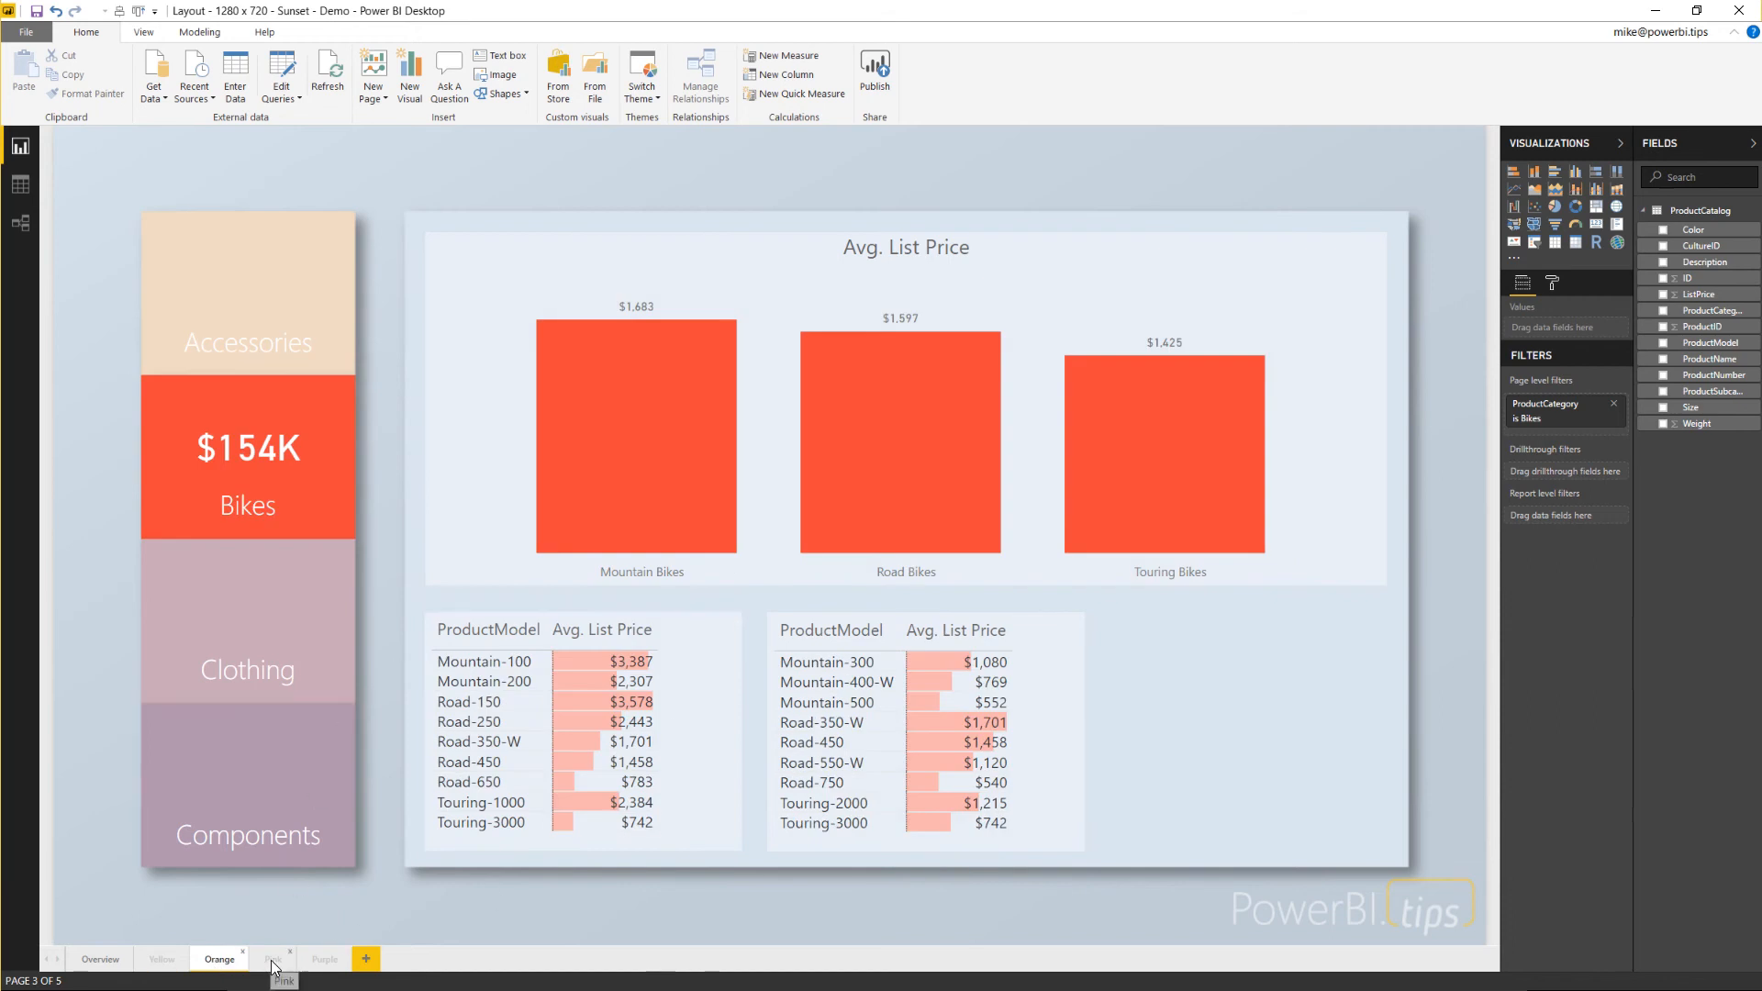
{"action": "left_click", "coordinate": [272, 958]}
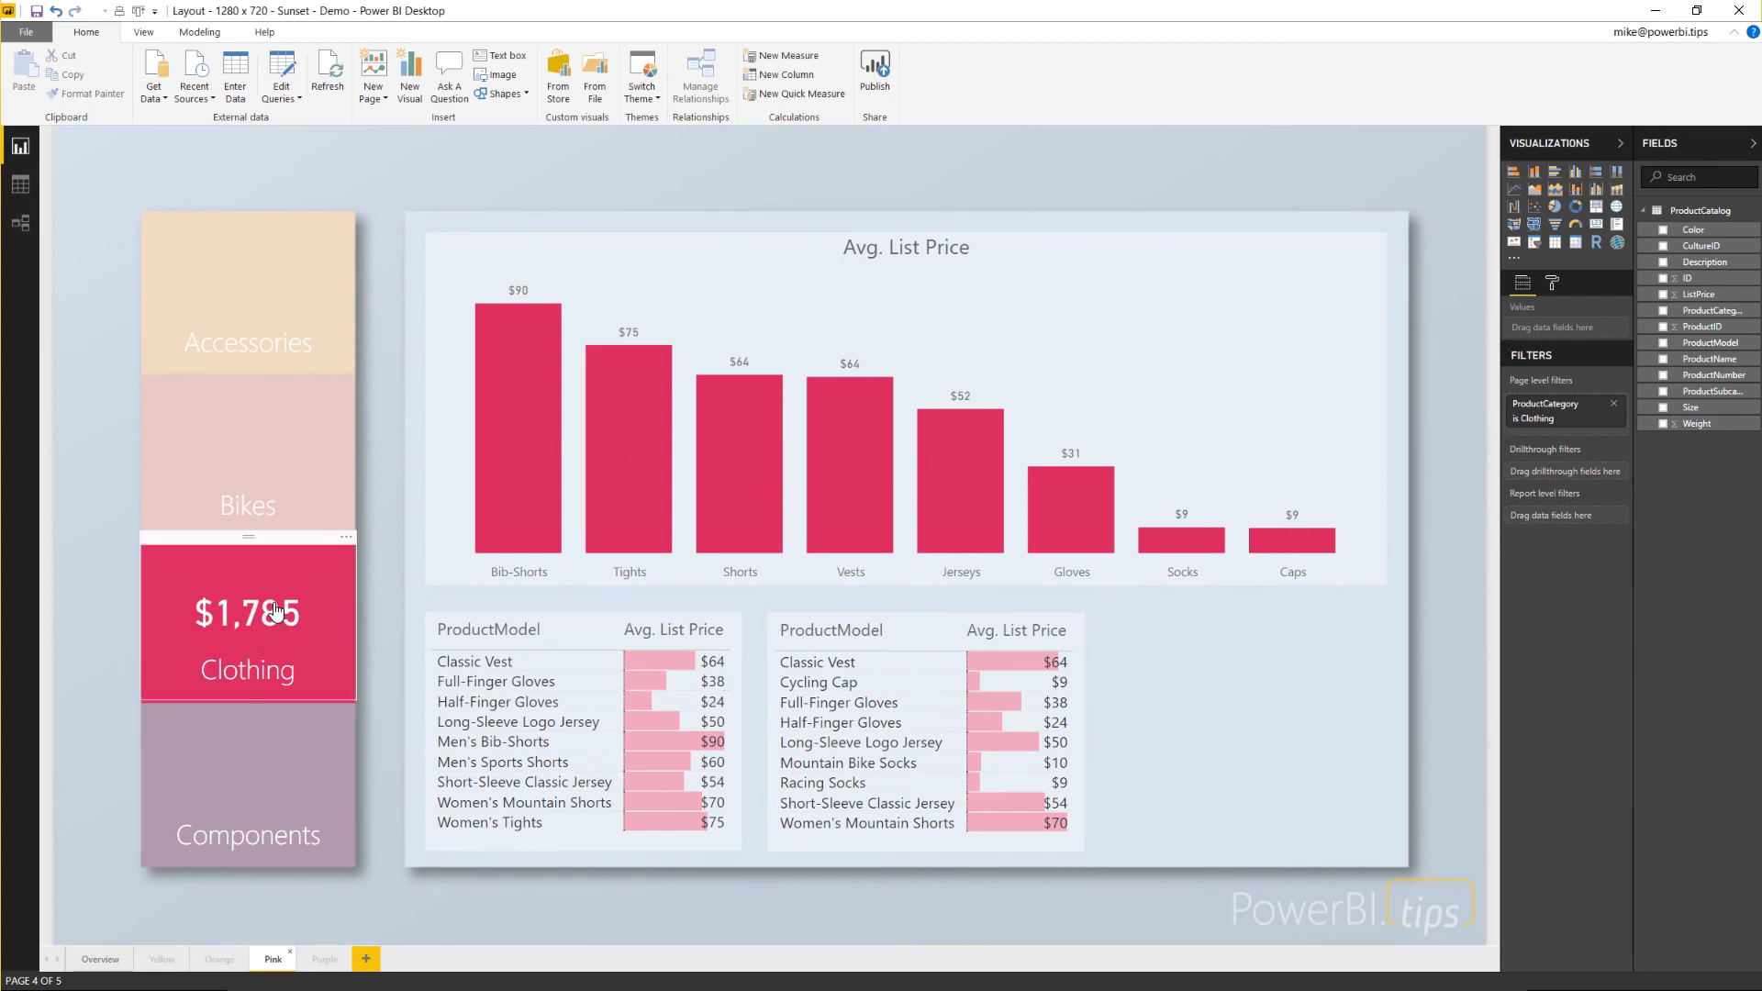
{"action": "mouse_move", "coordinate": [314, 943]}
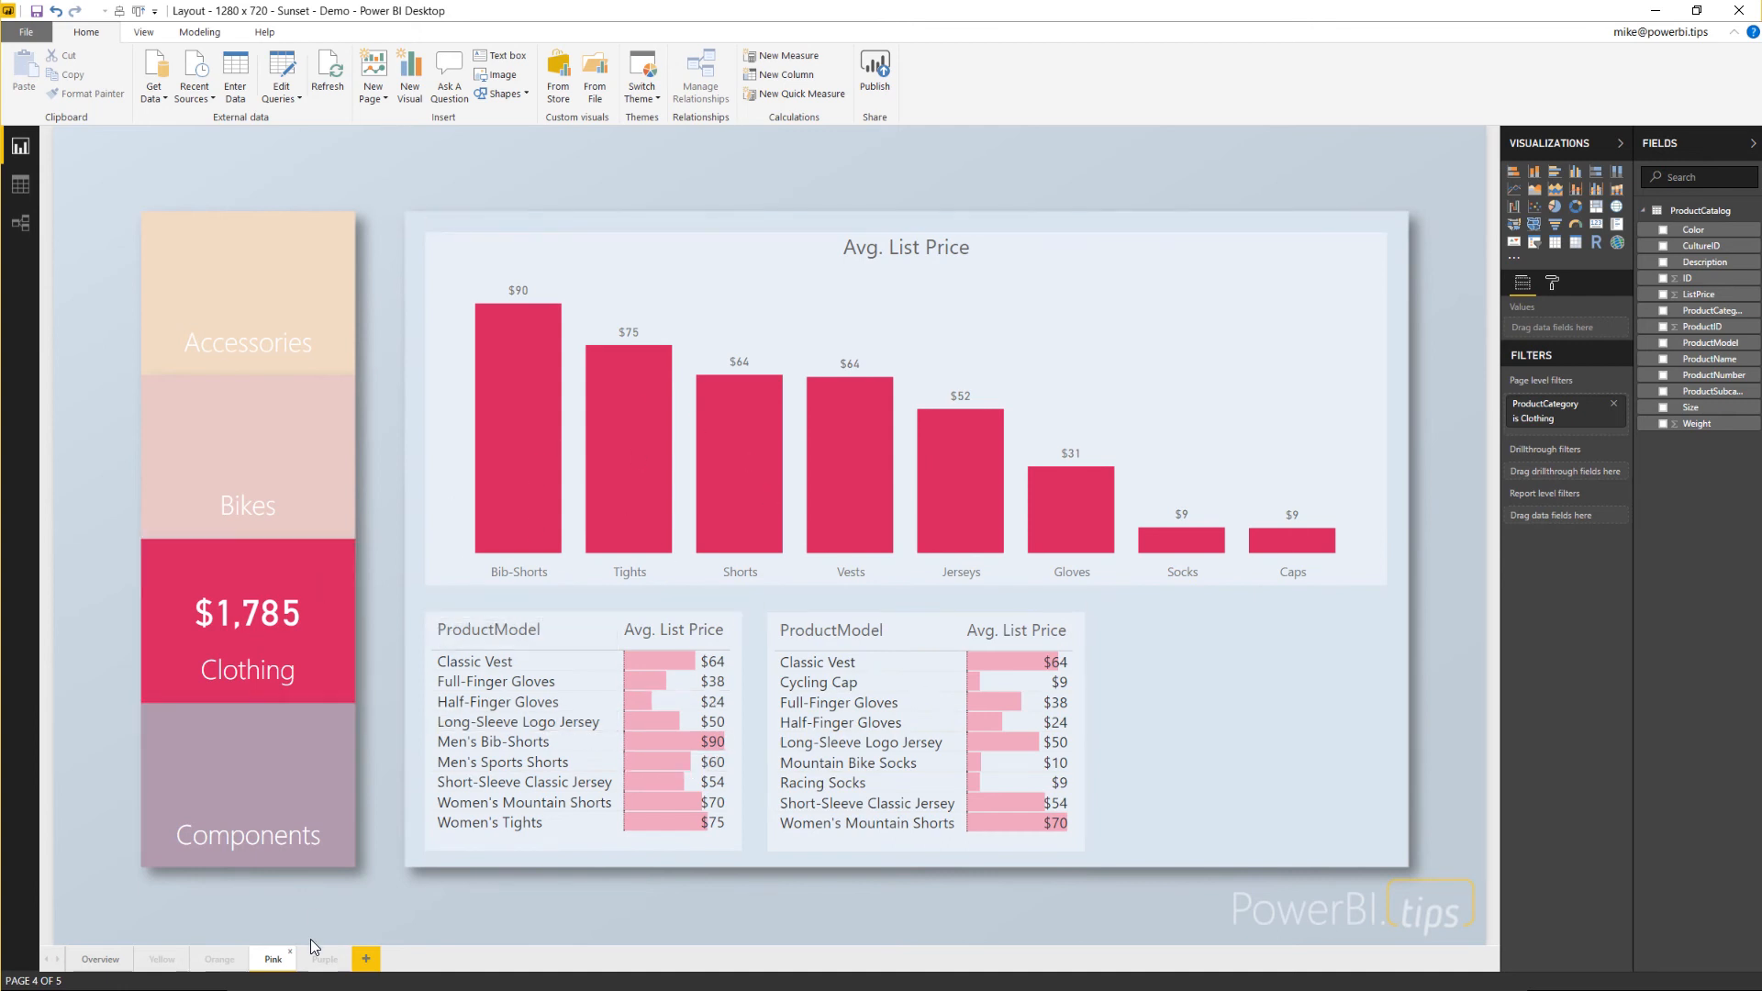
{"action": "left_click", "coordinate": [325, 958]}
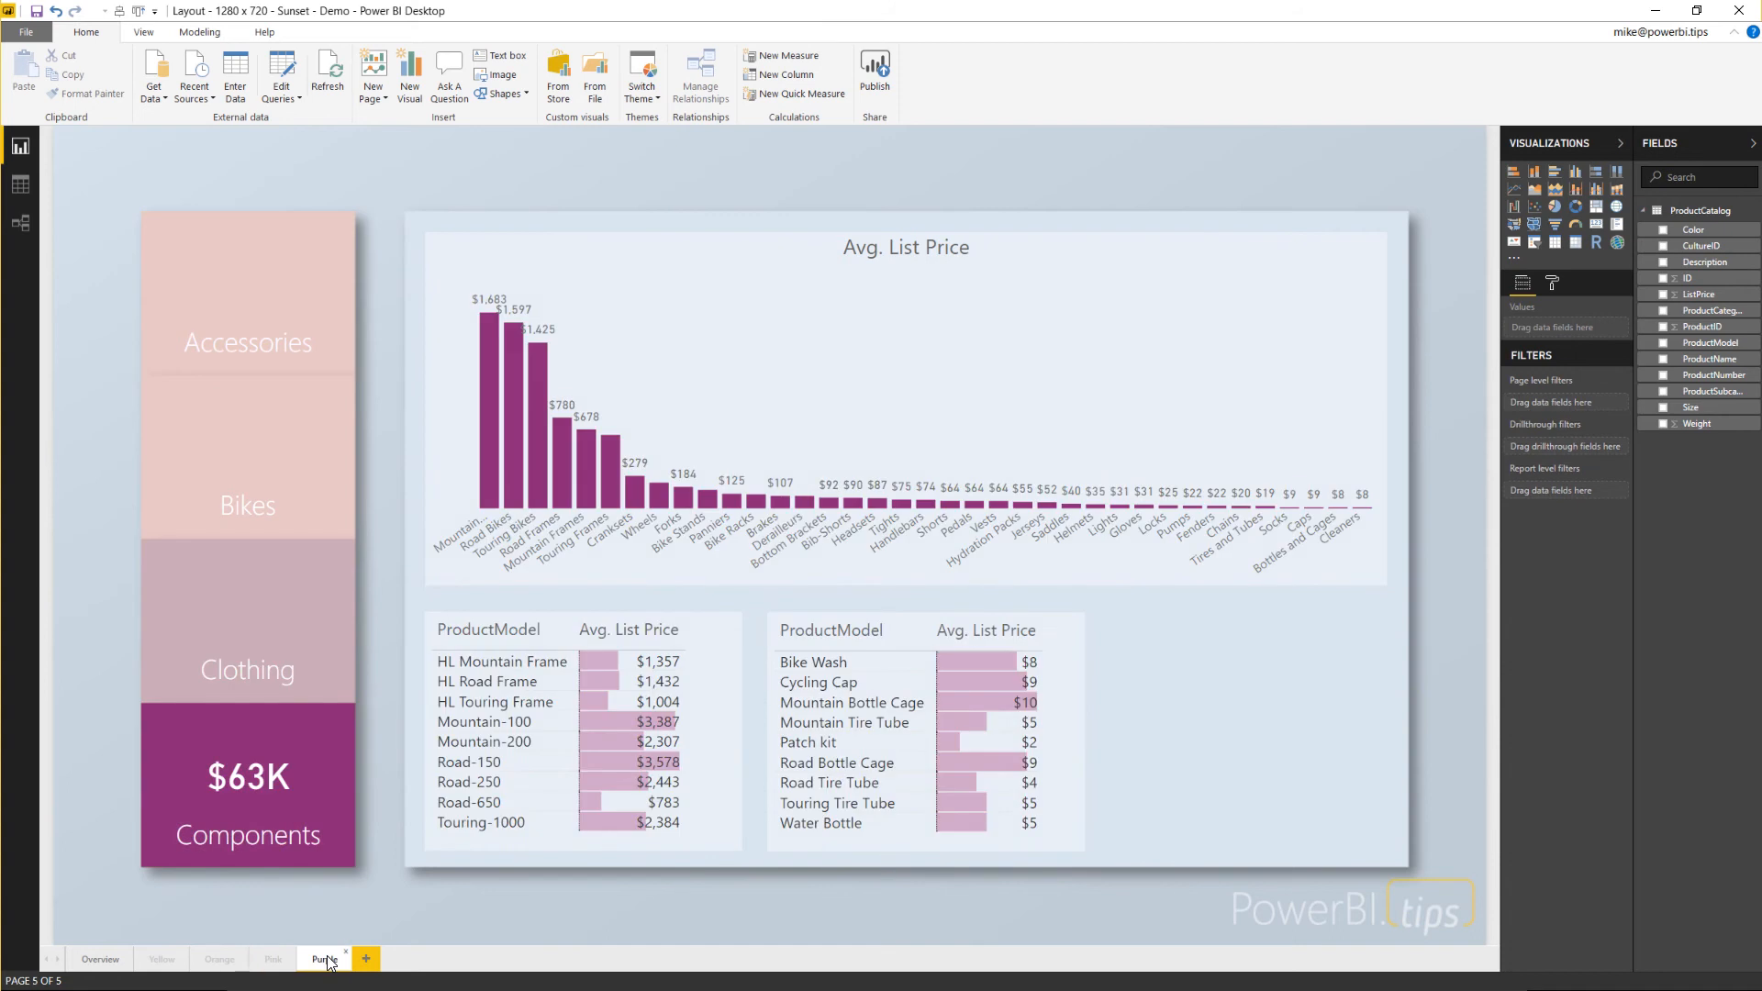
{"action": "left_click", "coordinate": [99, 958]}
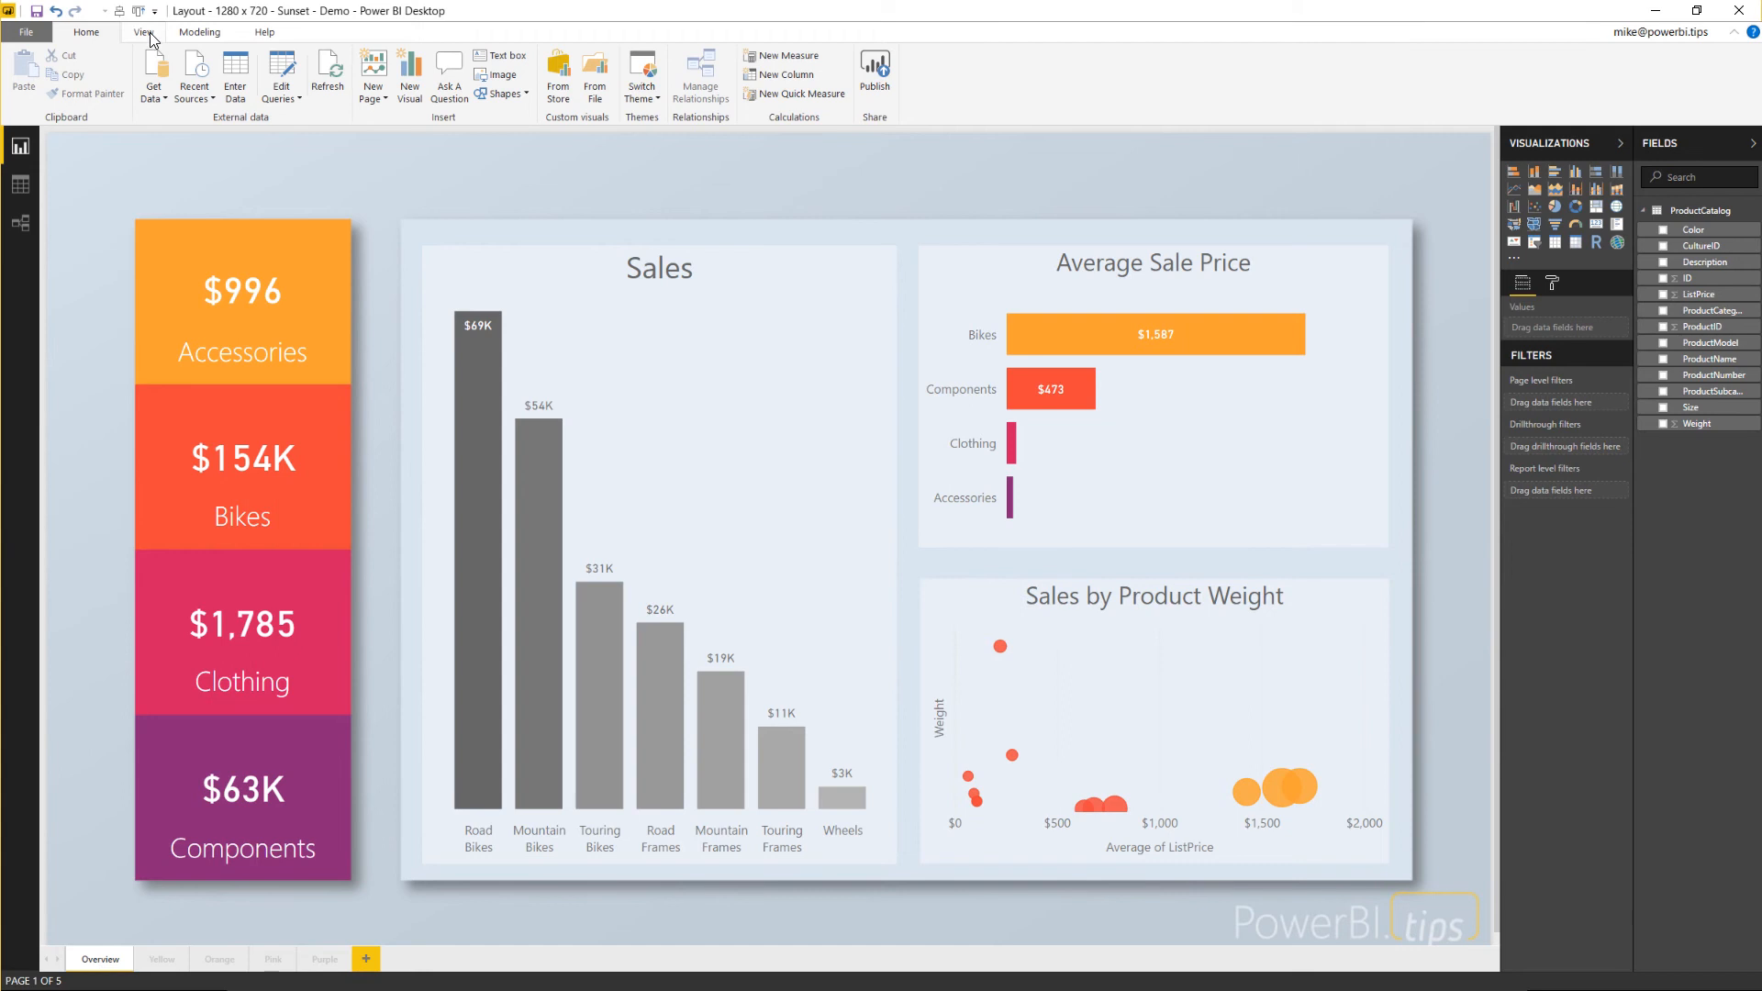
Step: Show the Bookmarks pane listing Overview, Yellow, Orange, Pink and Purple
{"action": "left_click", "coordinate": [144, 32]}
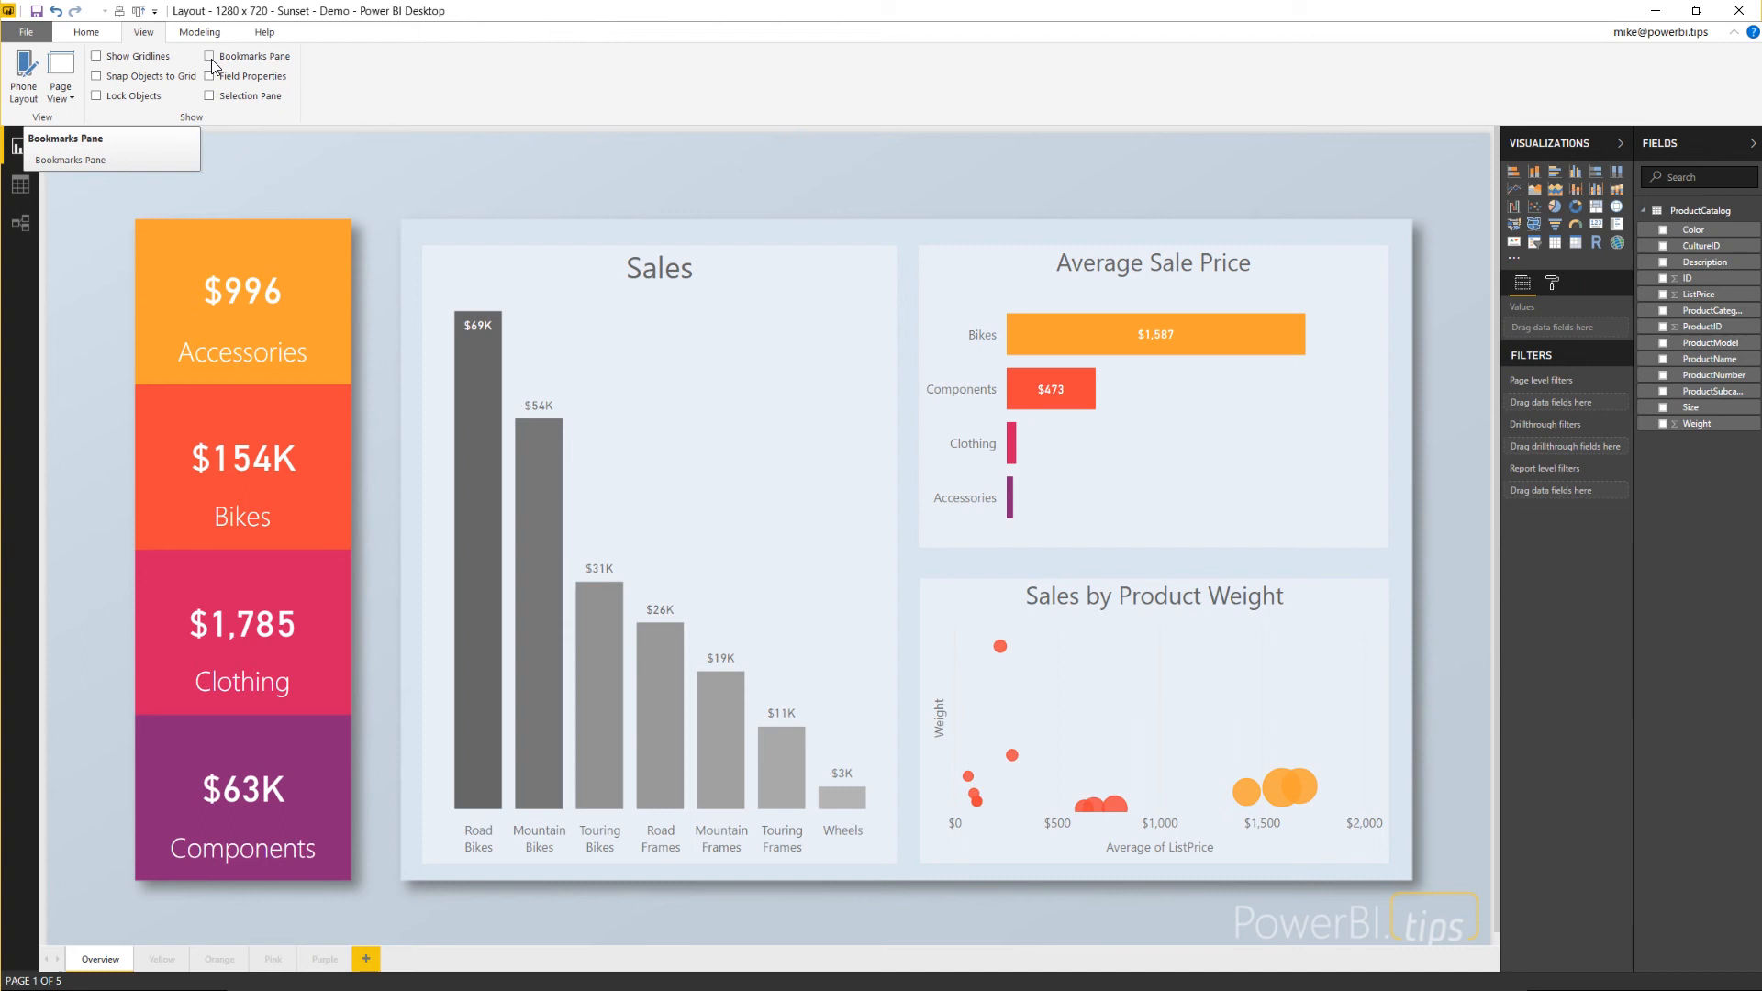
{"action": "left_click", "coordinate": [209, 57]}
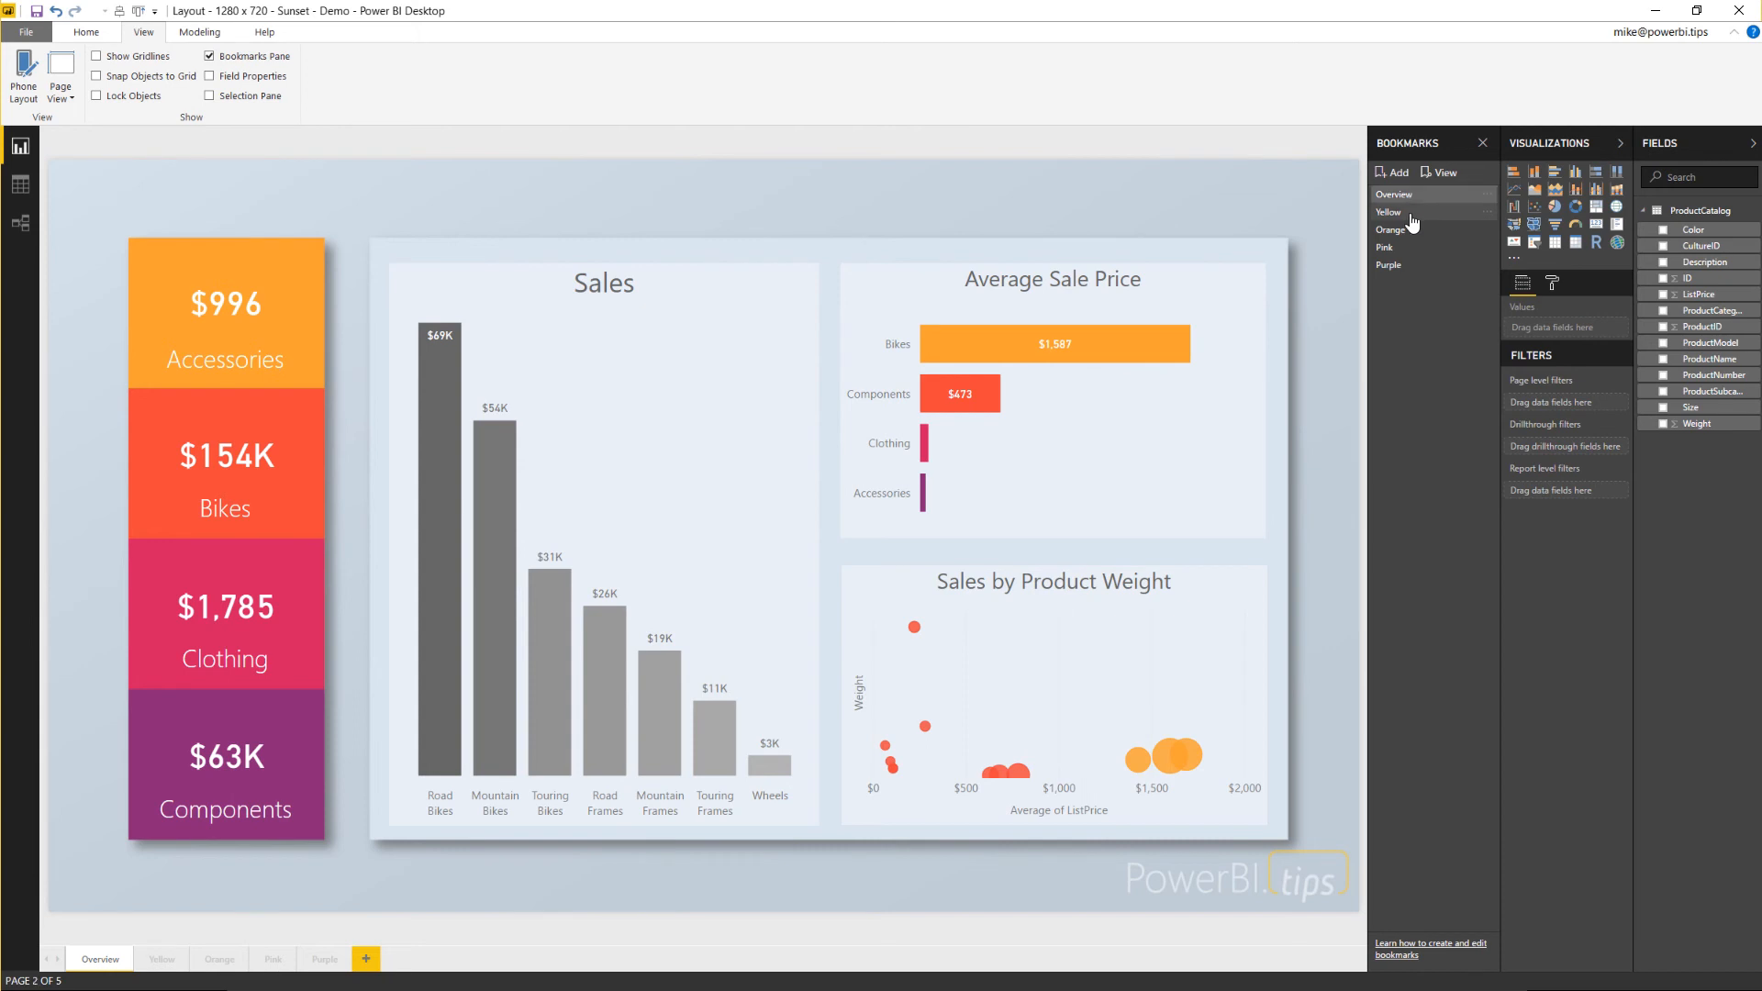
Step: Try the Yellow (accessories) and Orange (bikes) bookmarks, then return to Overview
{"action": "left_click", "coordinate": [1388, 212]}
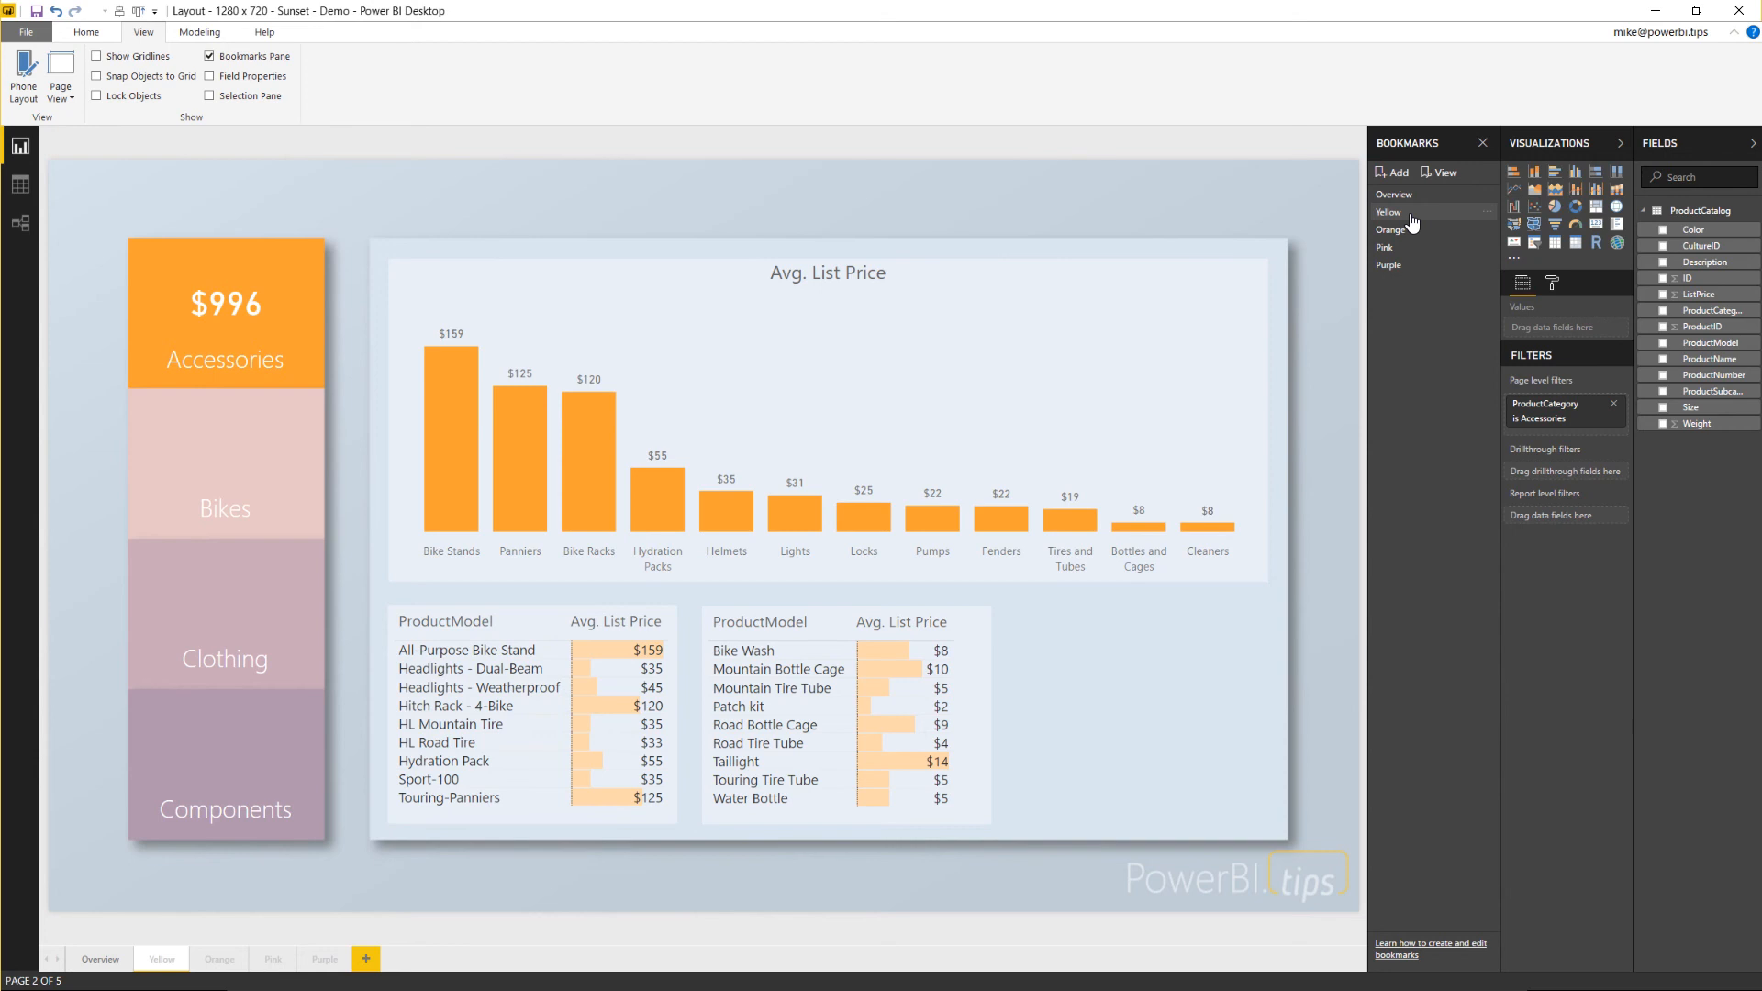
{"action": "left_click", "coordinate": [1392, 232]}
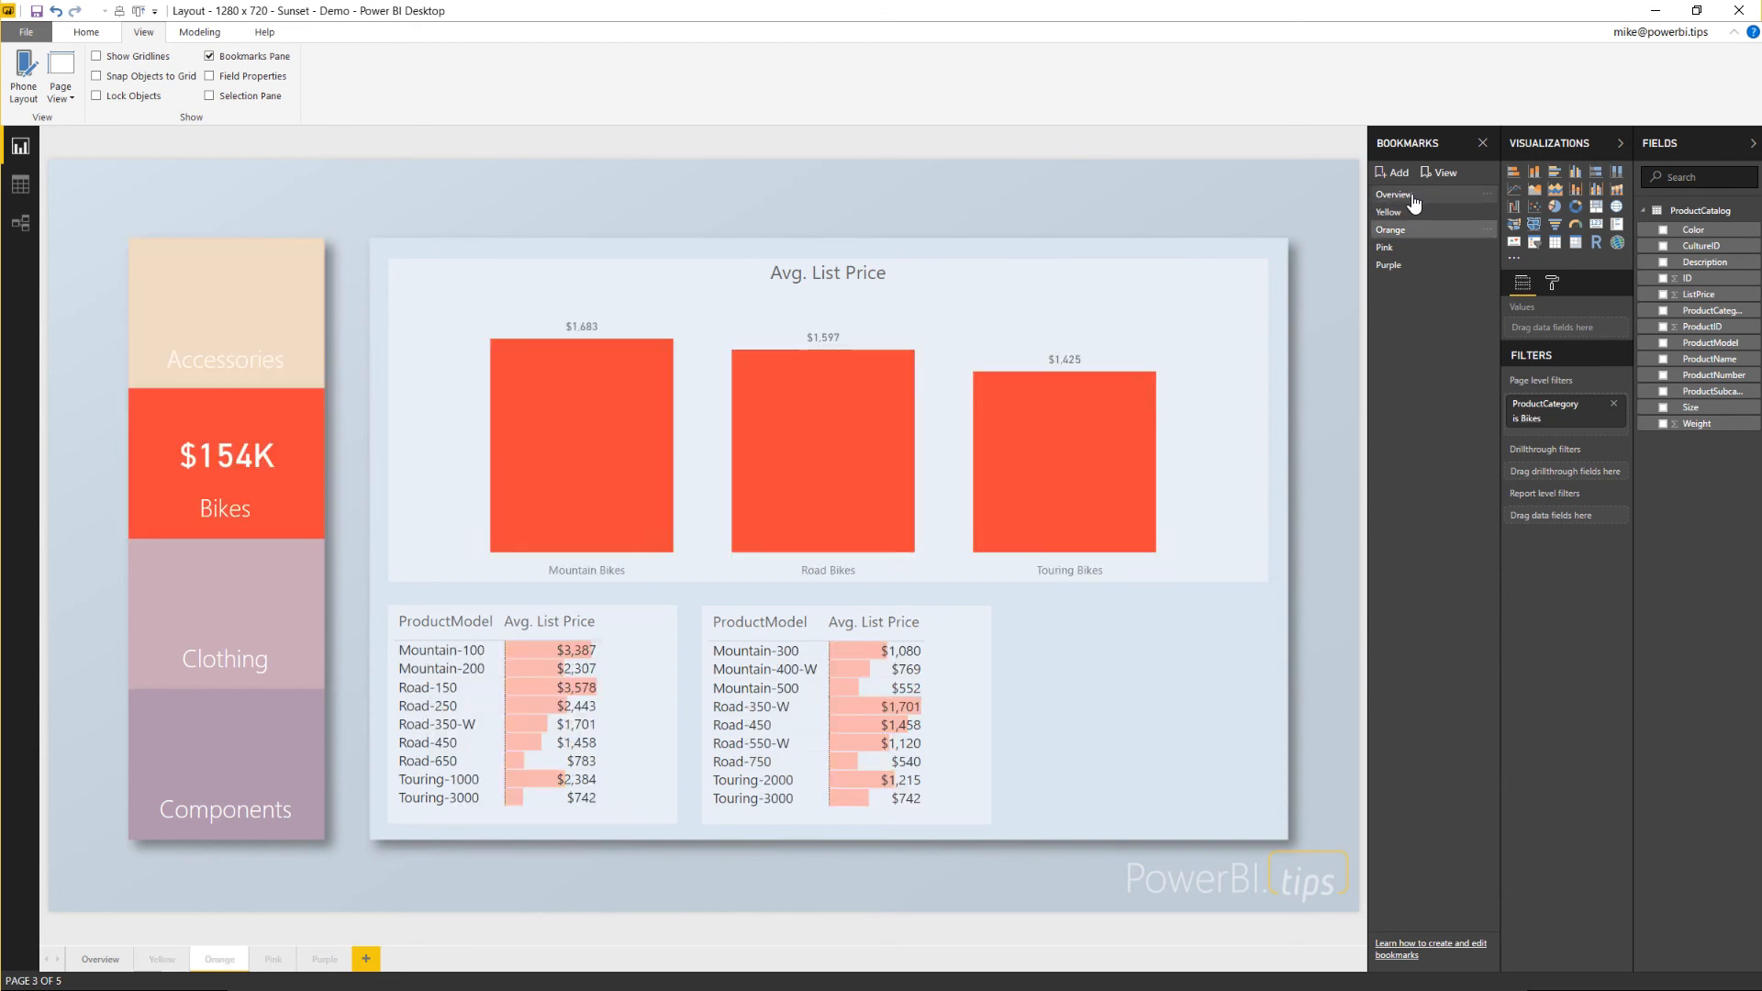
{"action": "left_click", "coordinate": [1393, 195]}
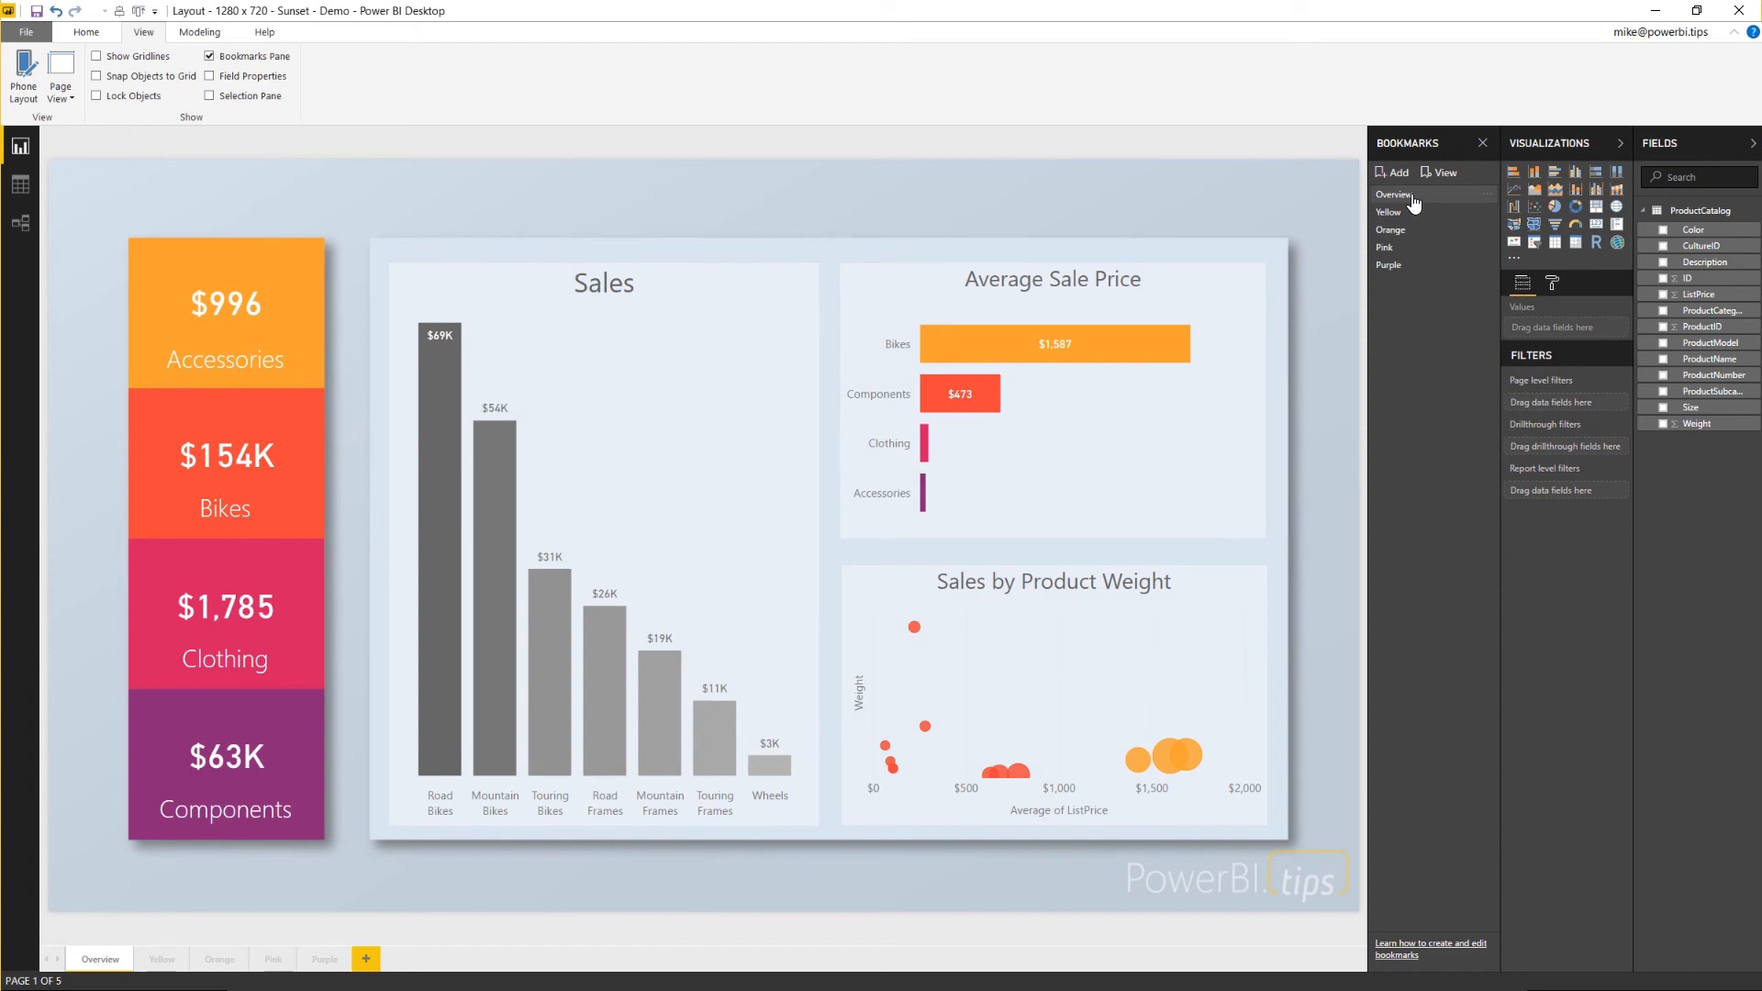
{"action": "mouse_move", "coordinate": [1402, 213]}
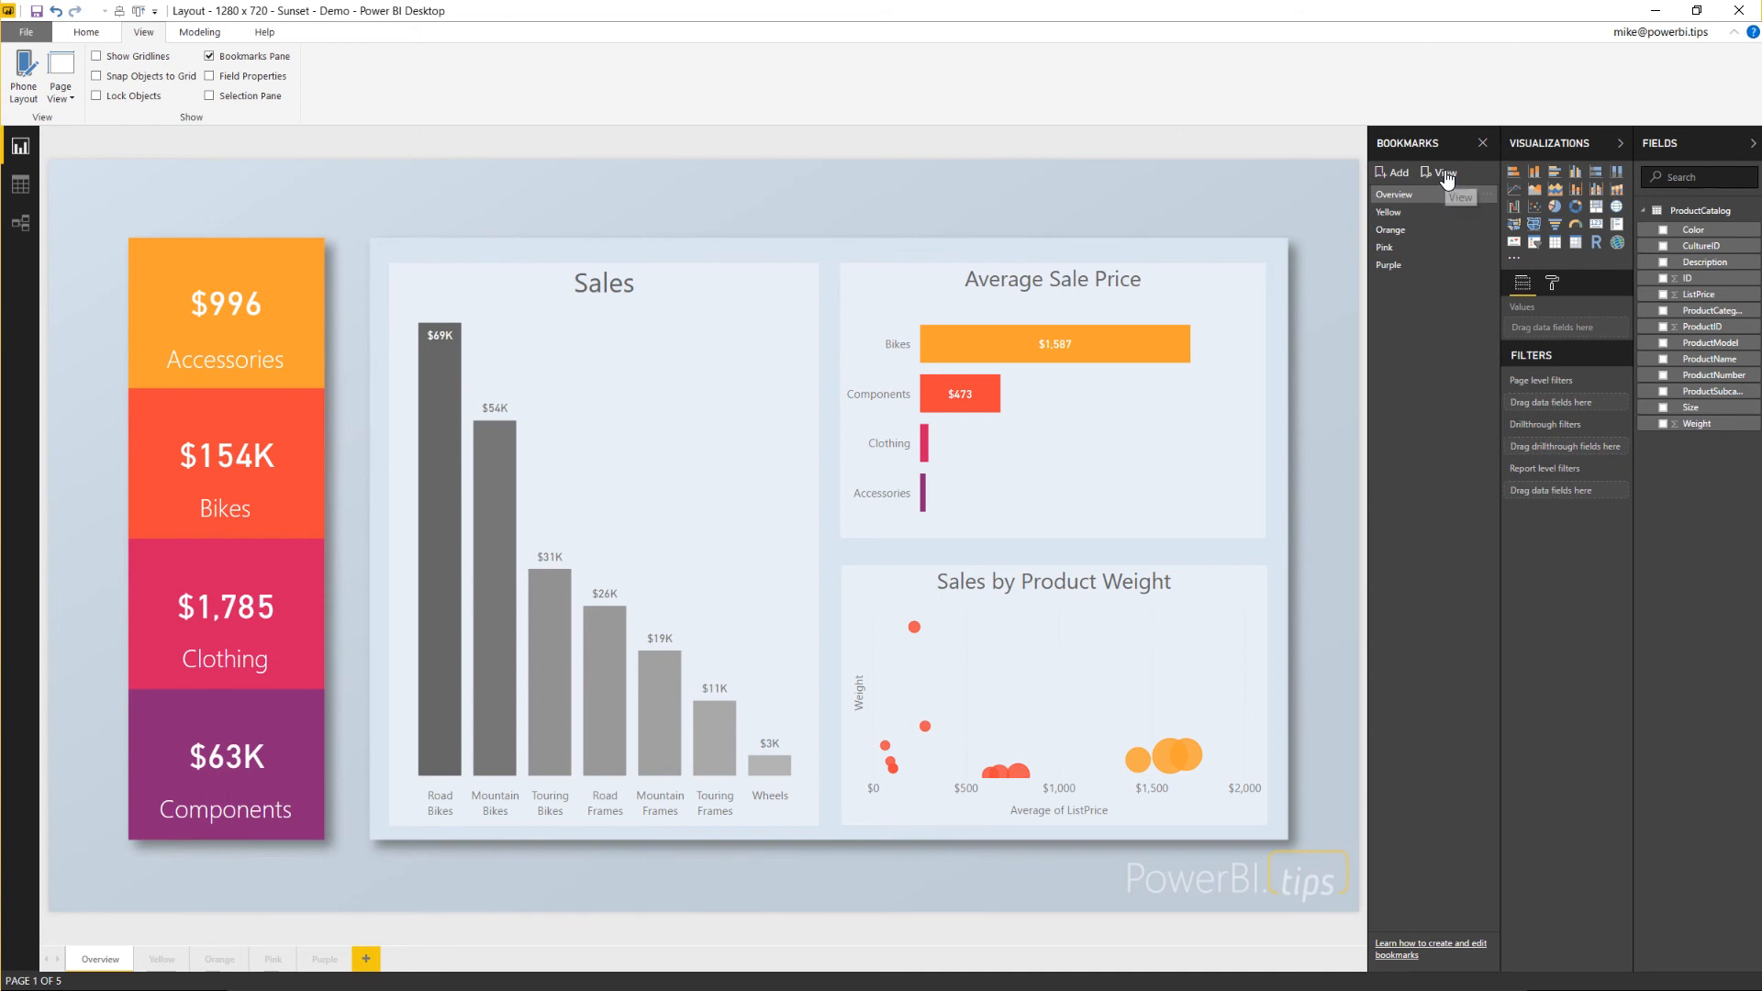
{"action": "left_click", "coordinate": [1443, 173]}
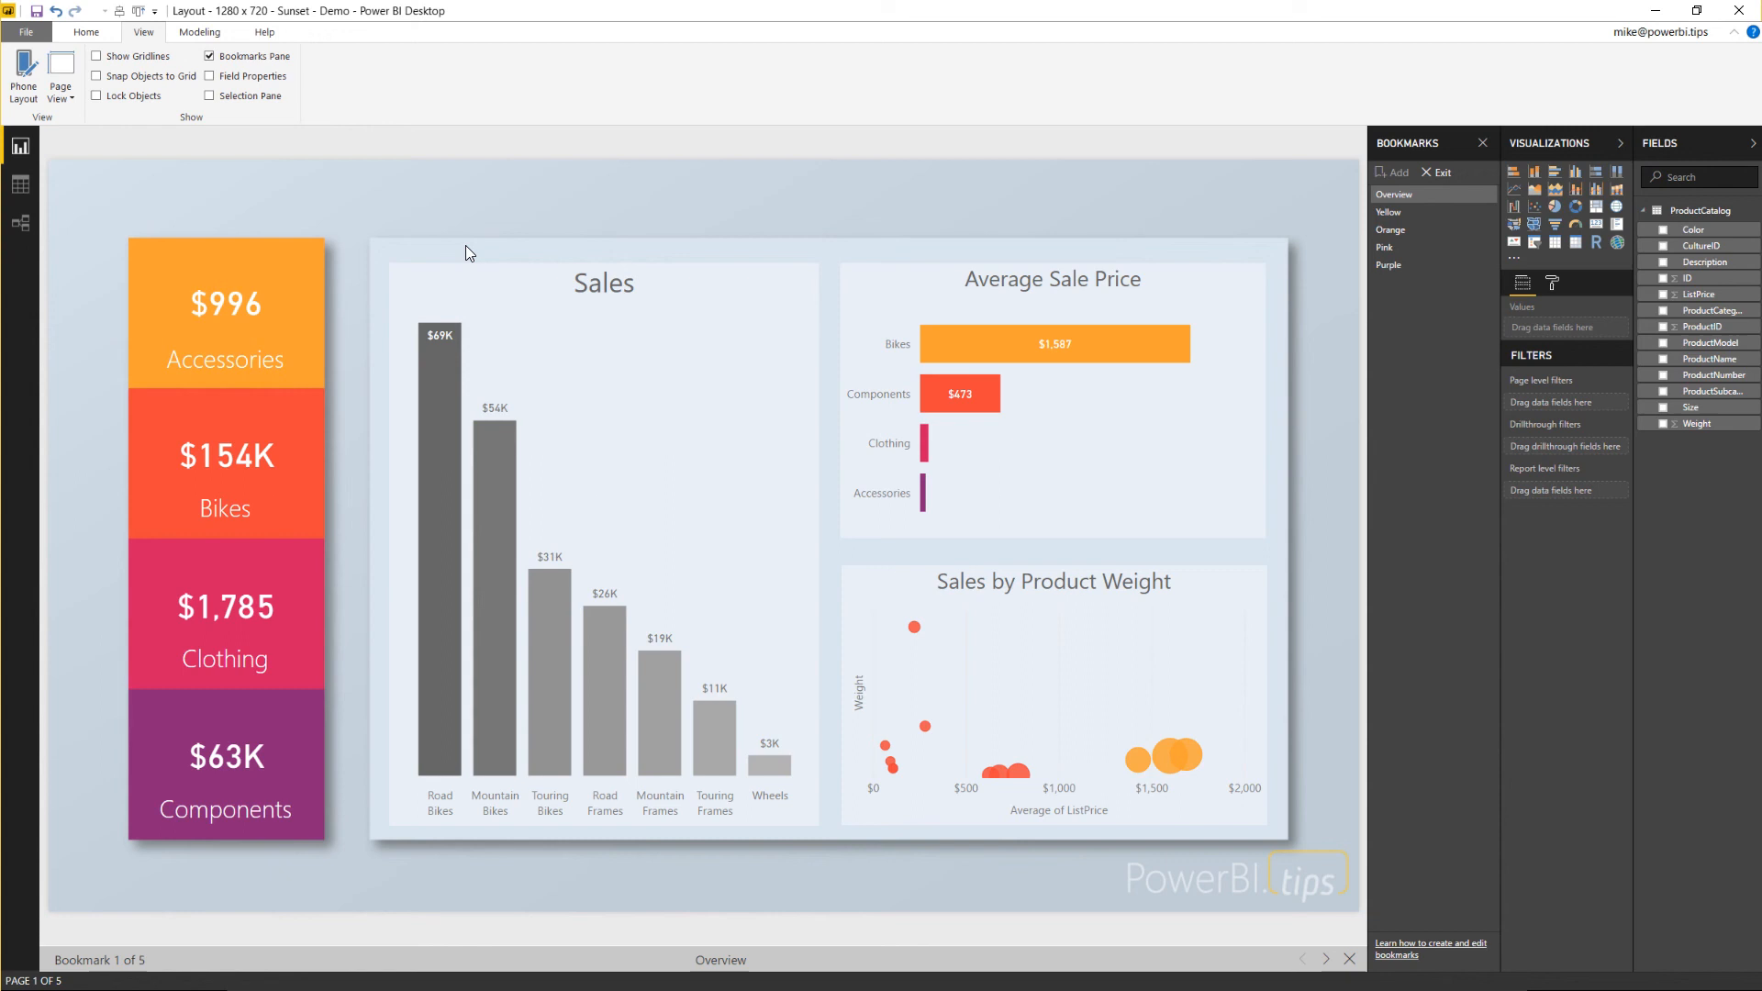
{"action": "mouse_move", "coordinate": [172, 969]}
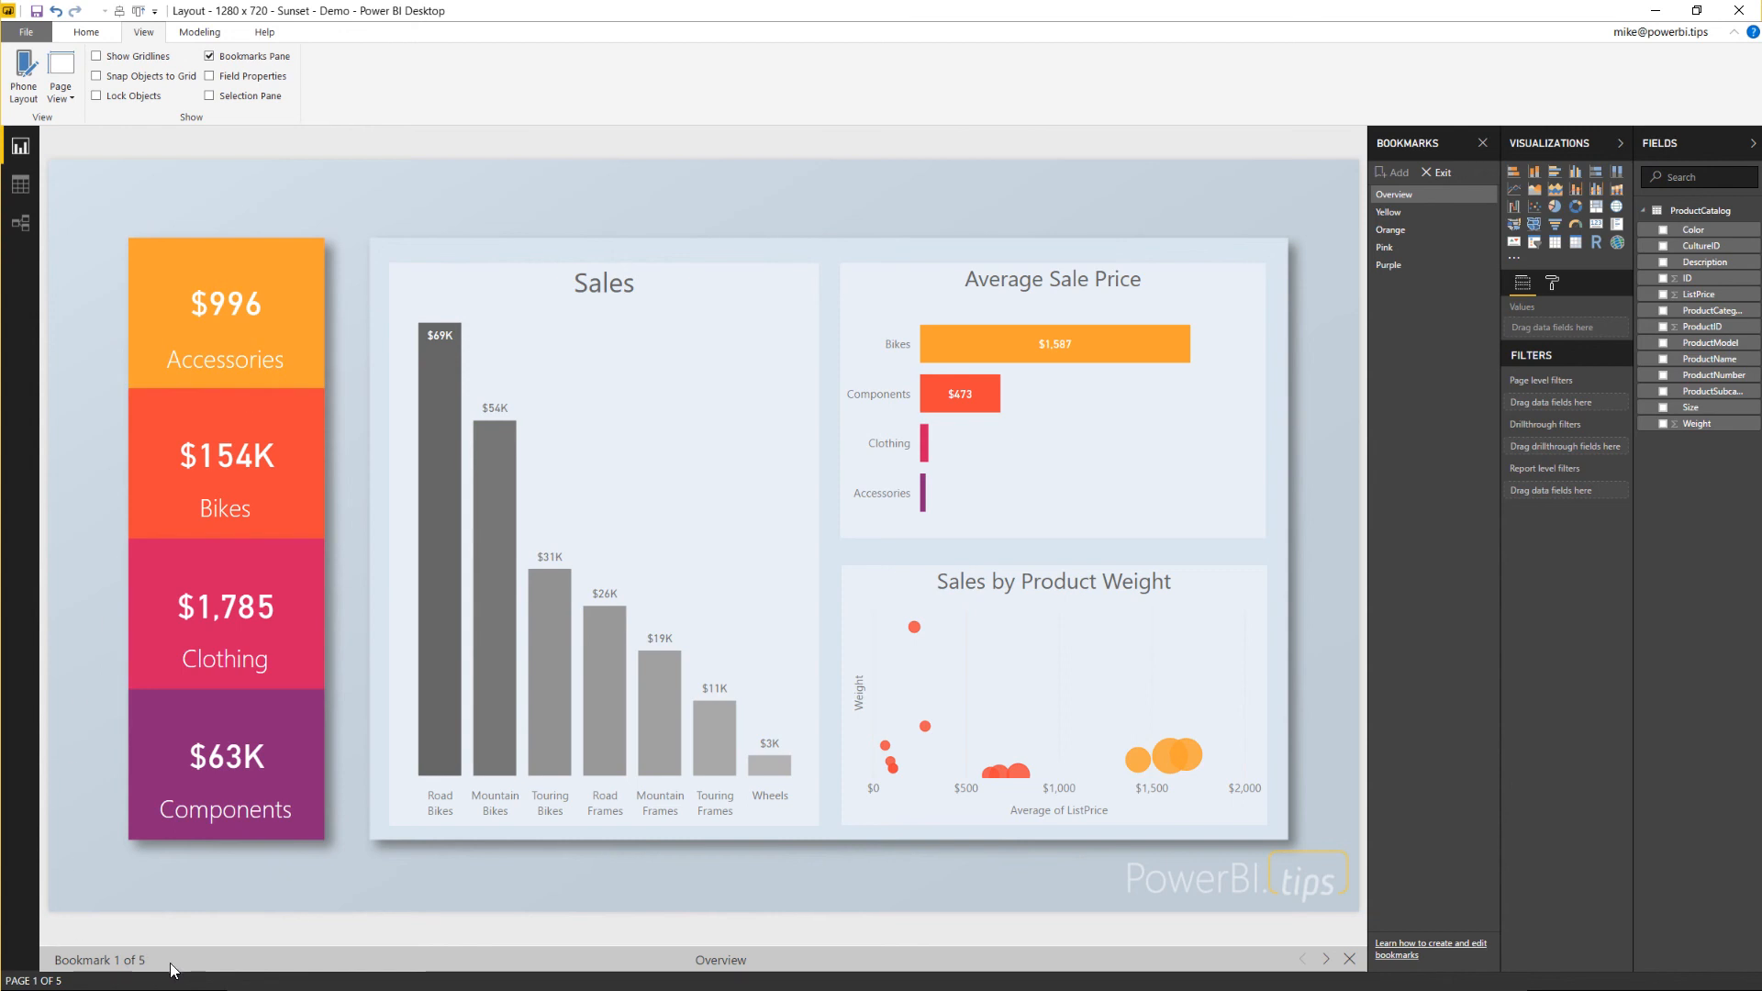
{"action": "mouse_move", "coordinate": [121, 973]}
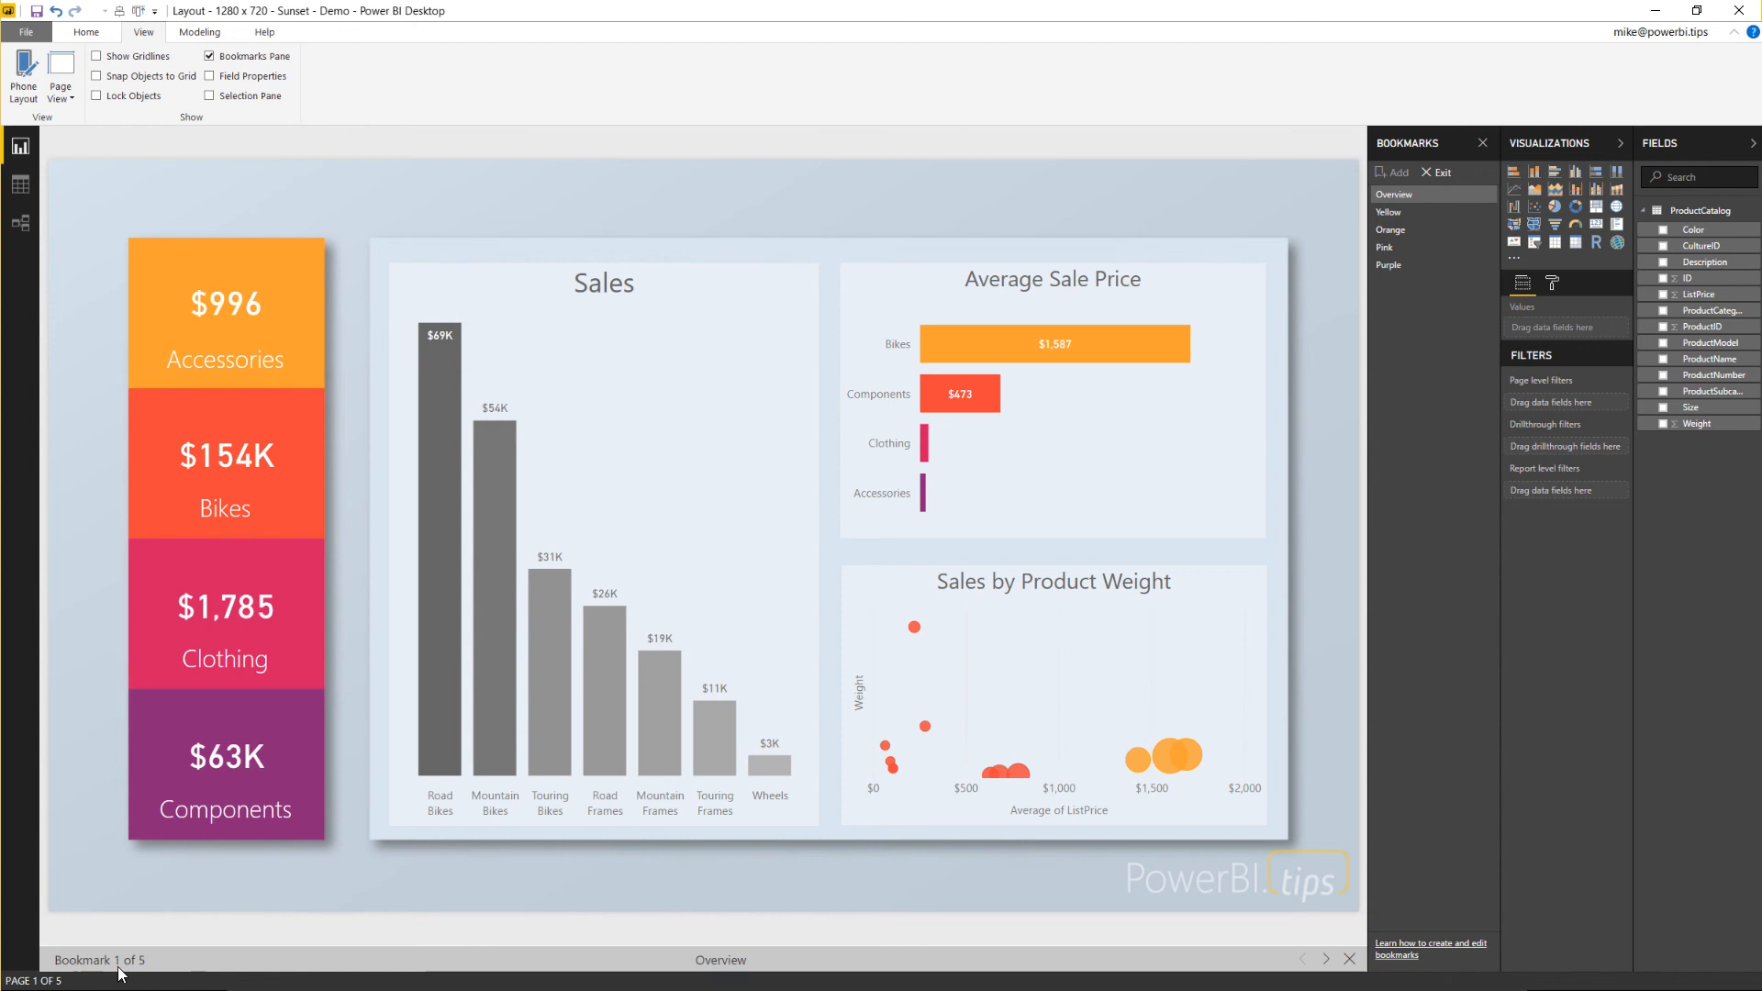
{"action": "mouse_move", "coordinate": [654, 857]}
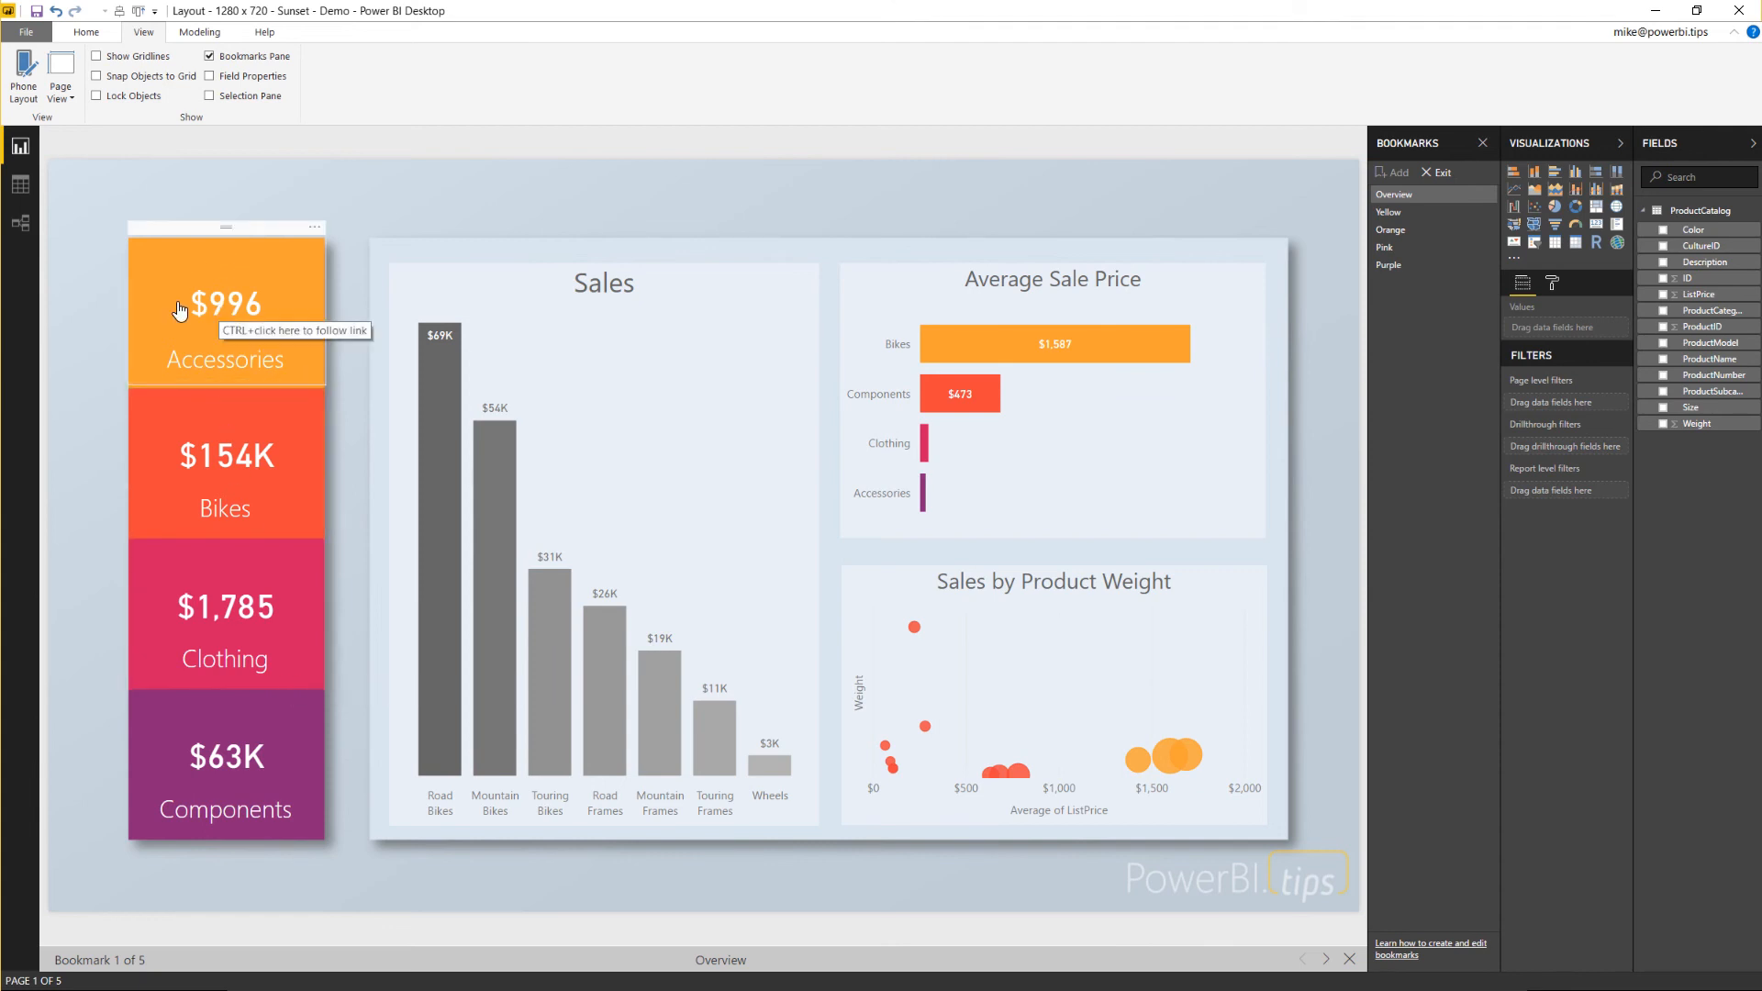
{"action": "mouse_move", "coordinate": [207, 338]}
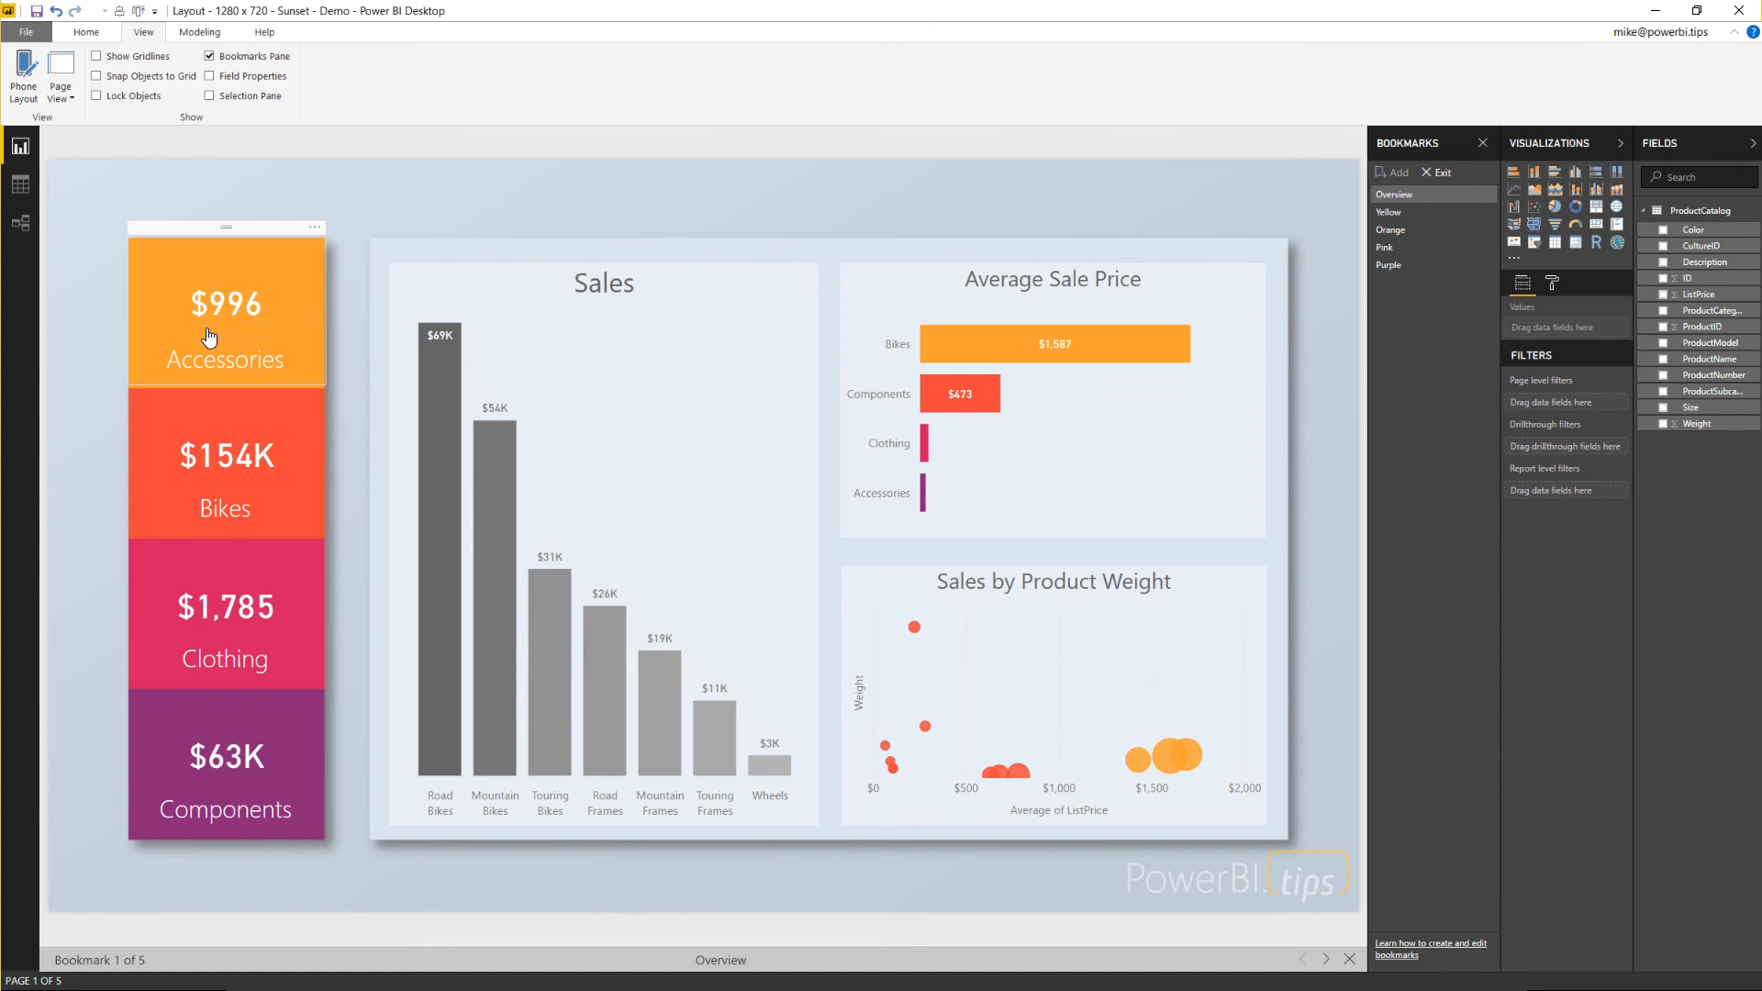
{"action": "left_click", "coordinate": [1389, 213]}
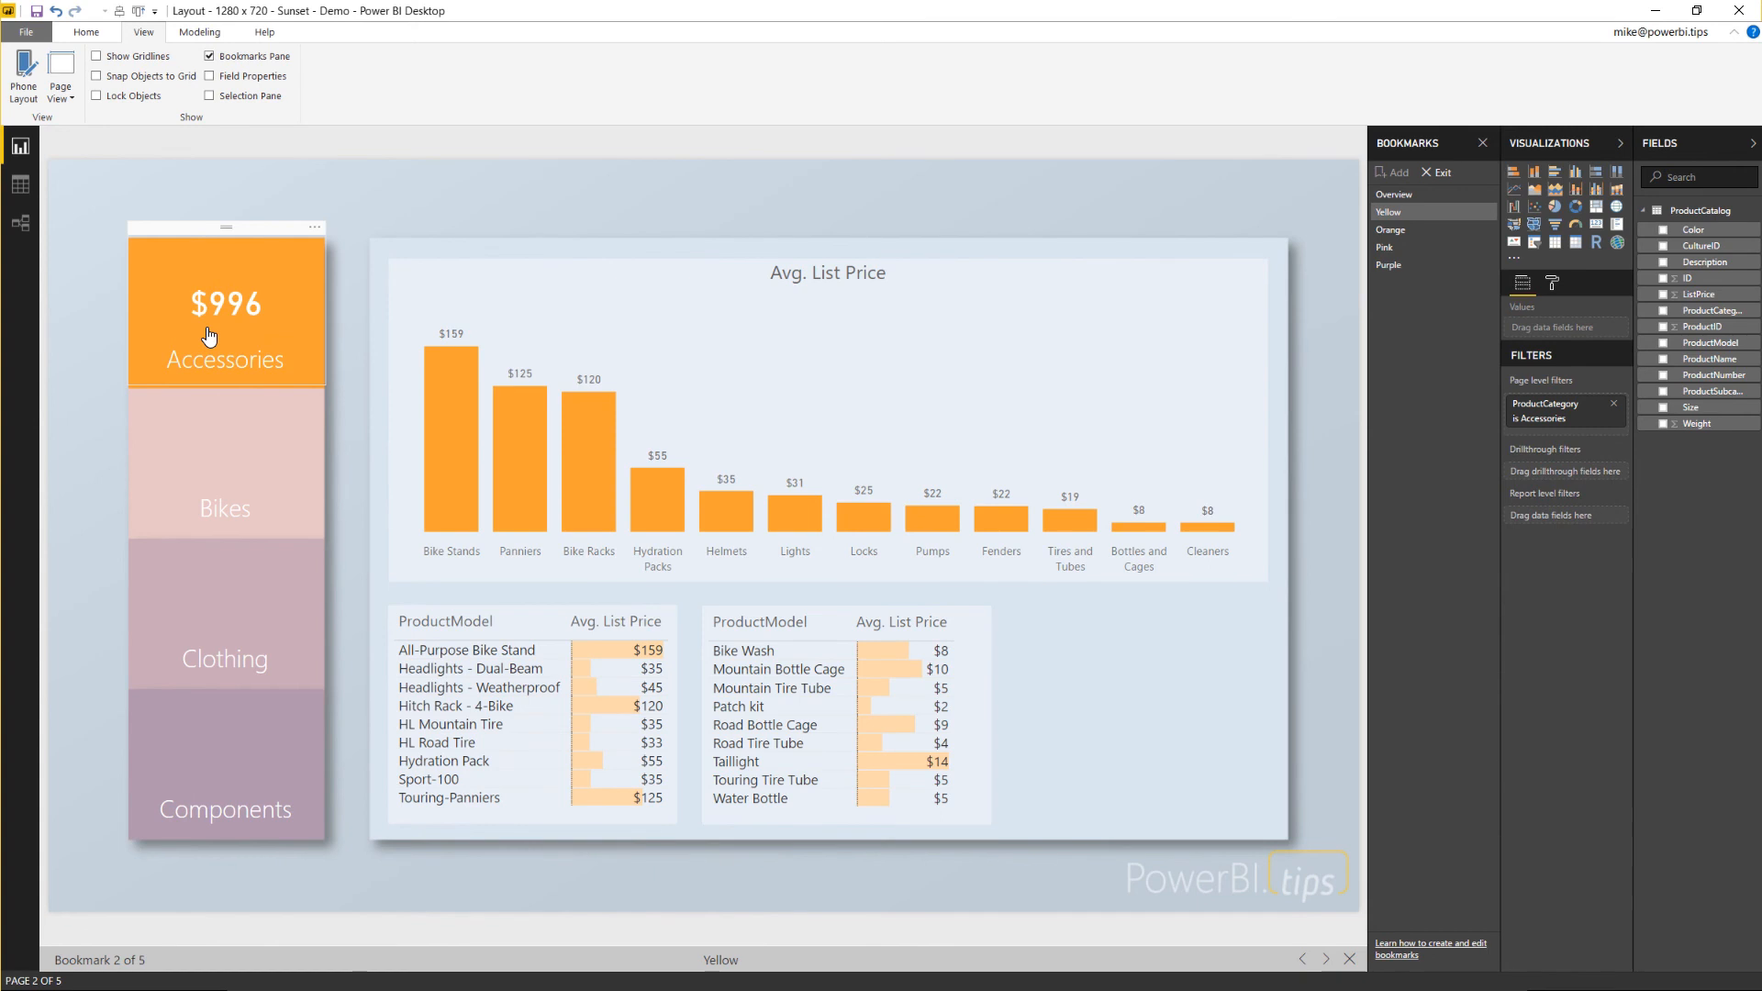
{"action": "left_click", "coordinate": [1393, 193]}
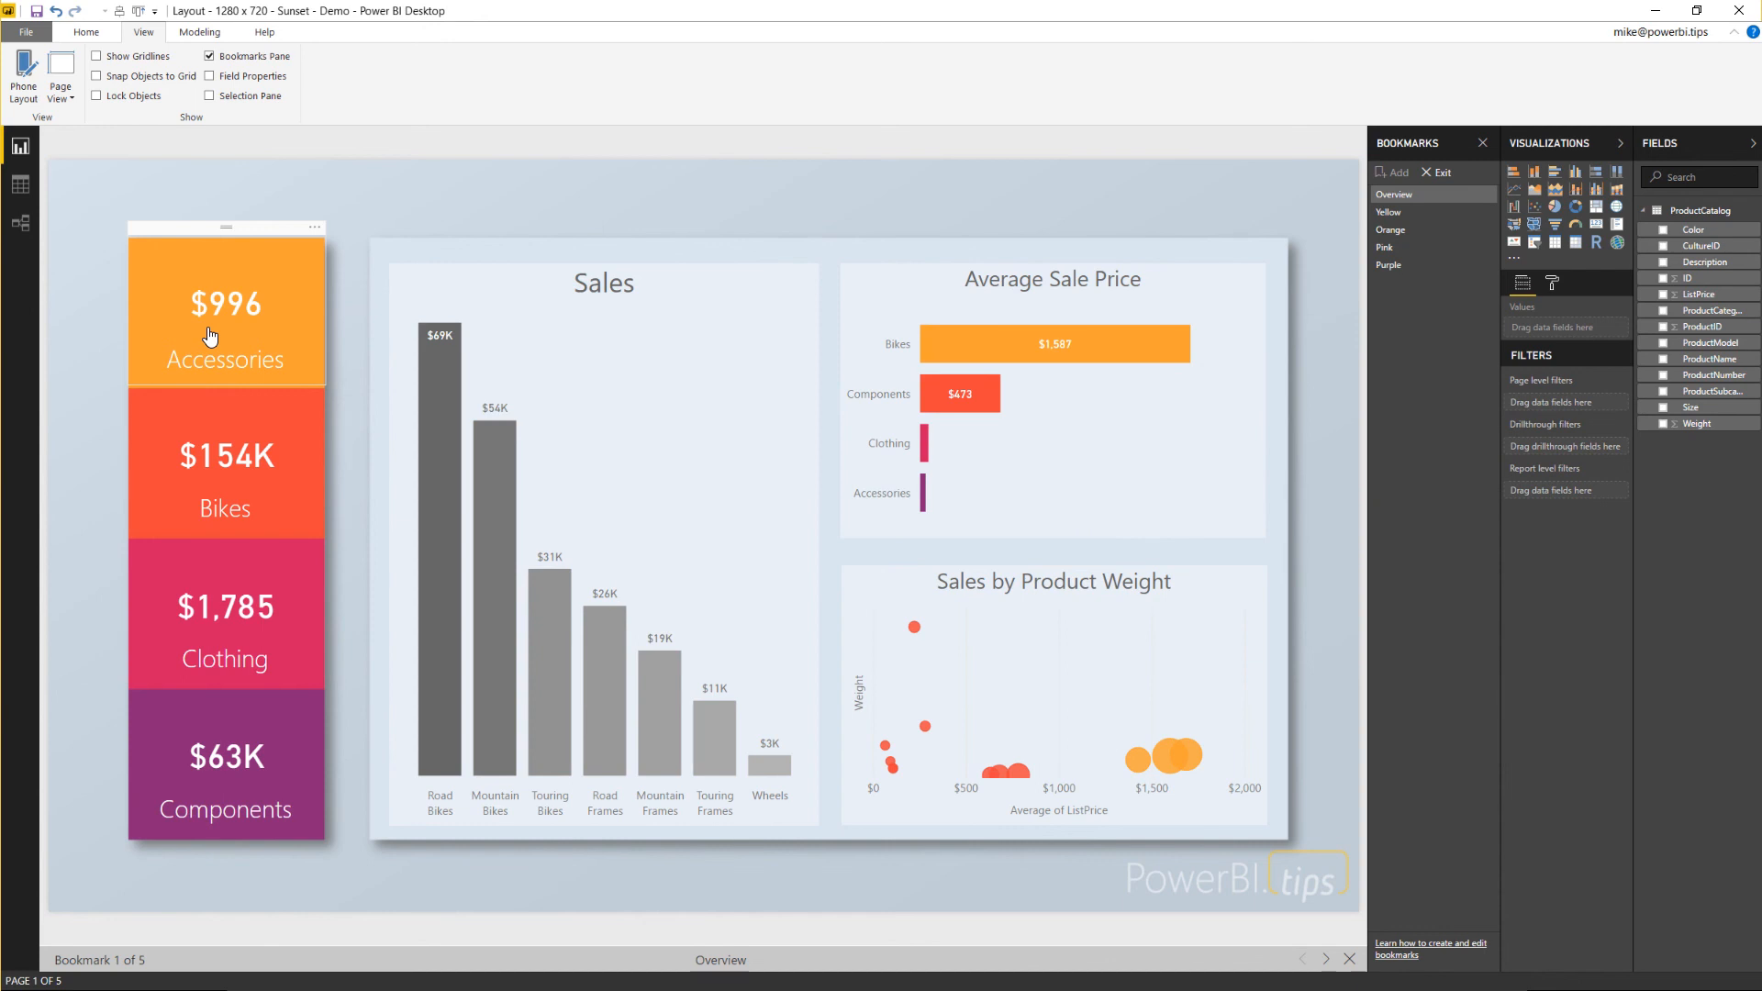
{"action": "left_click", "coordinate": [1391, 230]}
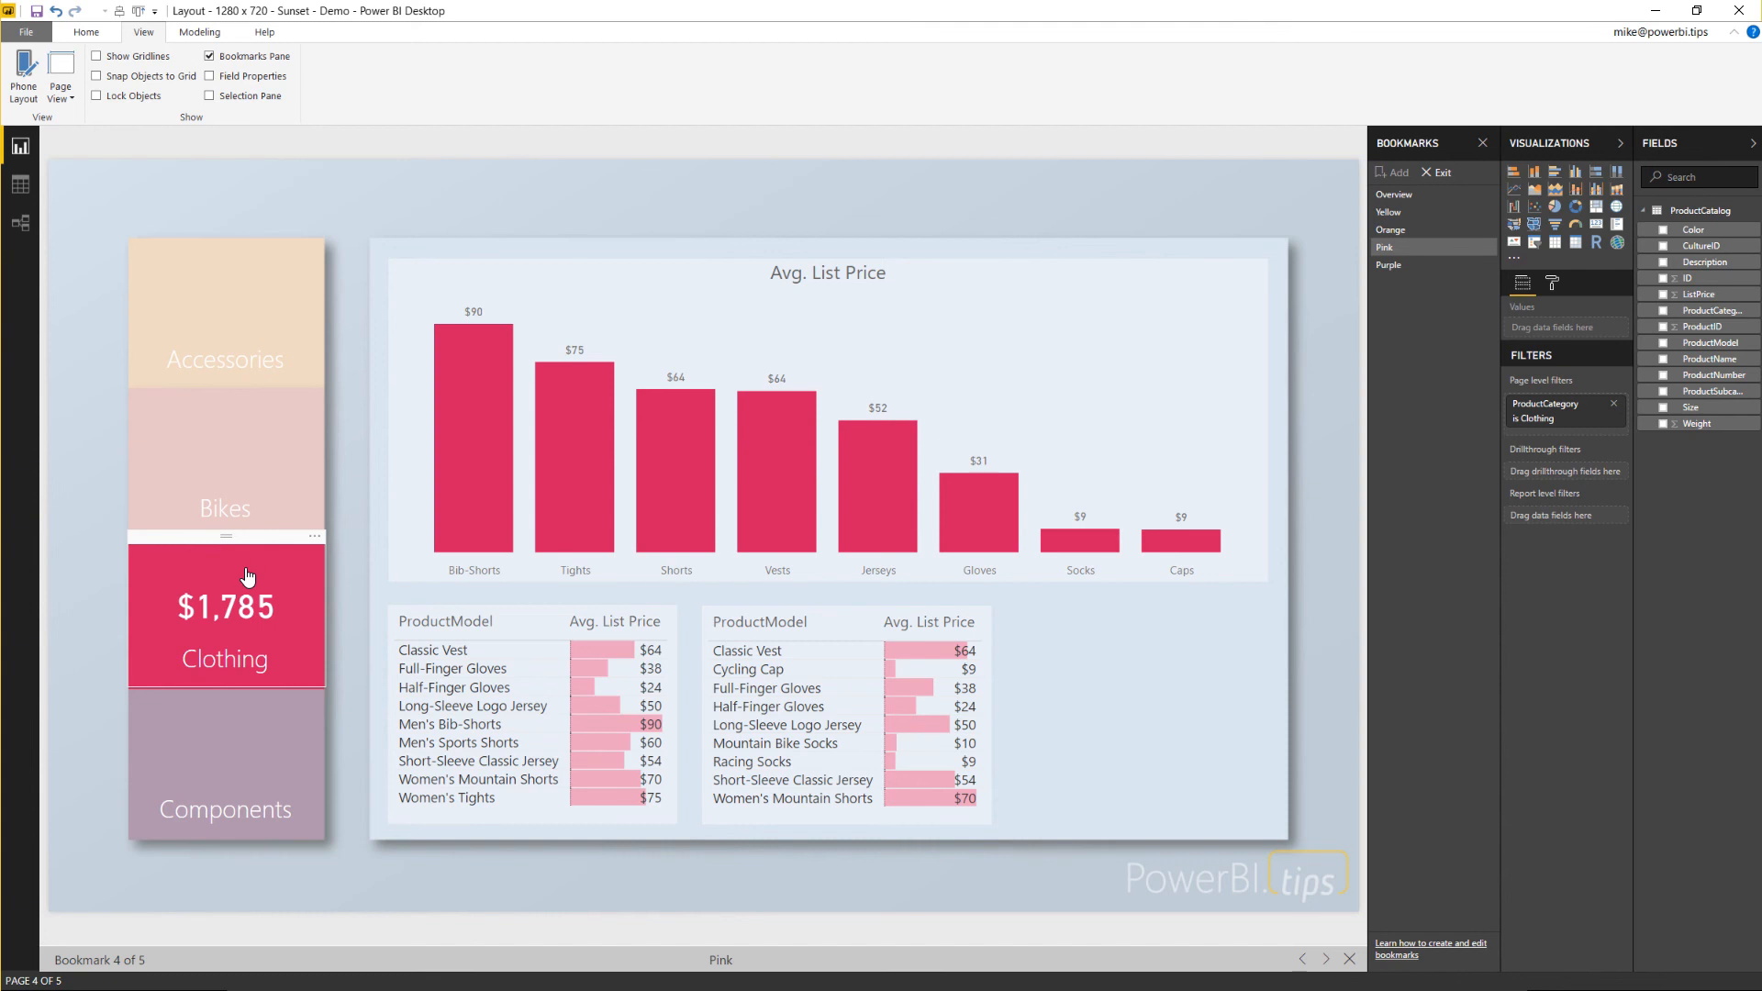
{"action": "left_click", "coordinate": [1390, 230]}
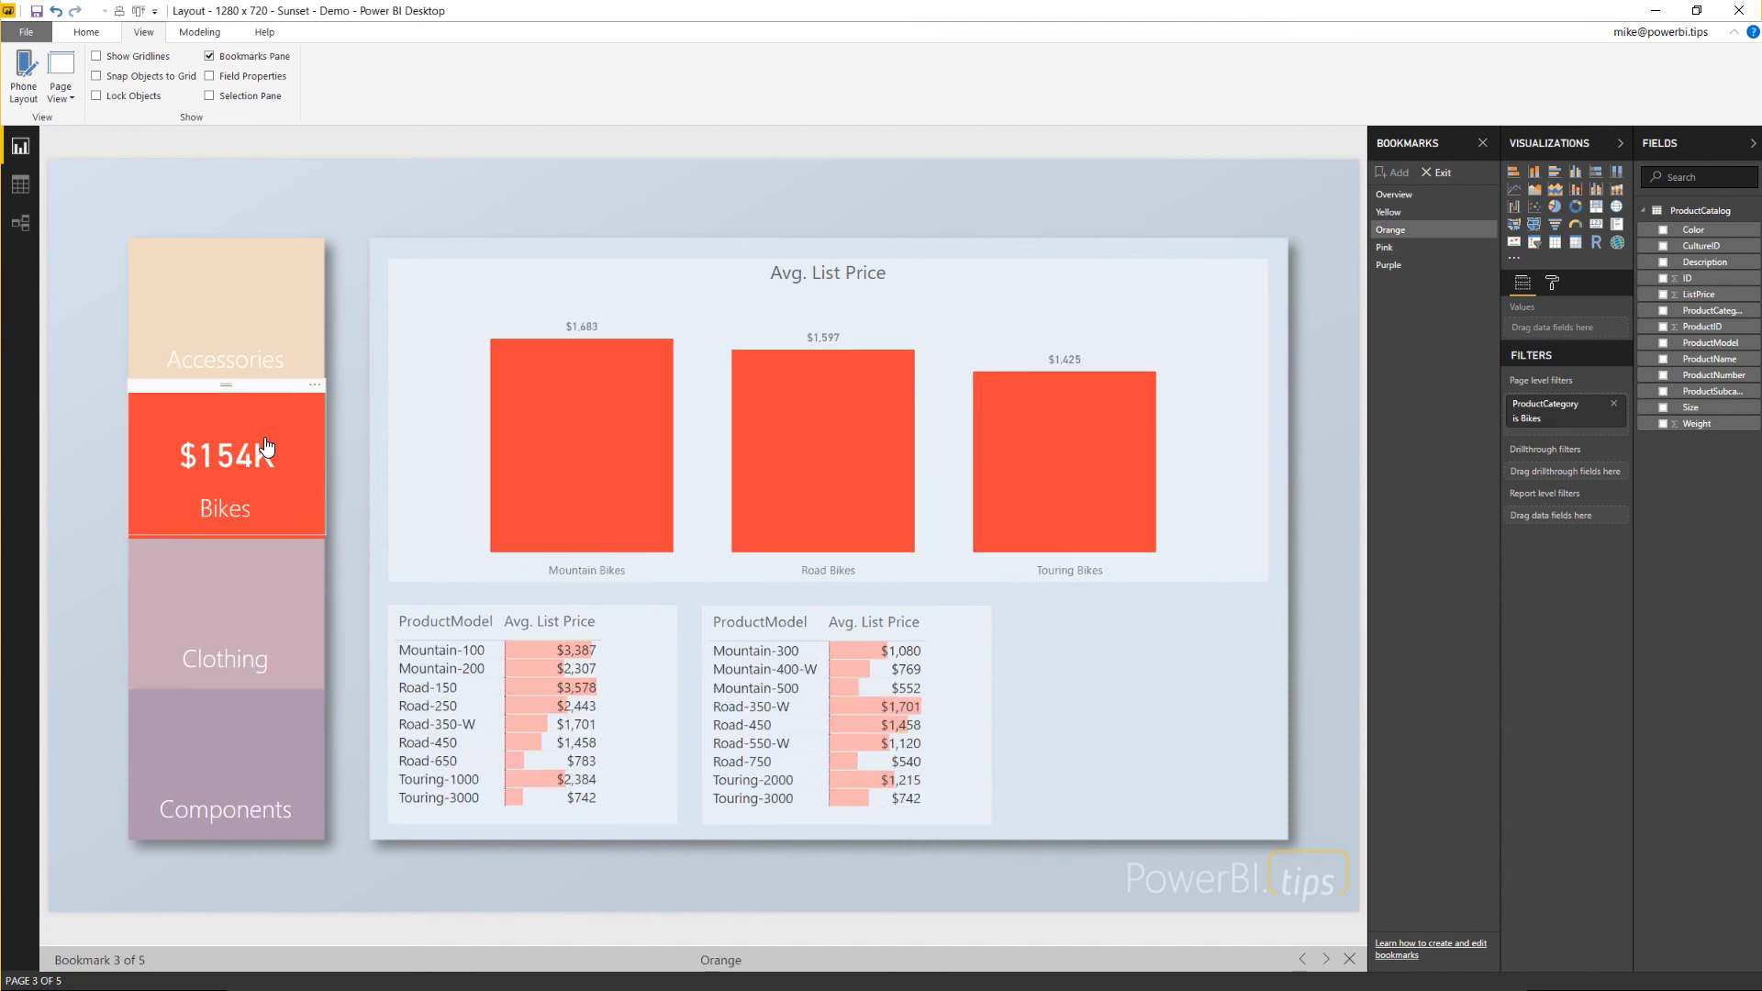
{"action": "left_click", "coordinate": [1387, 211]}
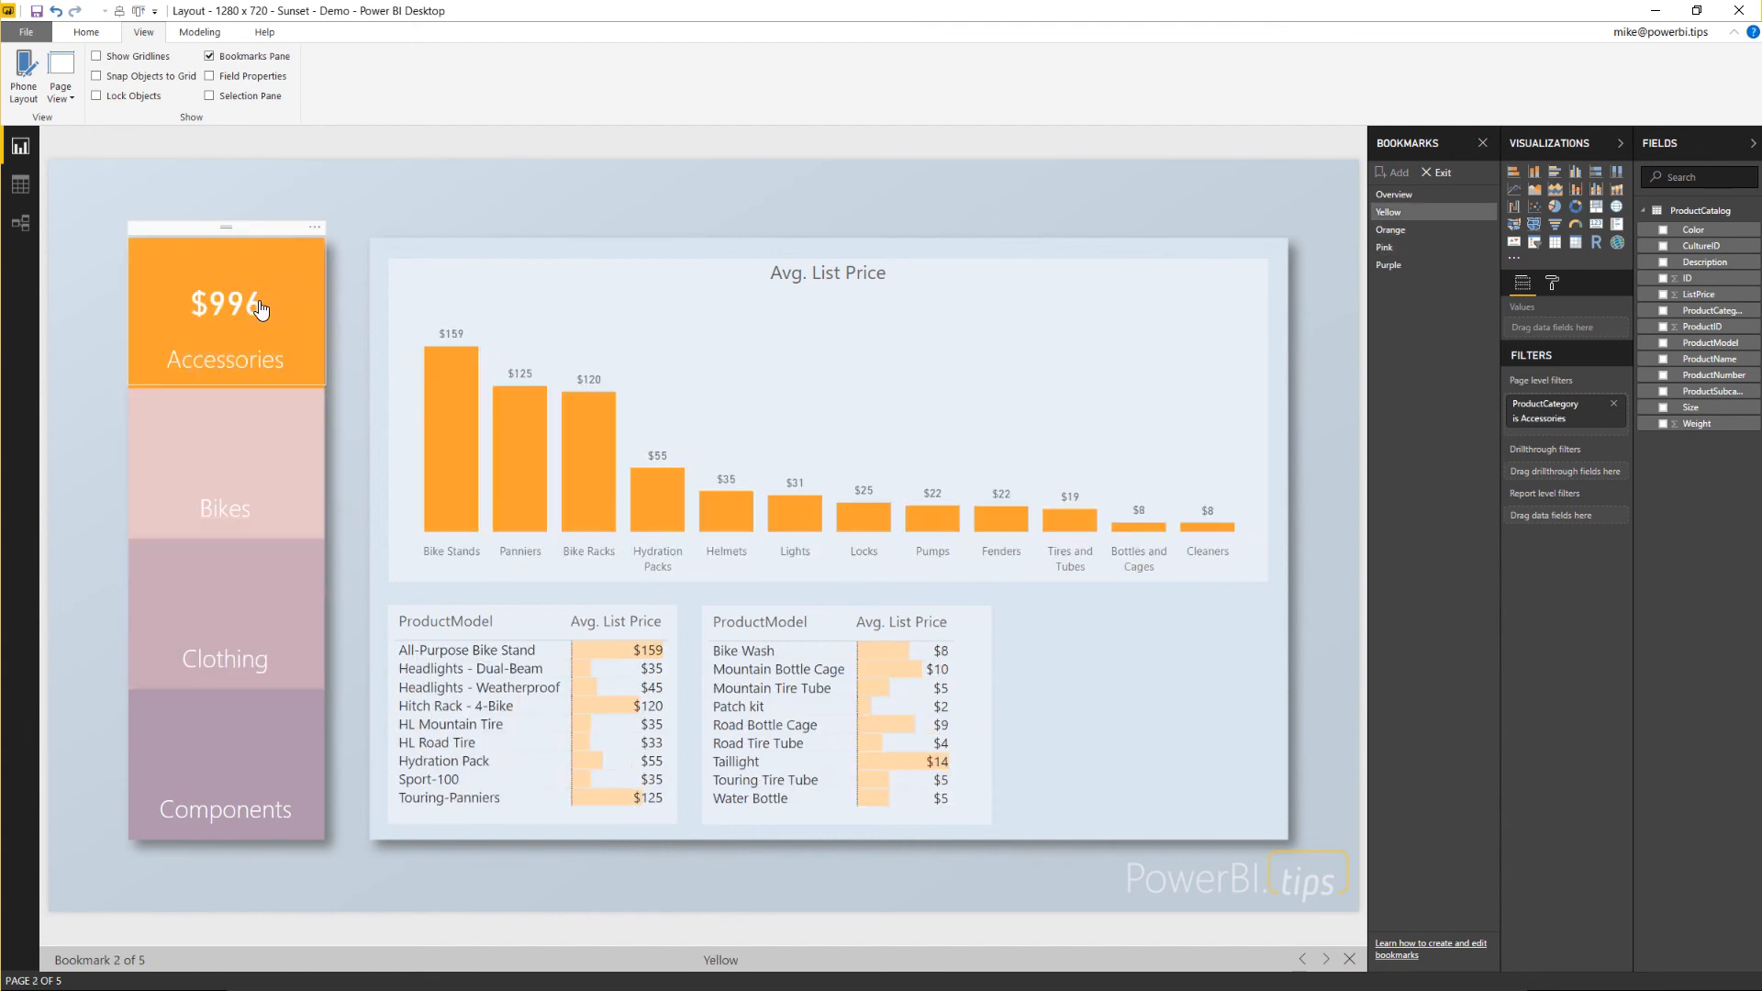
{"action": "left_click", "coordinate": [1389, 229]}
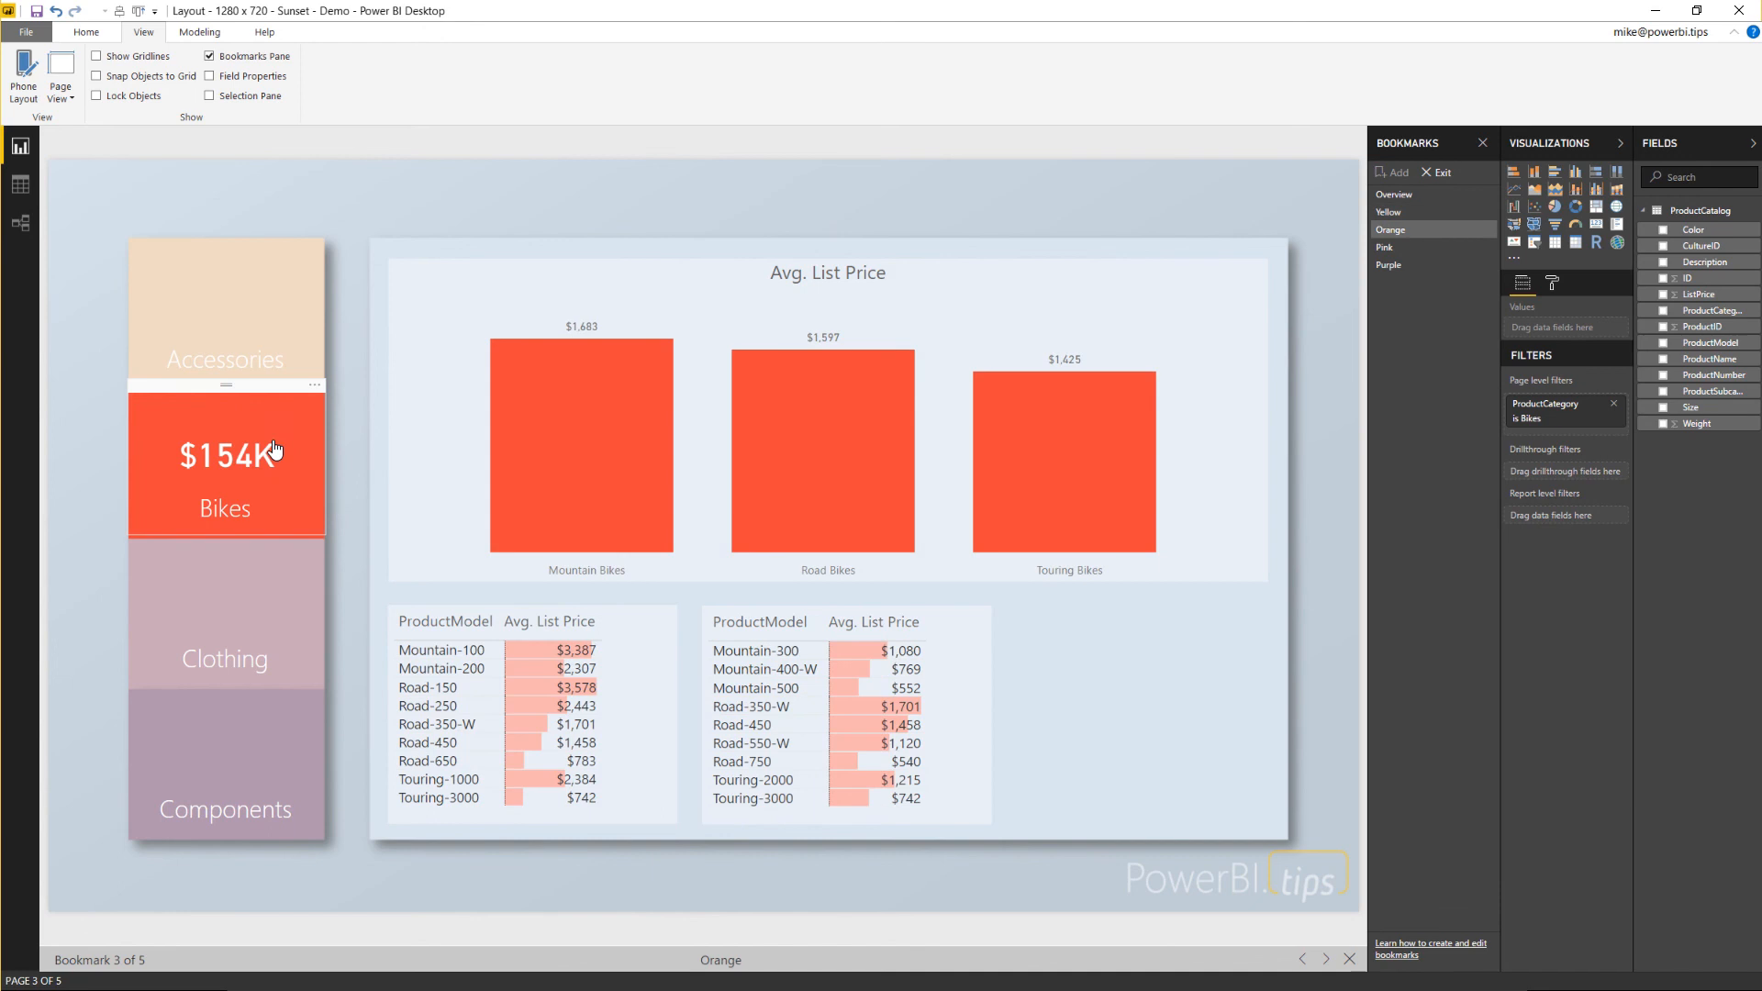
{"action": "mouse_move", "coordinate": [265, 424]}
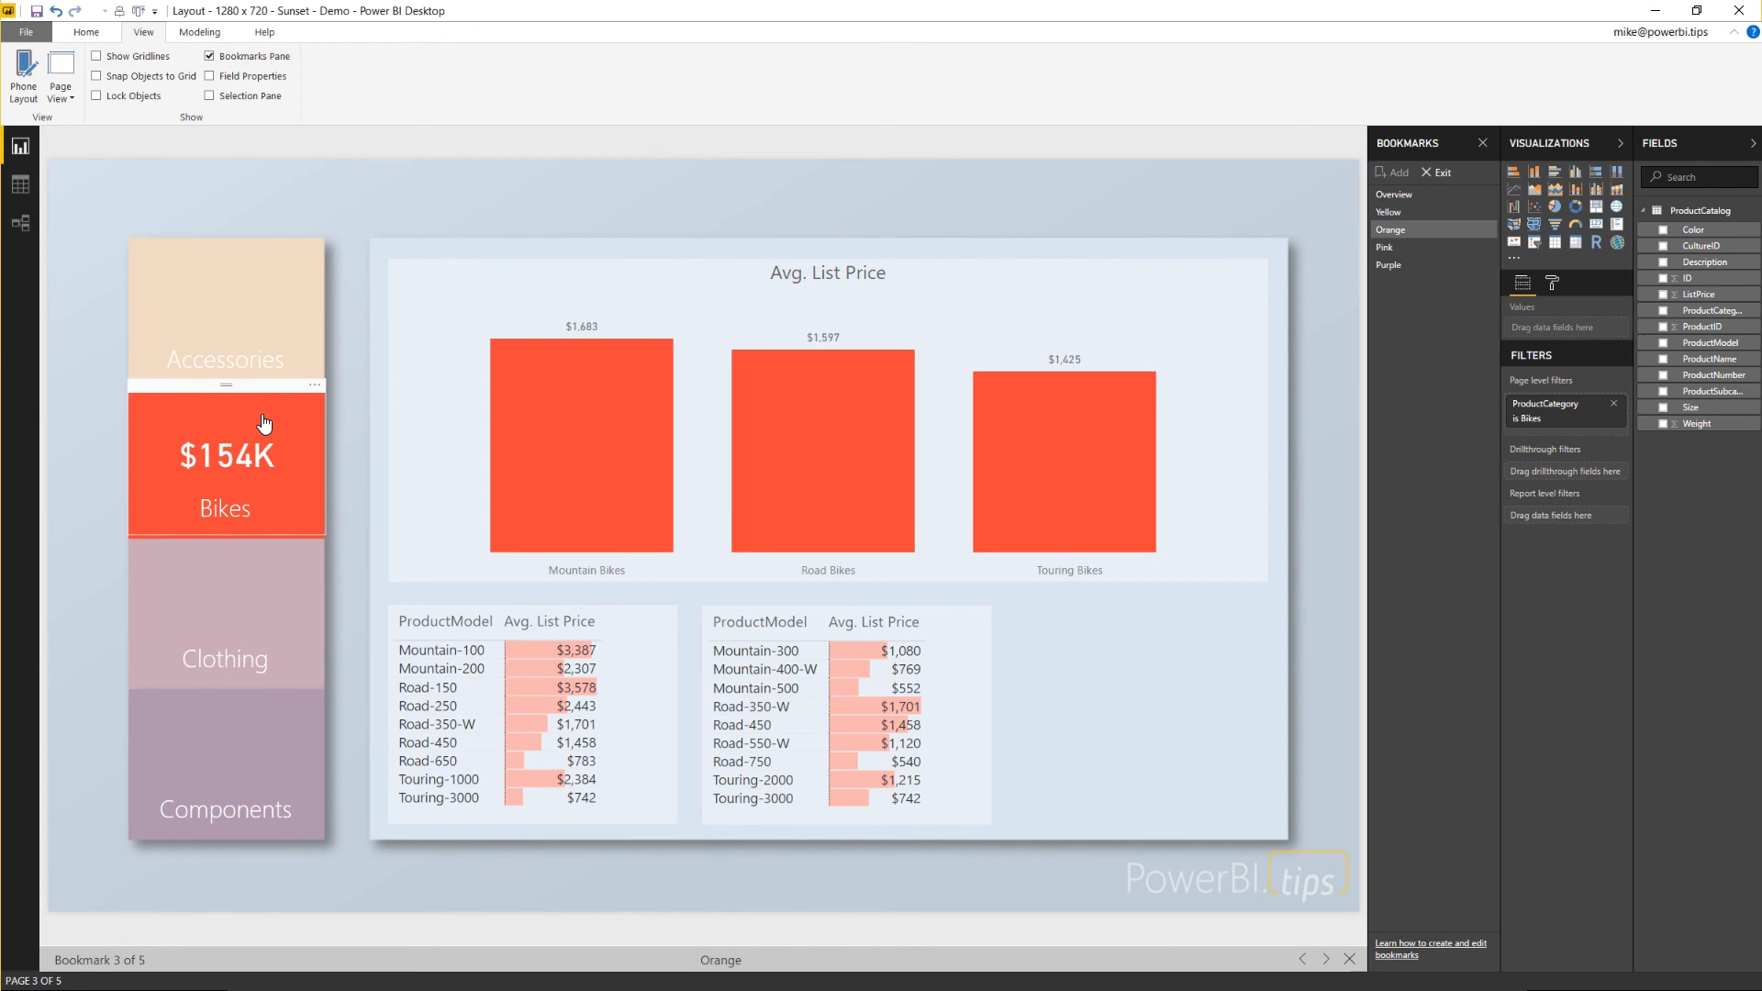
{"action": "left_click", "coordinate": [1395, 193]}
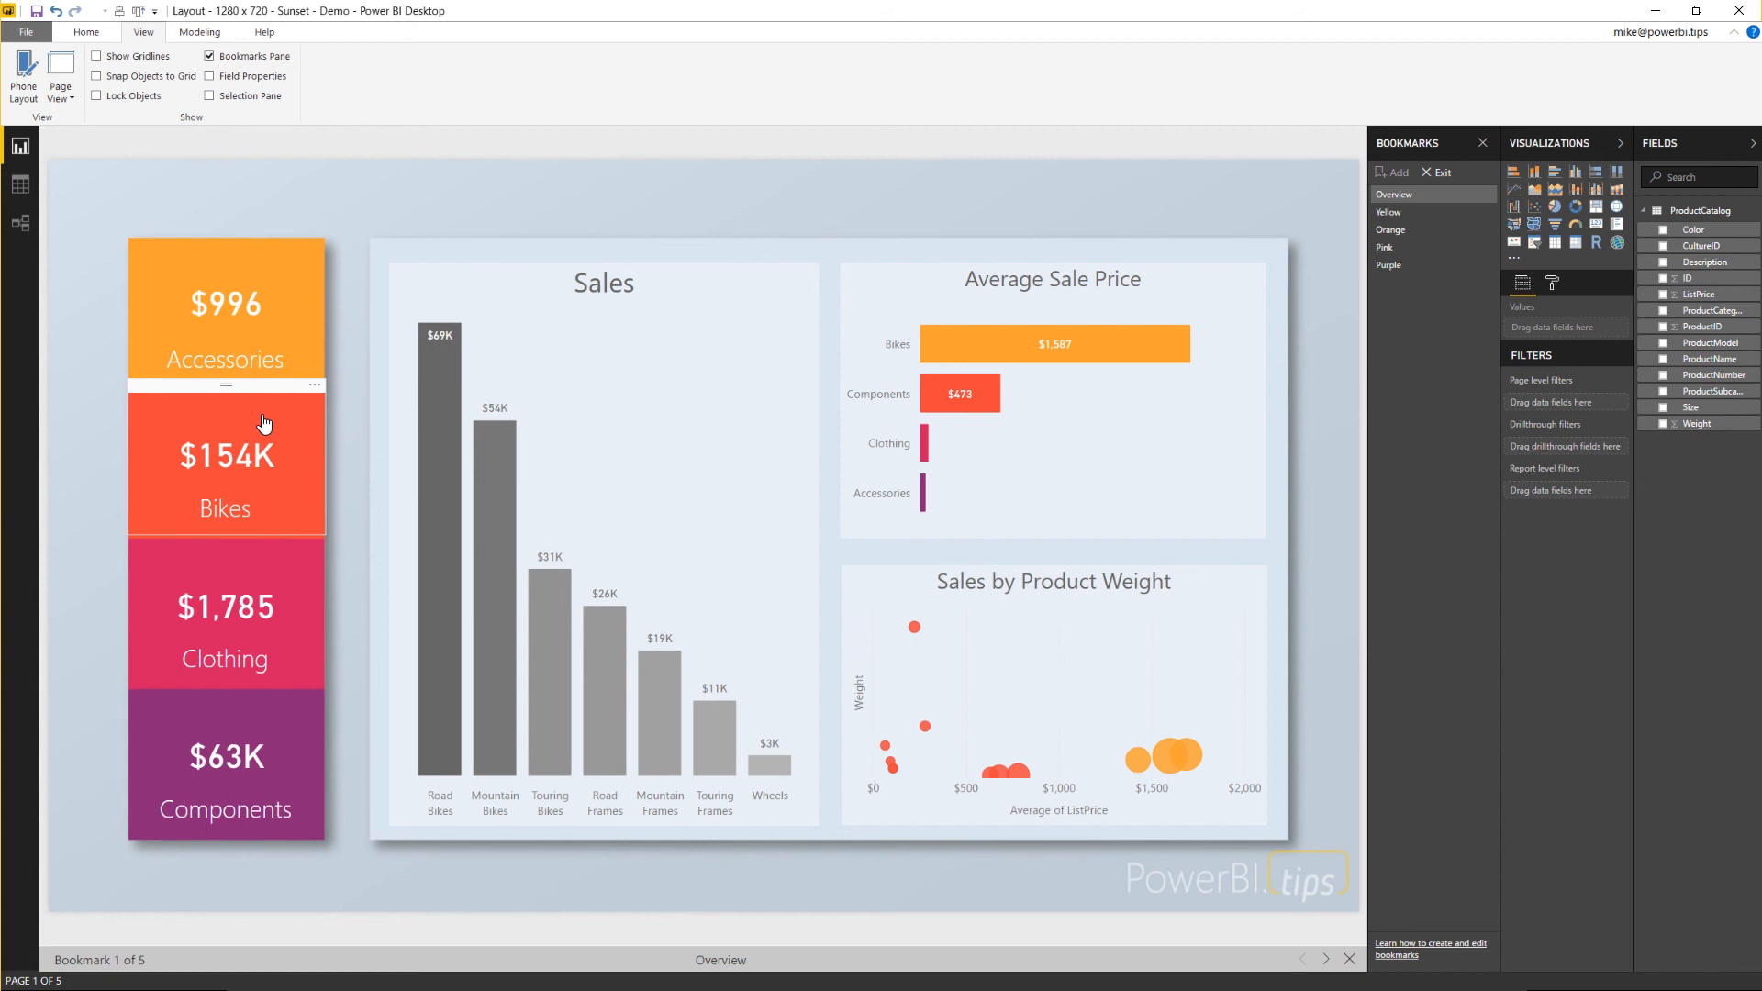
{"action": "mouse_move", "coordinate": [223, 140]}
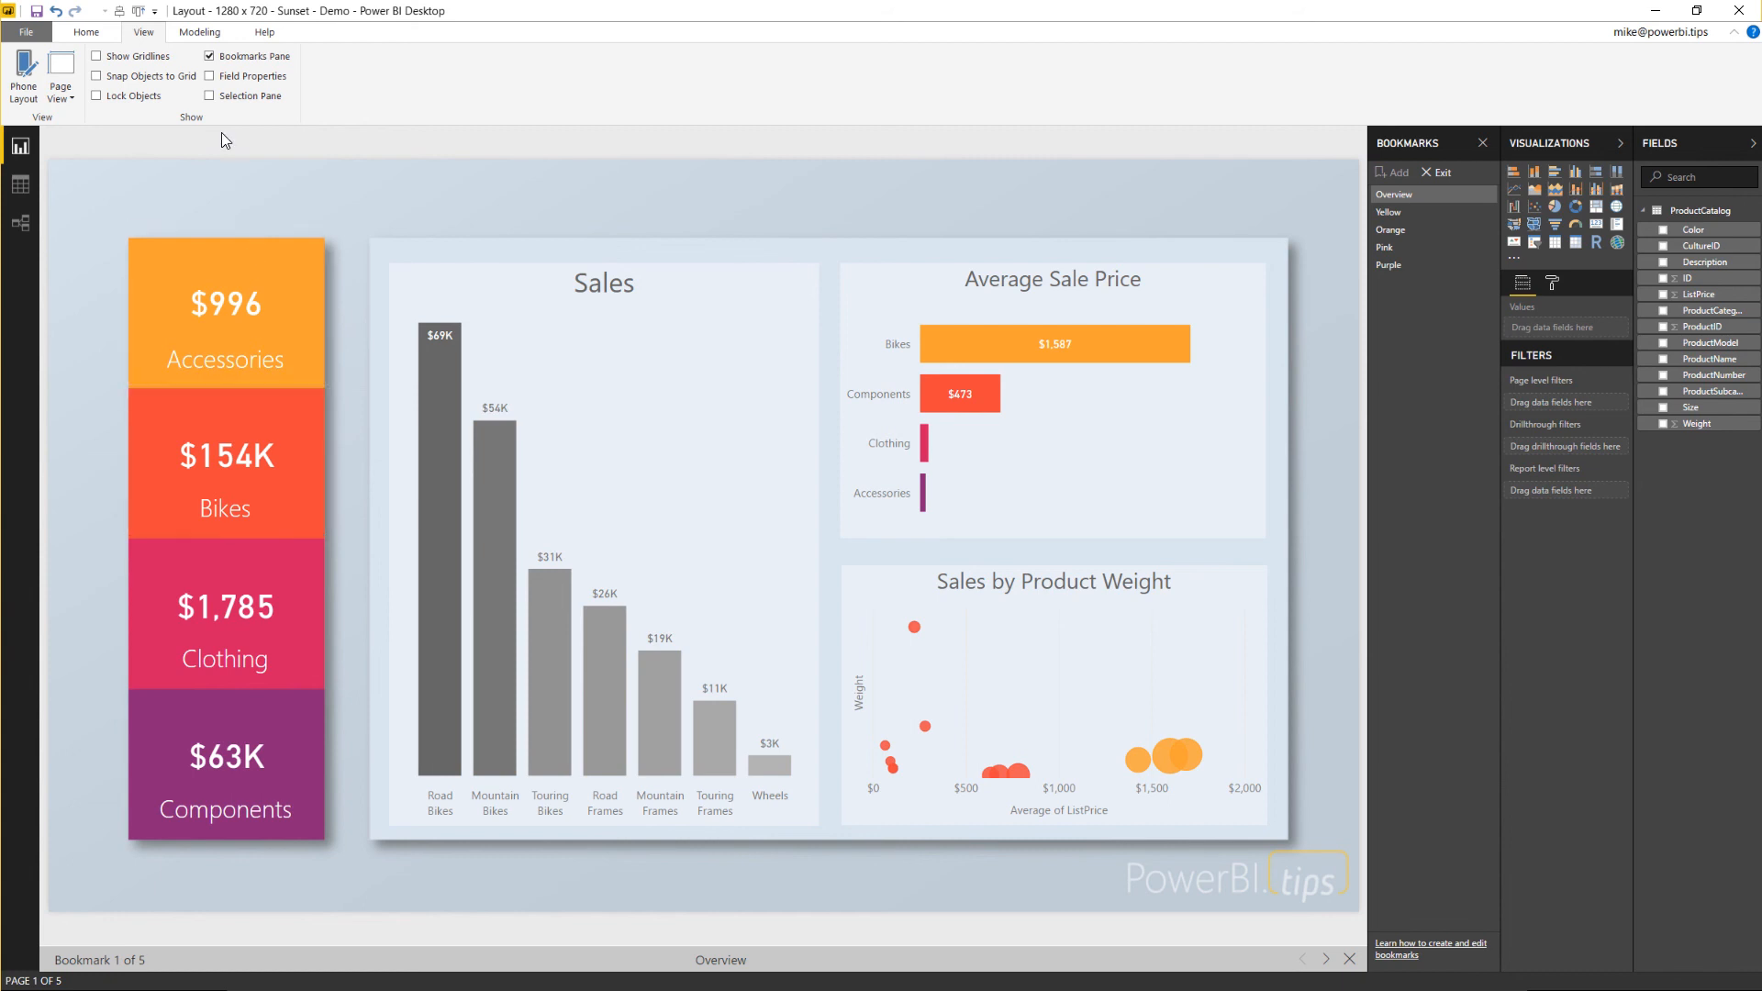
{"action": "mouse_move", "coordinate": [228, 111]}
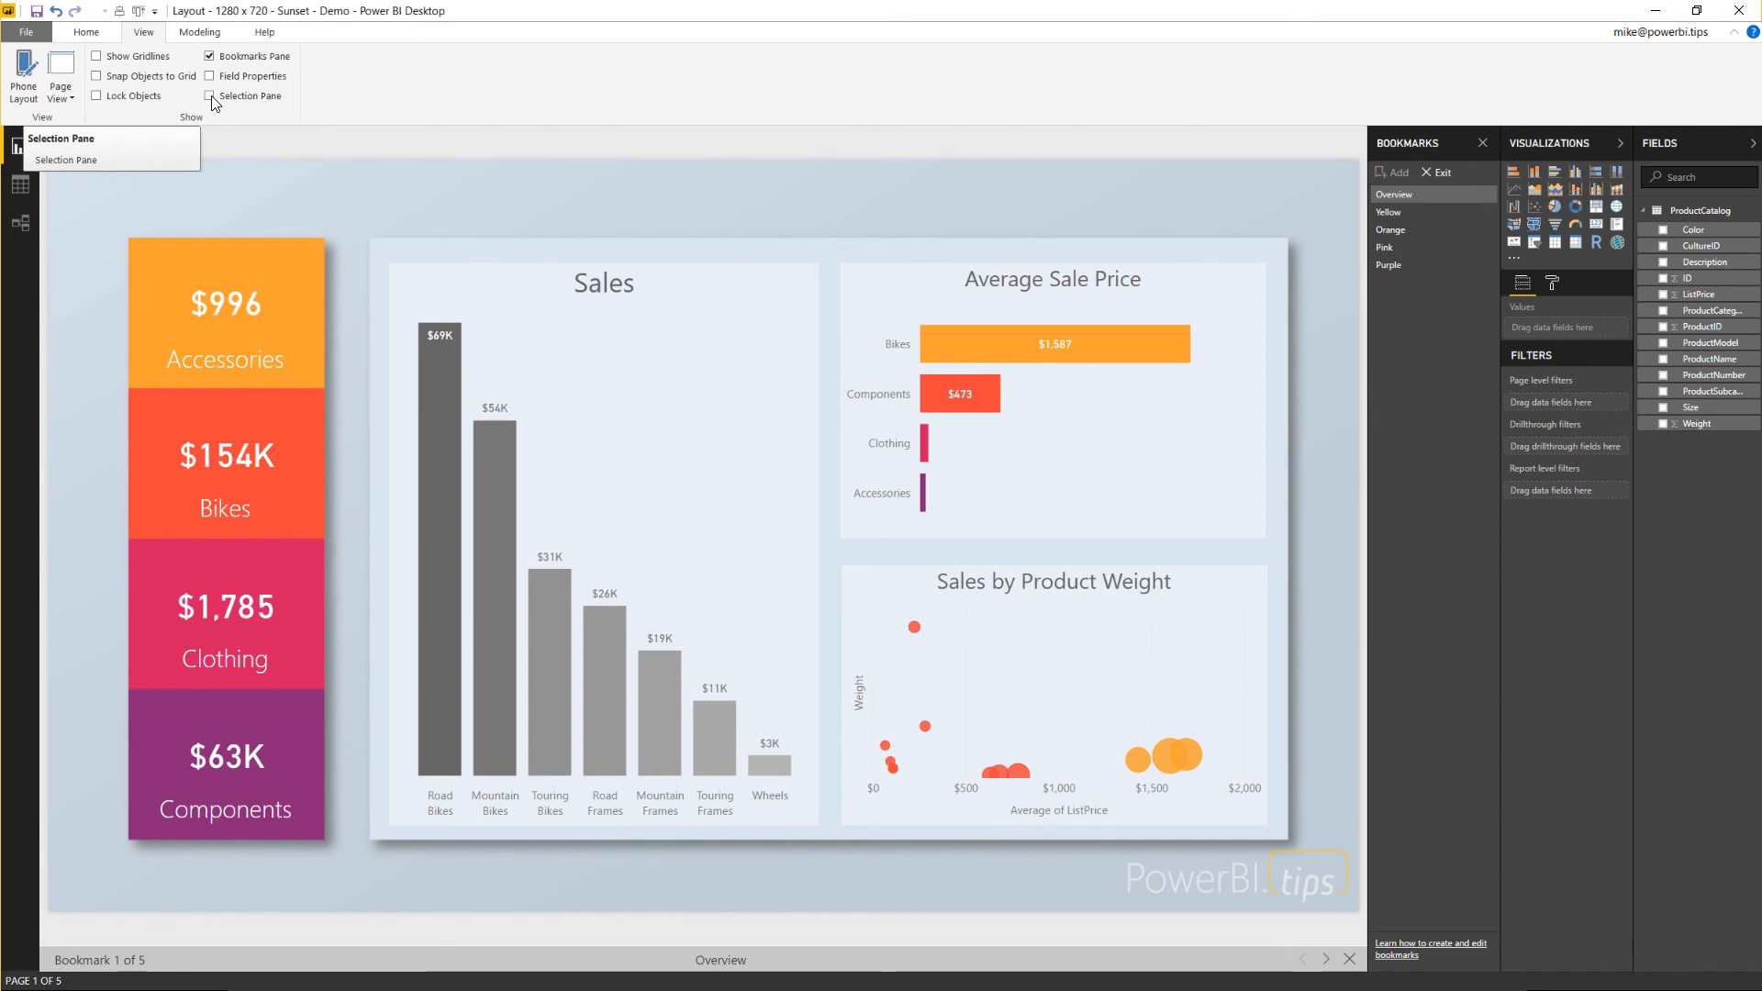
Step: Show the Selection pane listing the page's clicker, card, title and chart objects
{"action": "left_click", "coordinate": [209, 95]}
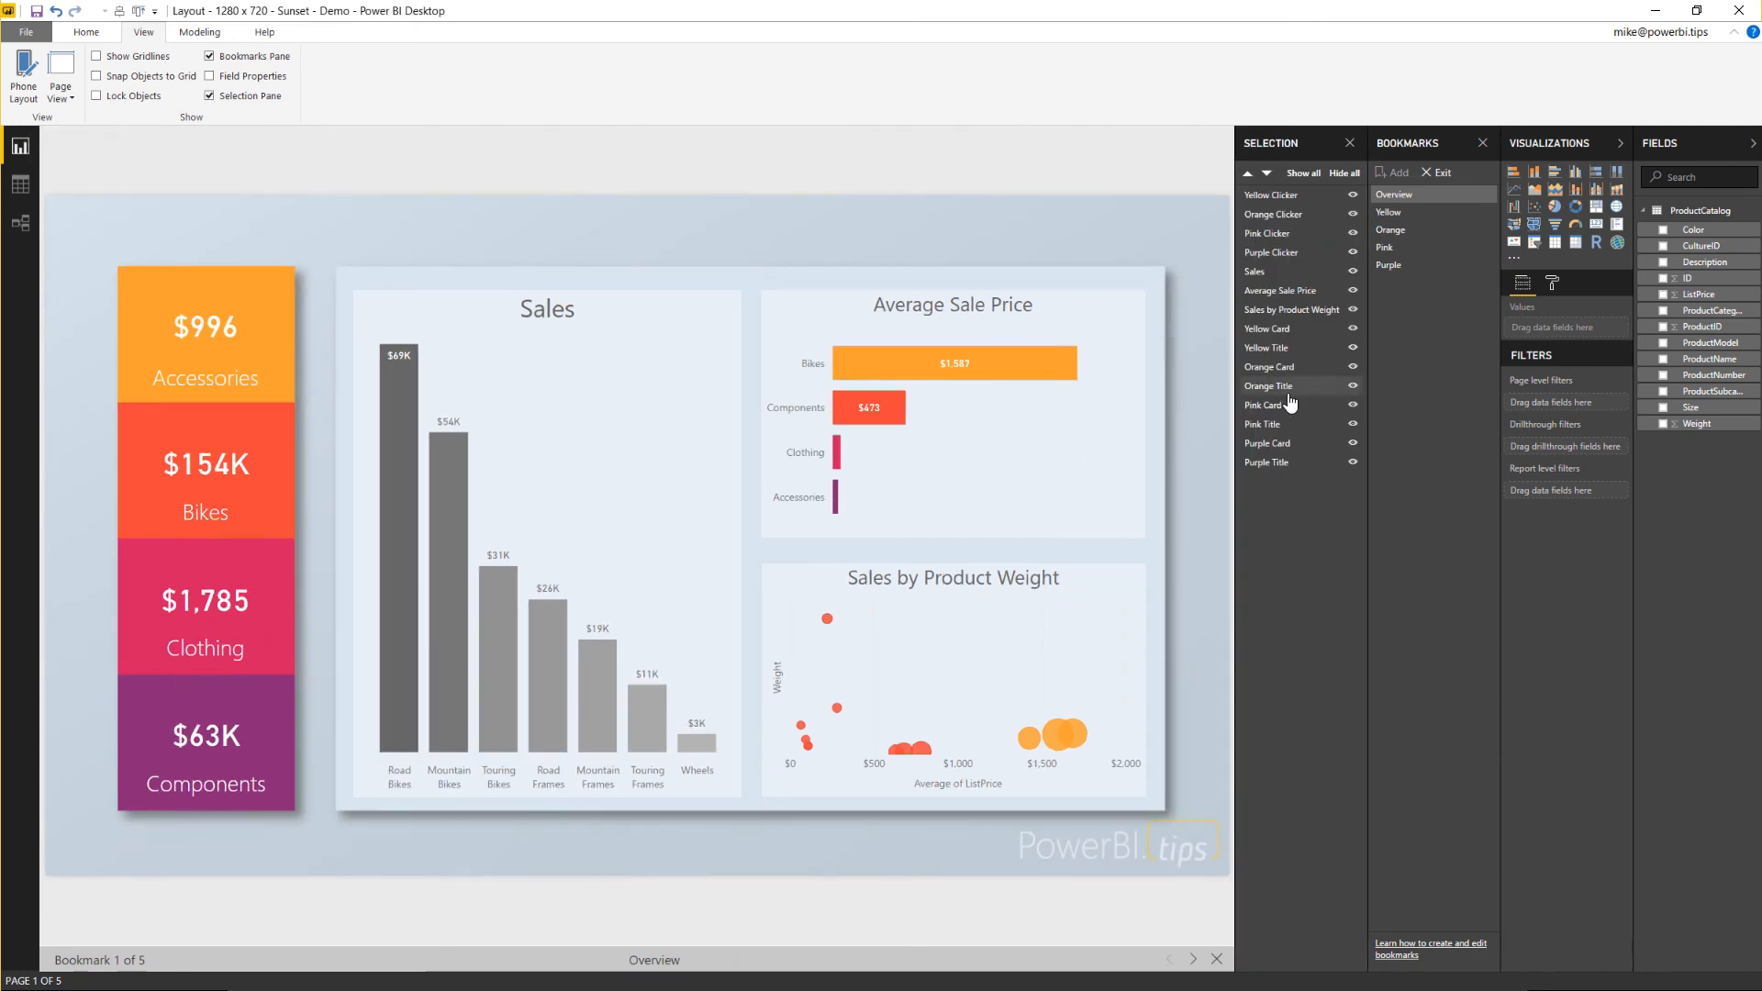
{"action": "mouse_move", "coordinate": [1307, 247]}
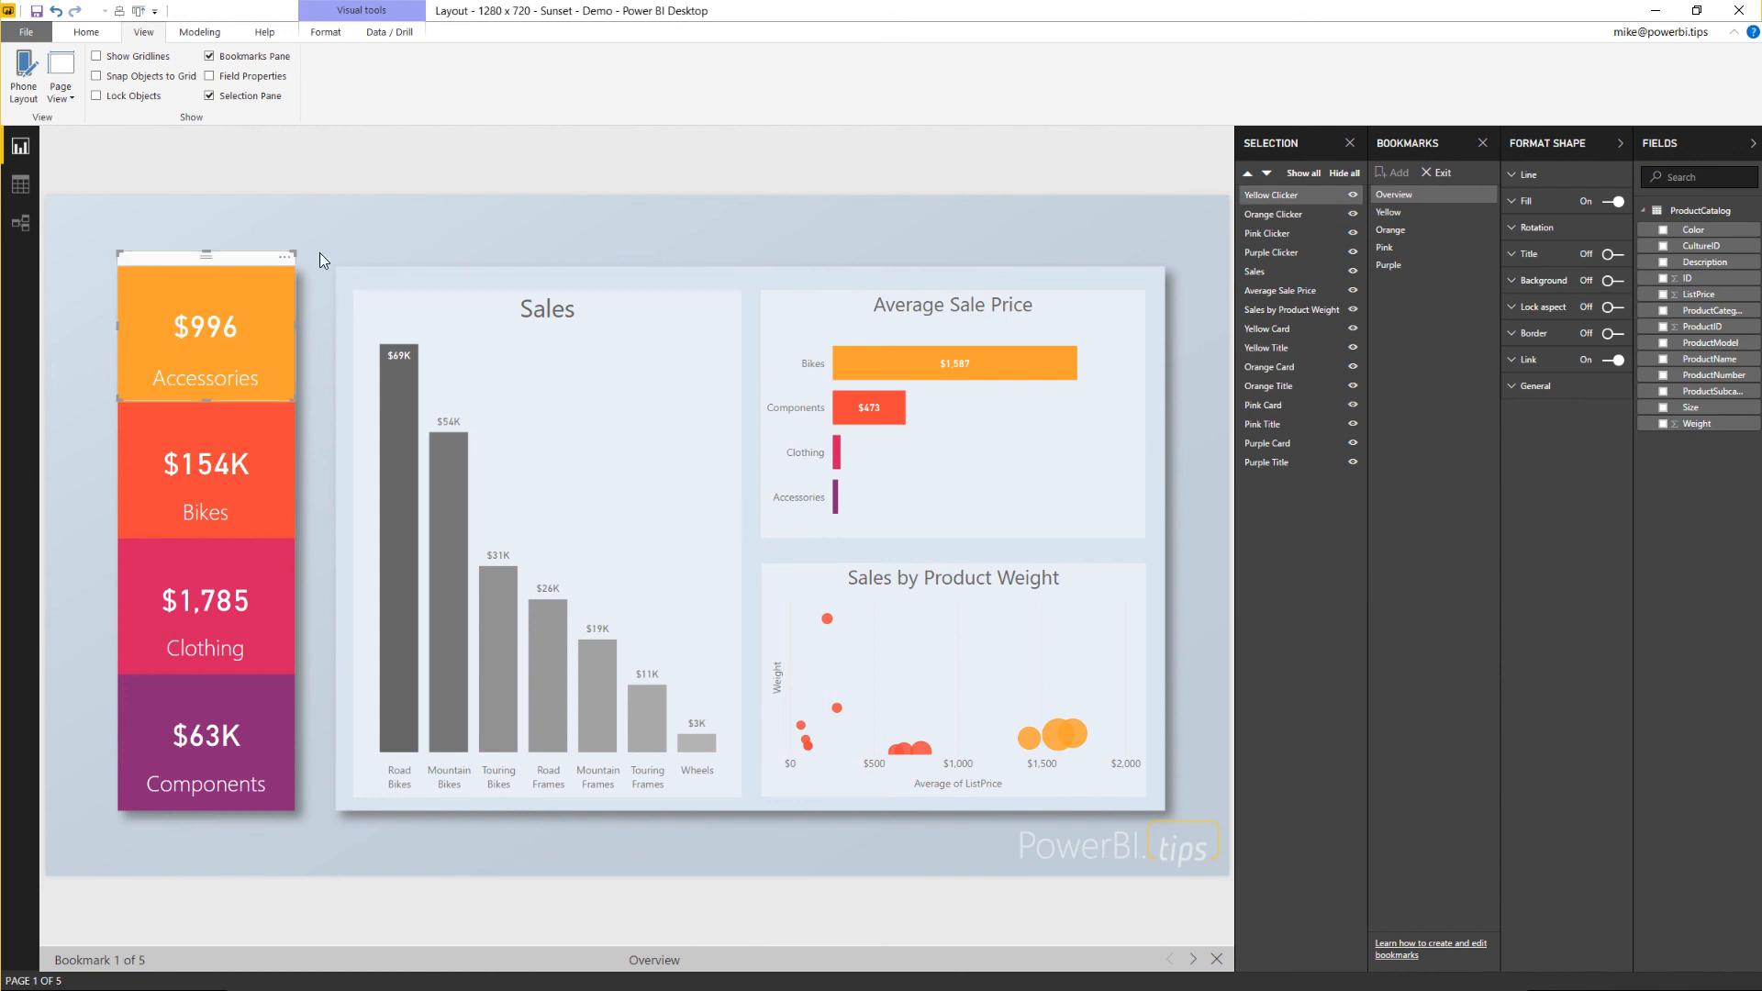
{"action": "mouse_move", "coordinate": [290, 270]}
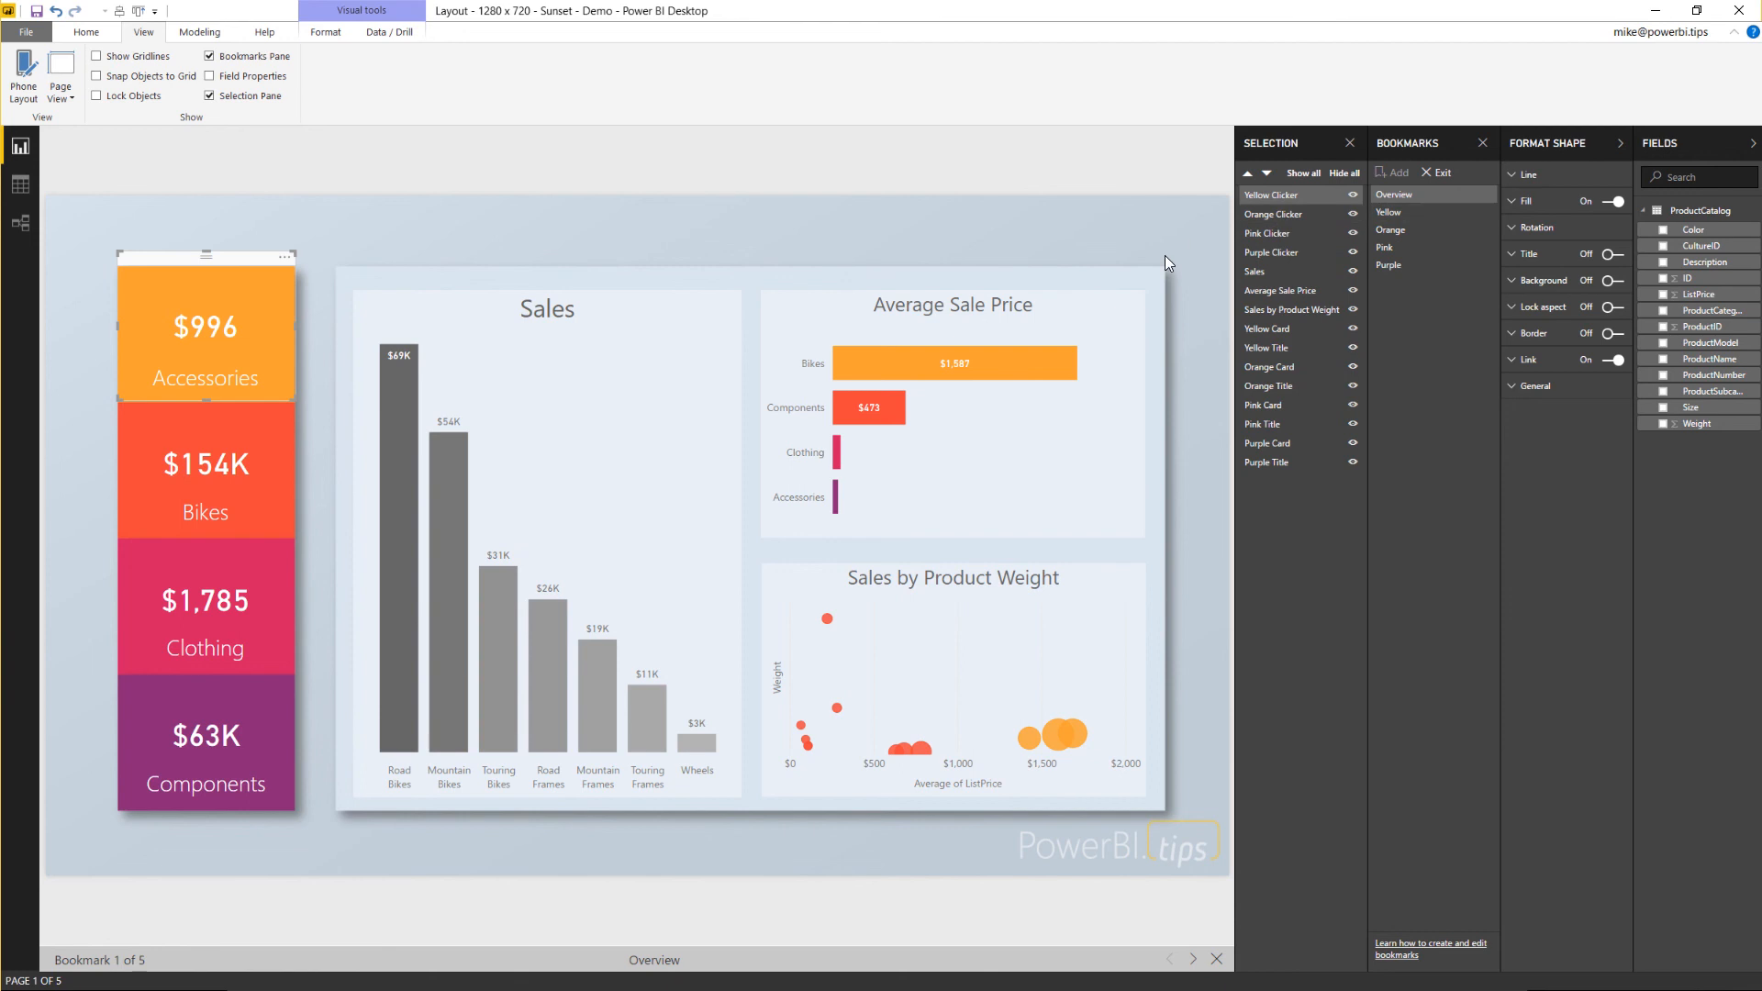
{"action": "mouse_move", "coordinate": [859, 323]}
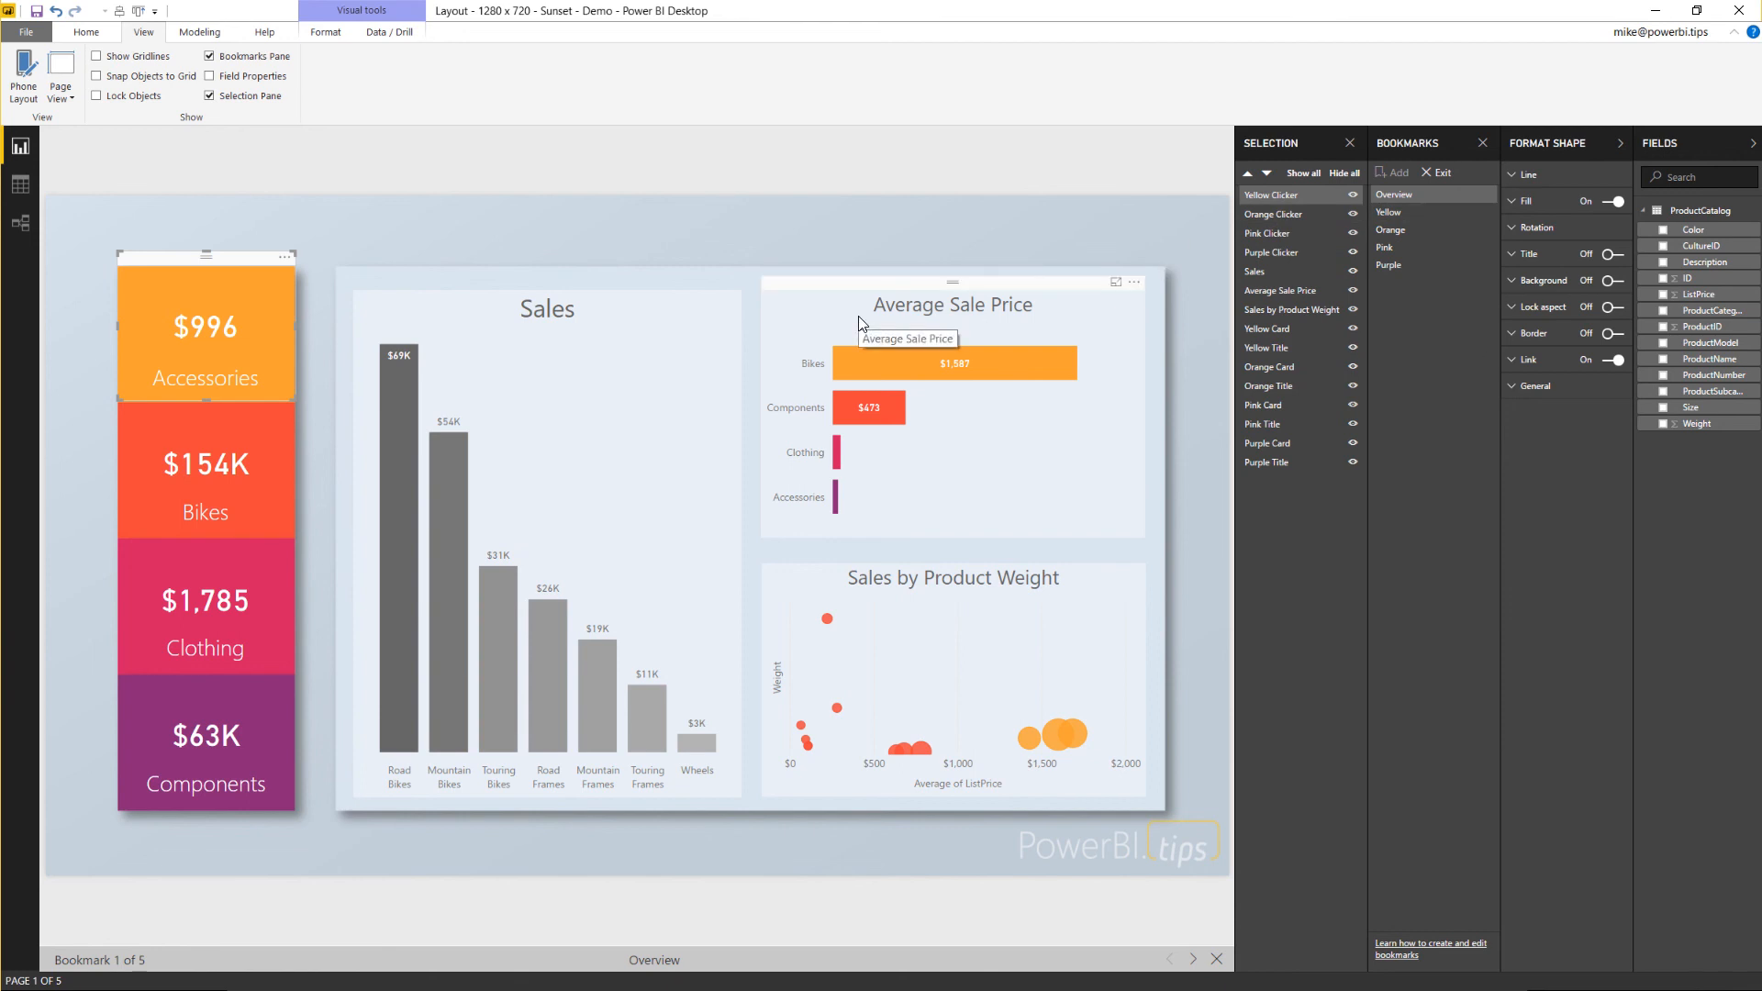
{"action": "mouse_move", "coordinate": [216, 358]}
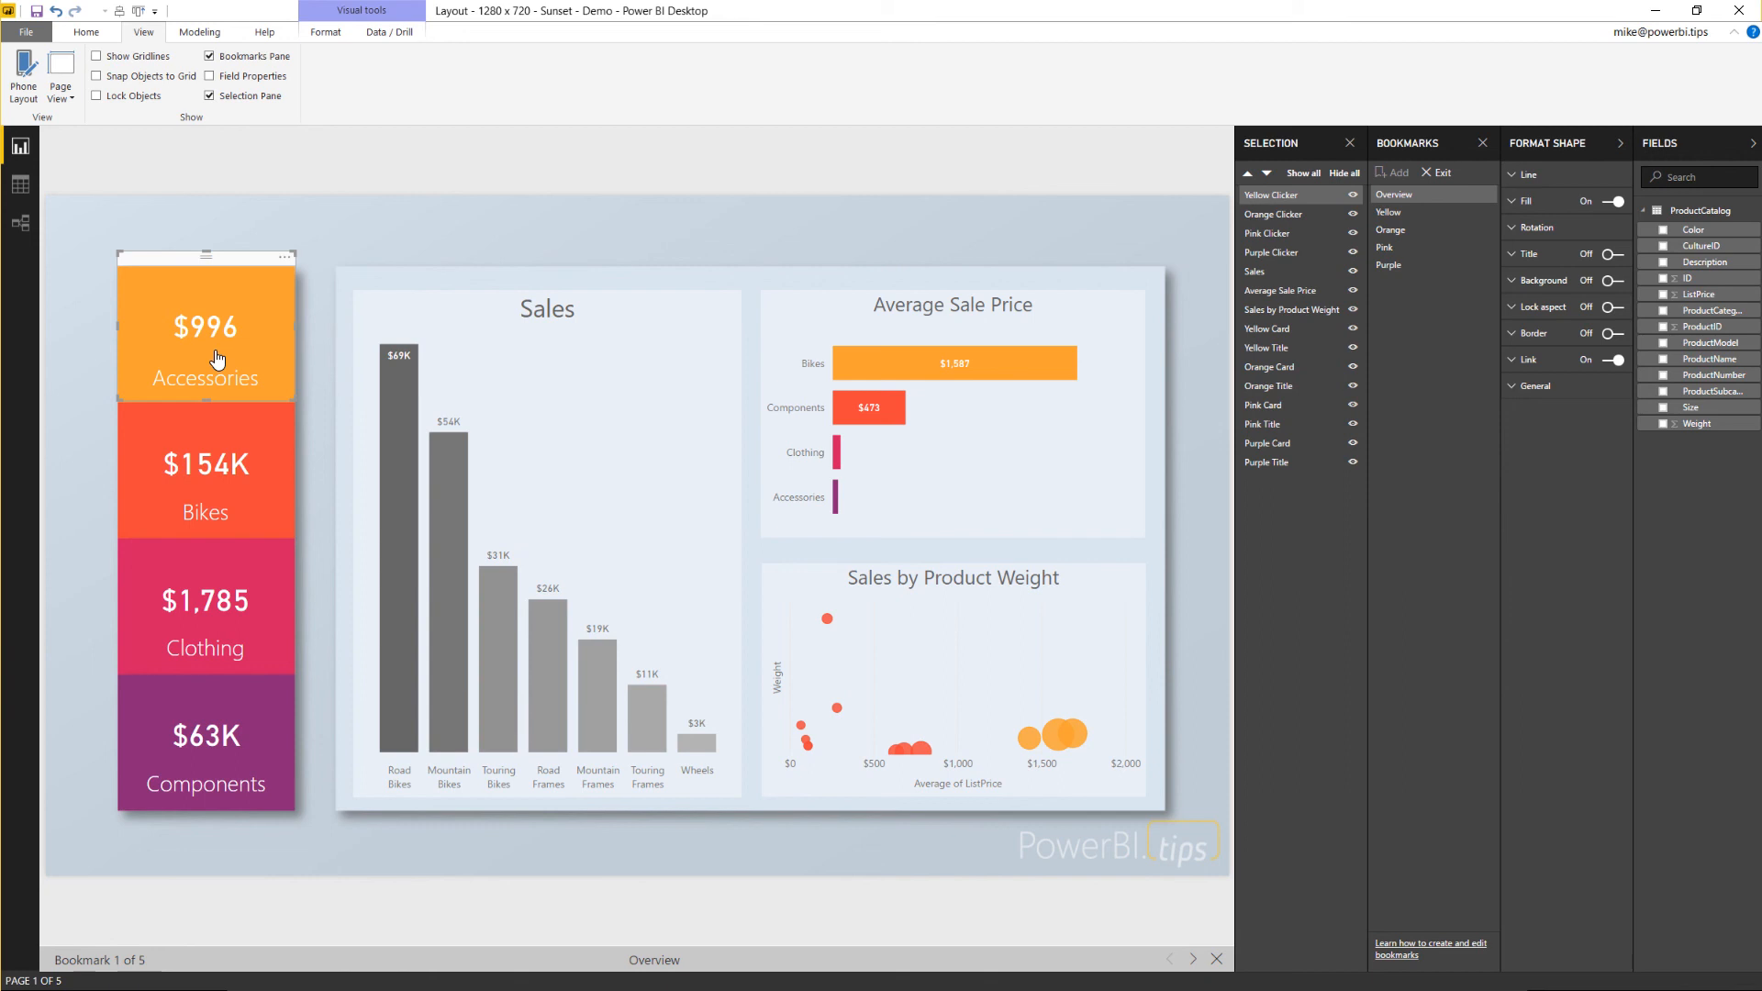
{"action": "mouse_move", "coordinate": [207, 343]}
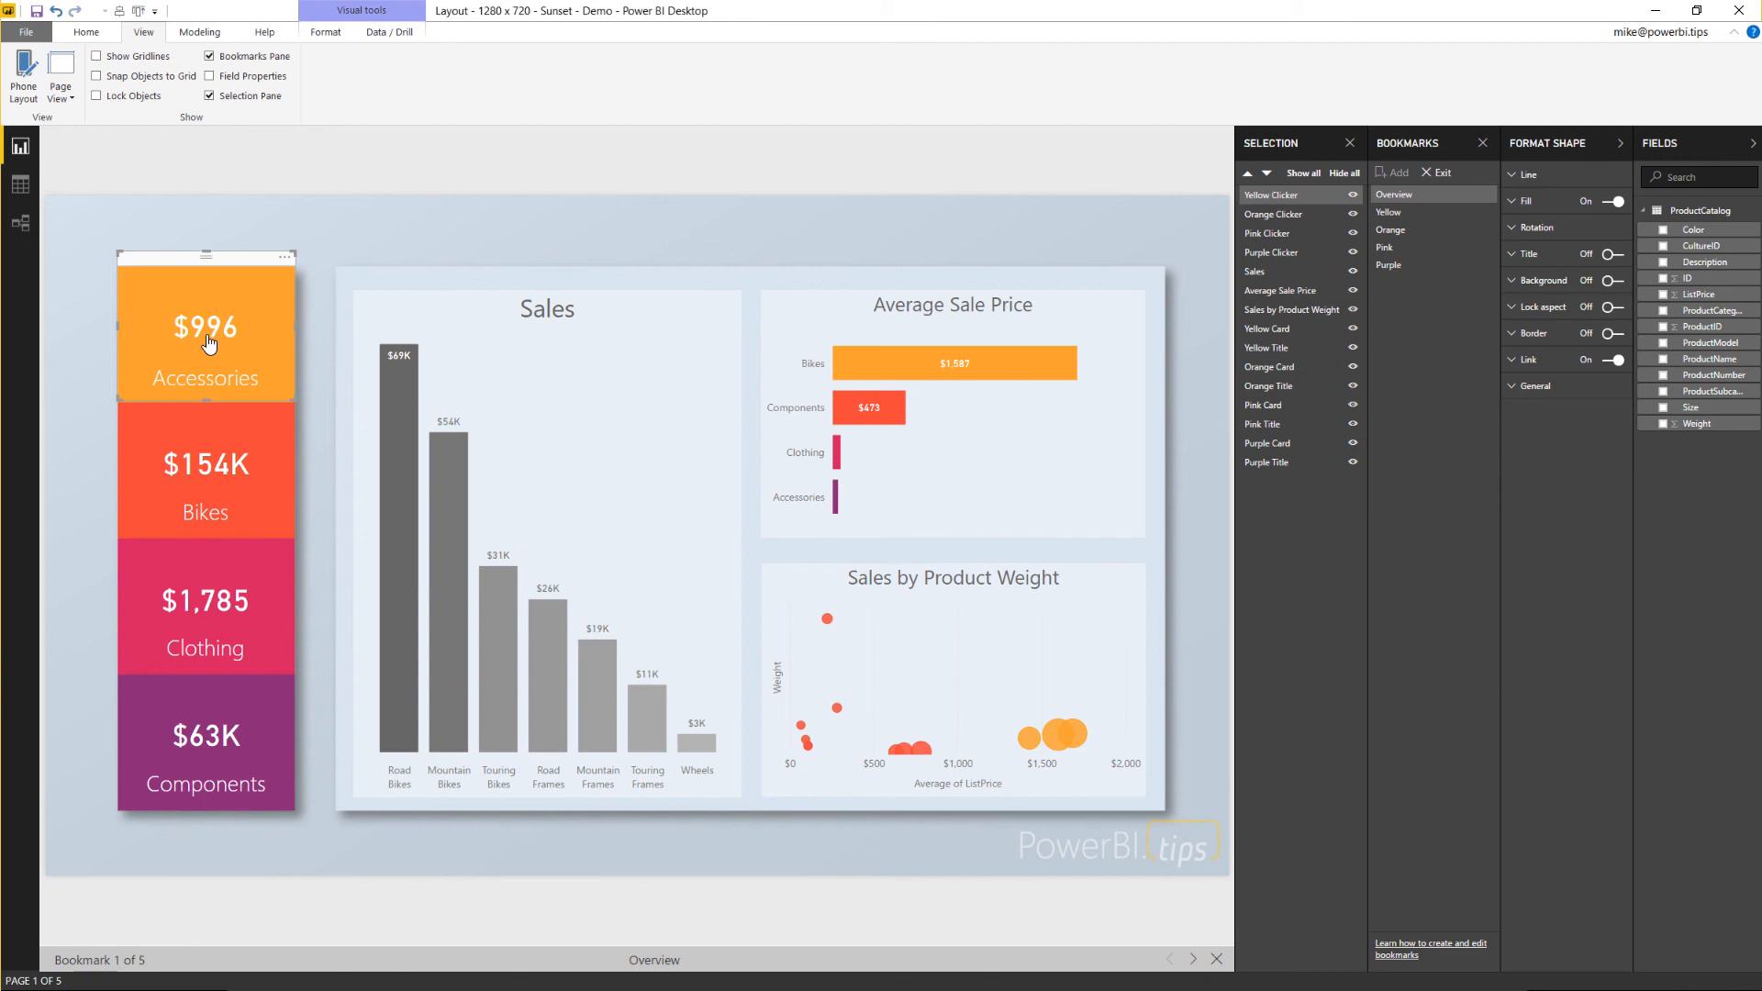
{"action": "mouse_move", "coordinate": [162, 389]}
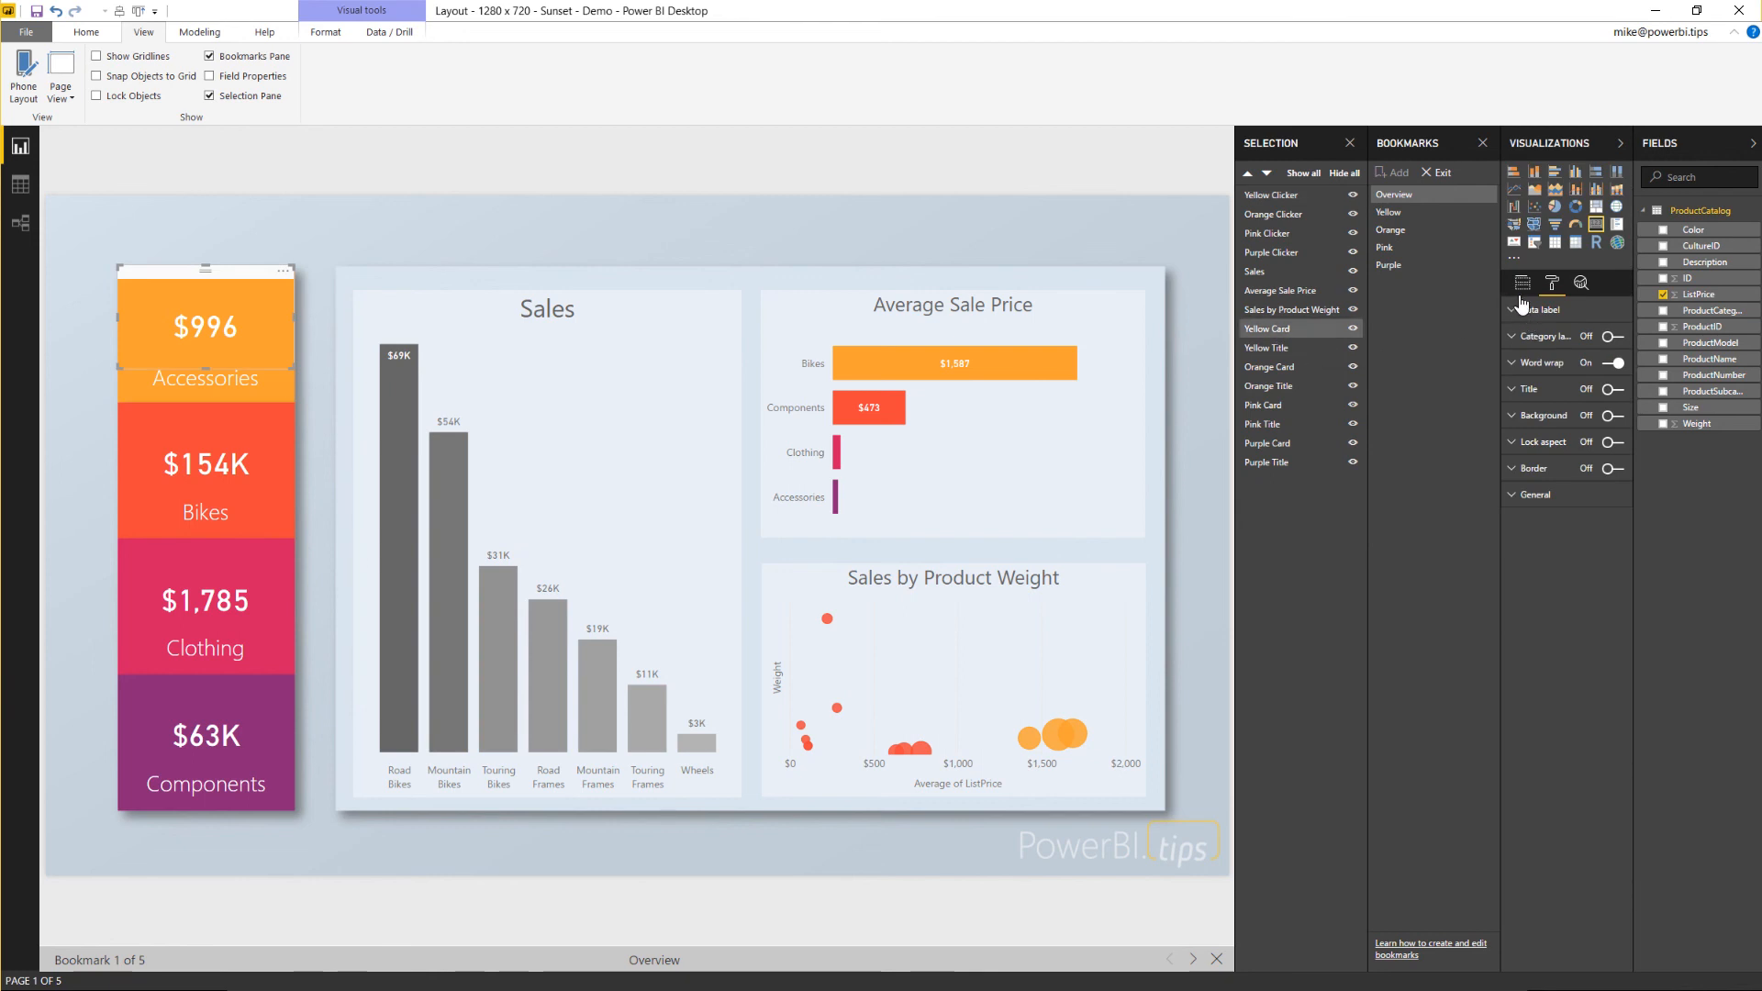
{"action": "left_click", "coordinate": [1521, 282]}
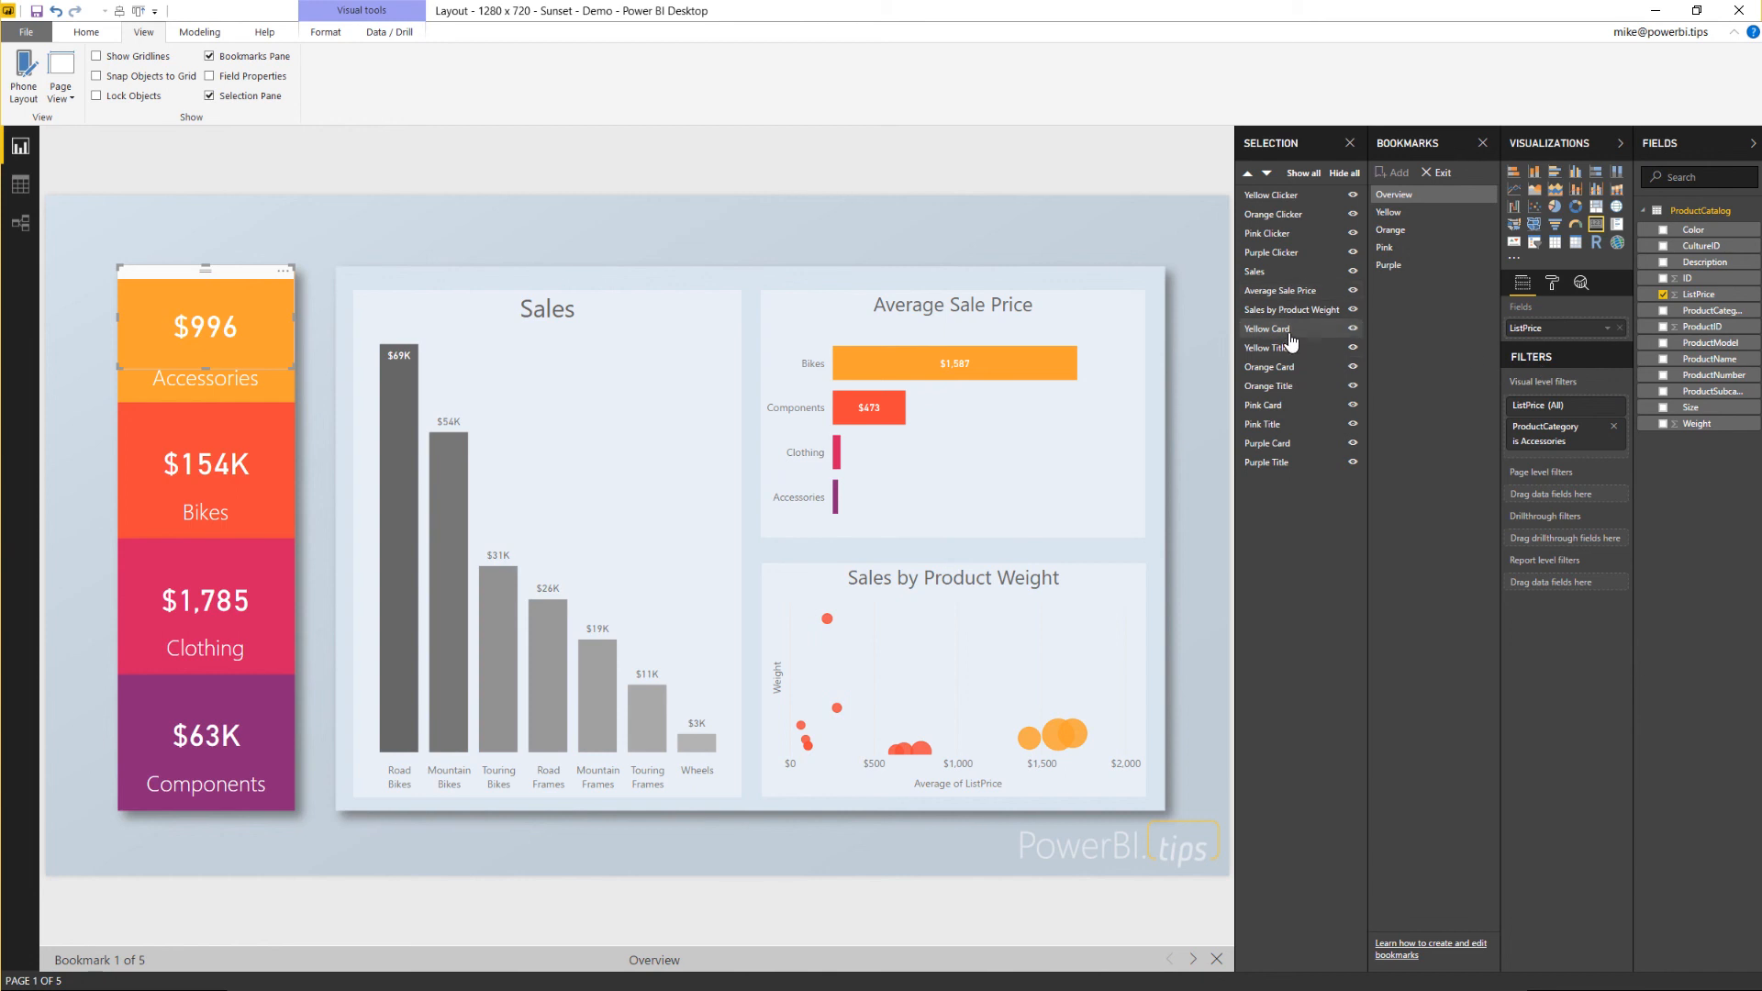
{"action": "left_click", "coordinate": [206, 326]}
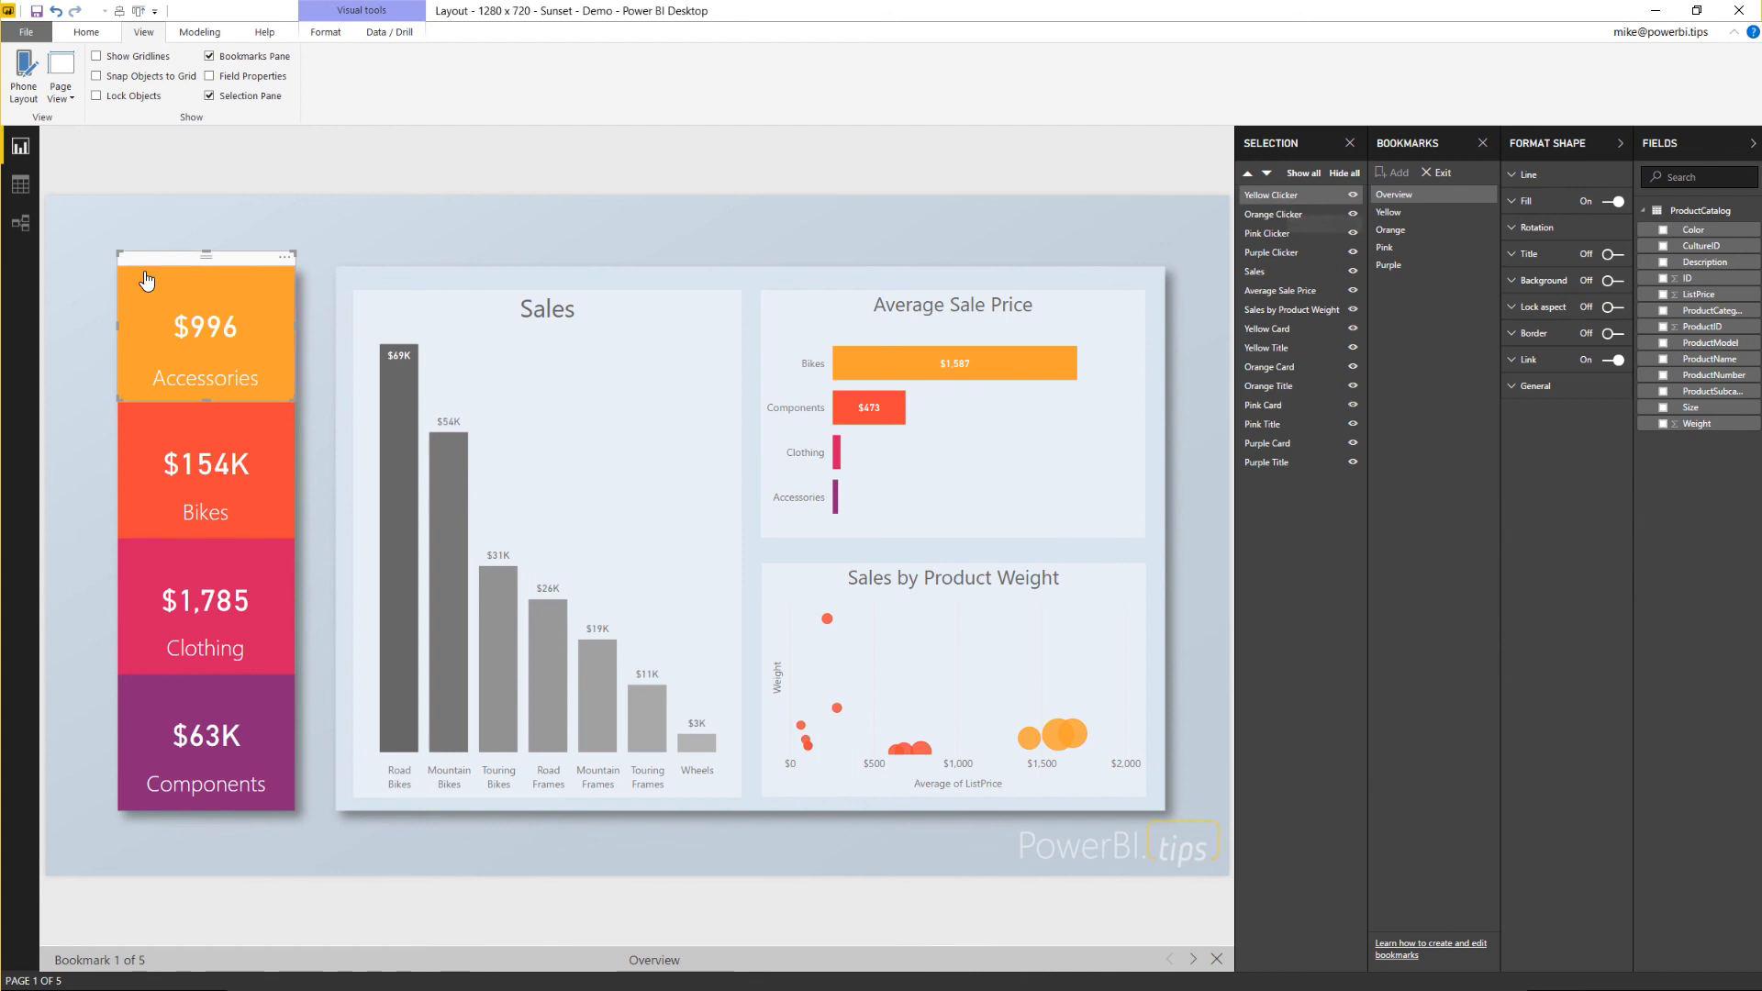
{"action": "mouse_move", "coordinate": [1270, 194]}
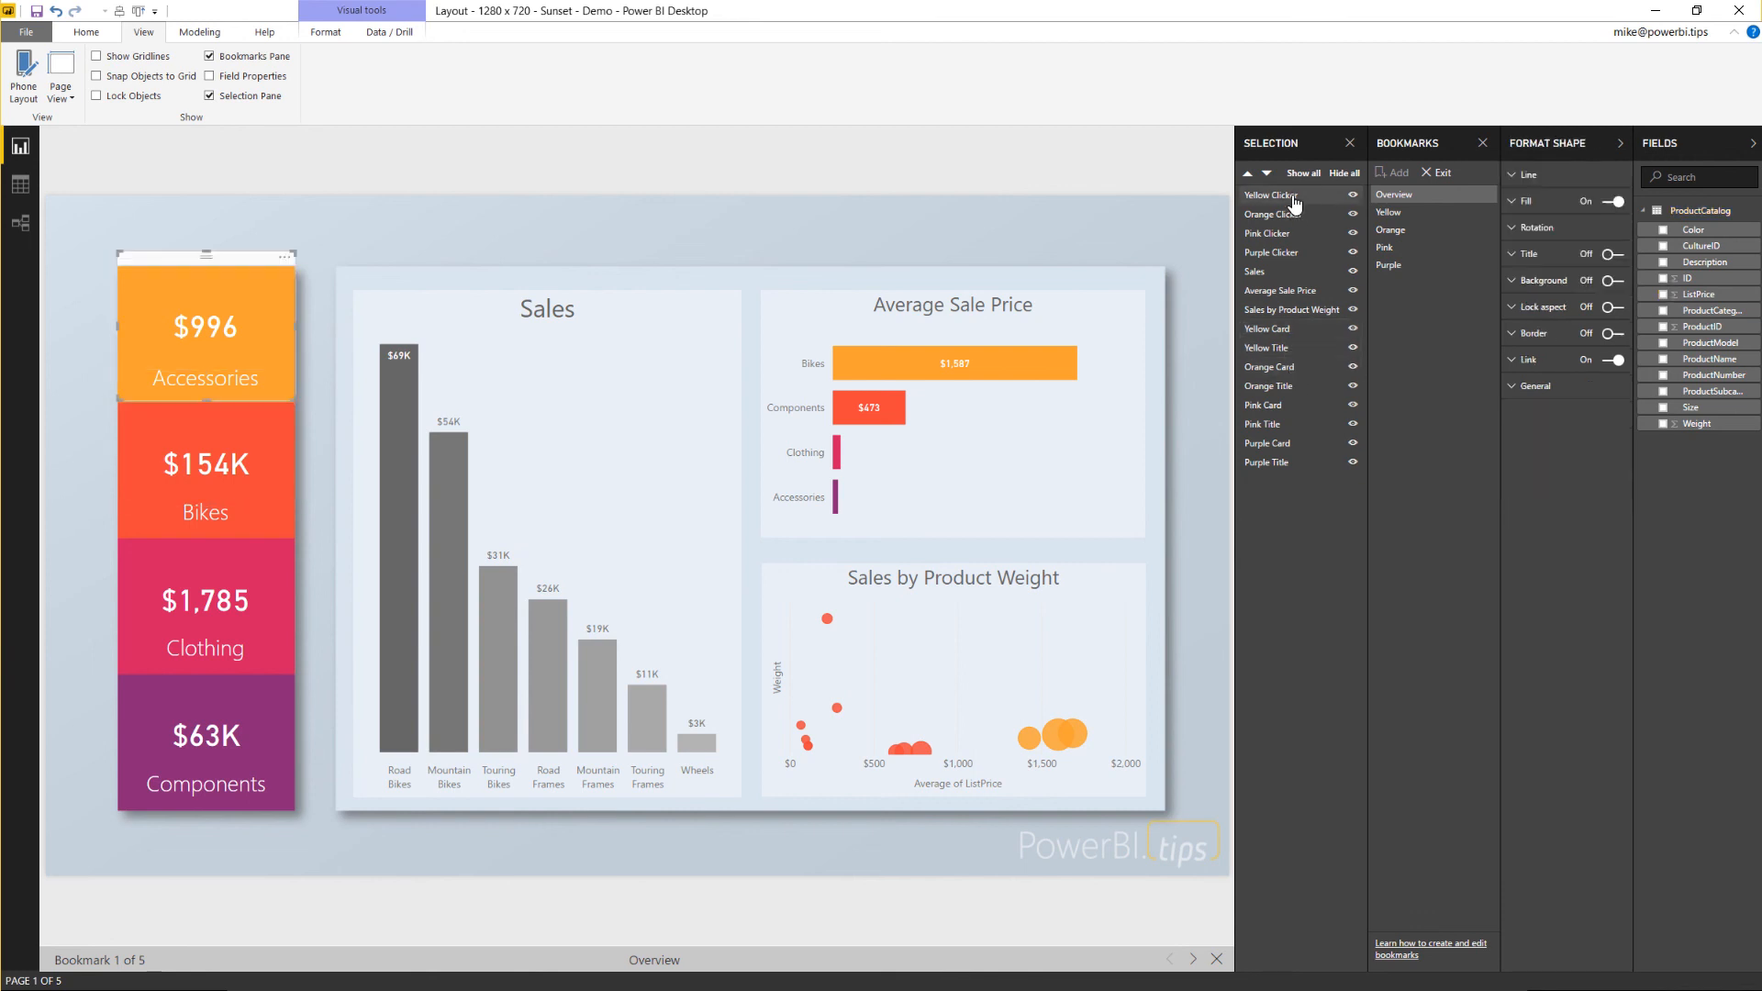
{"action": "mouse_move", "coordinate": [644, 188]}
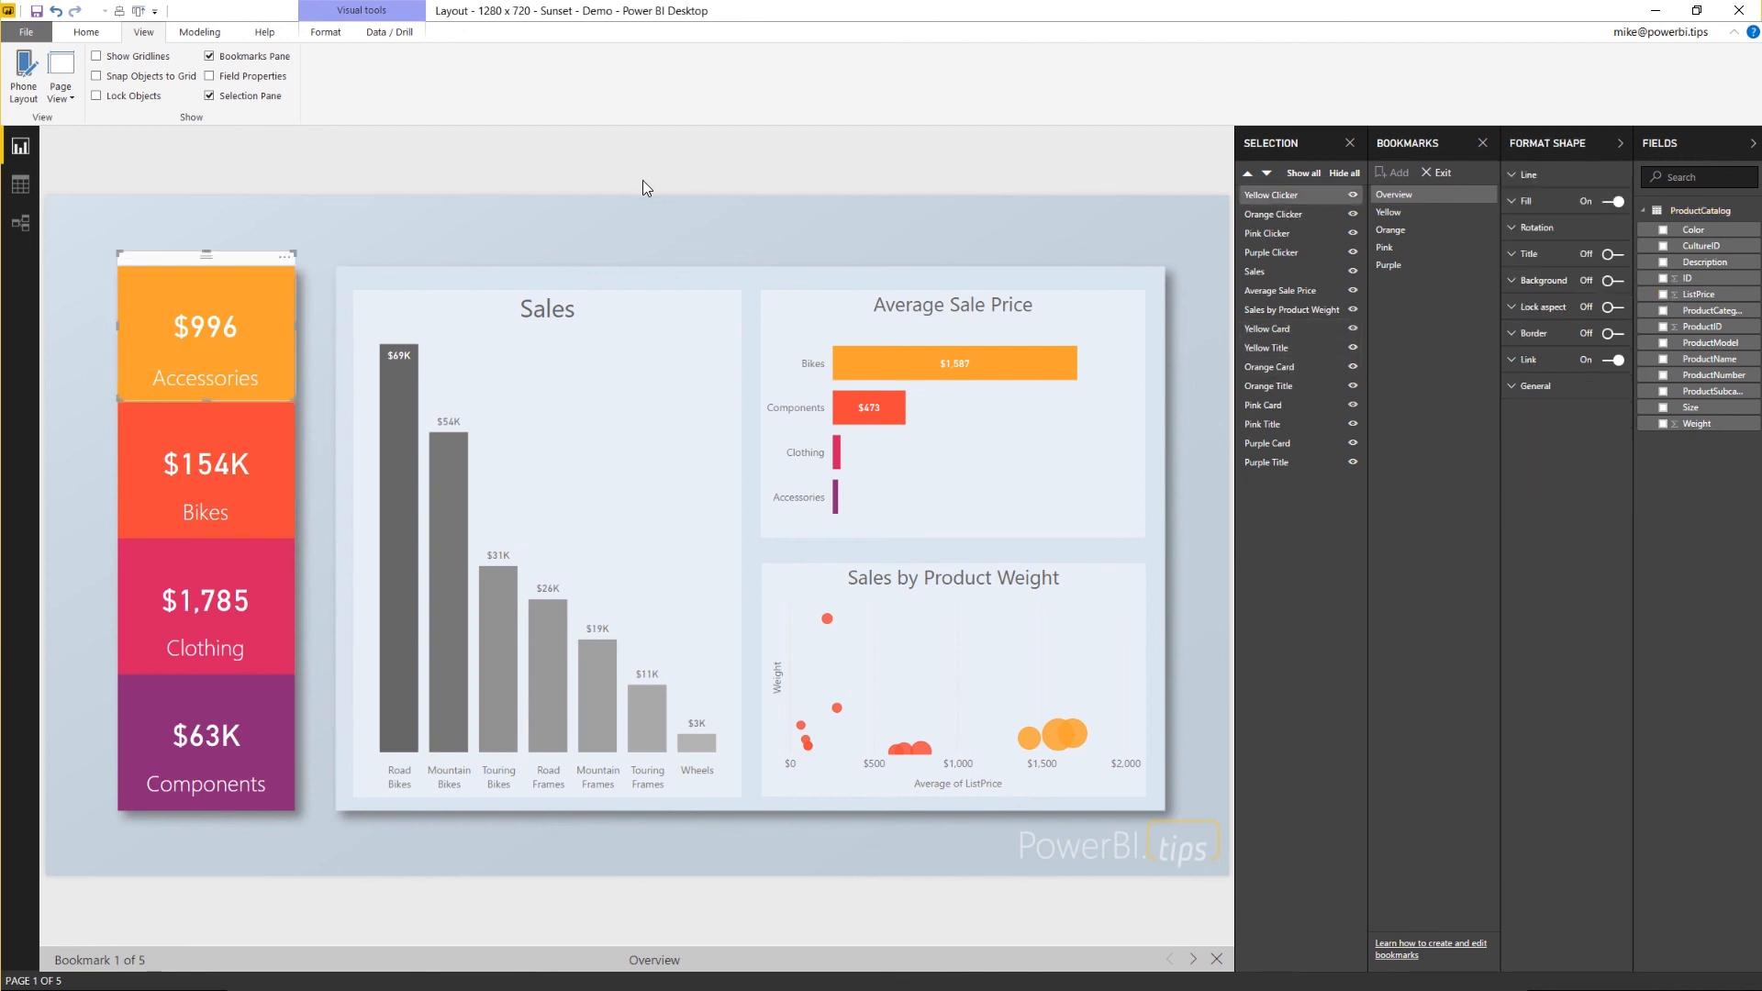